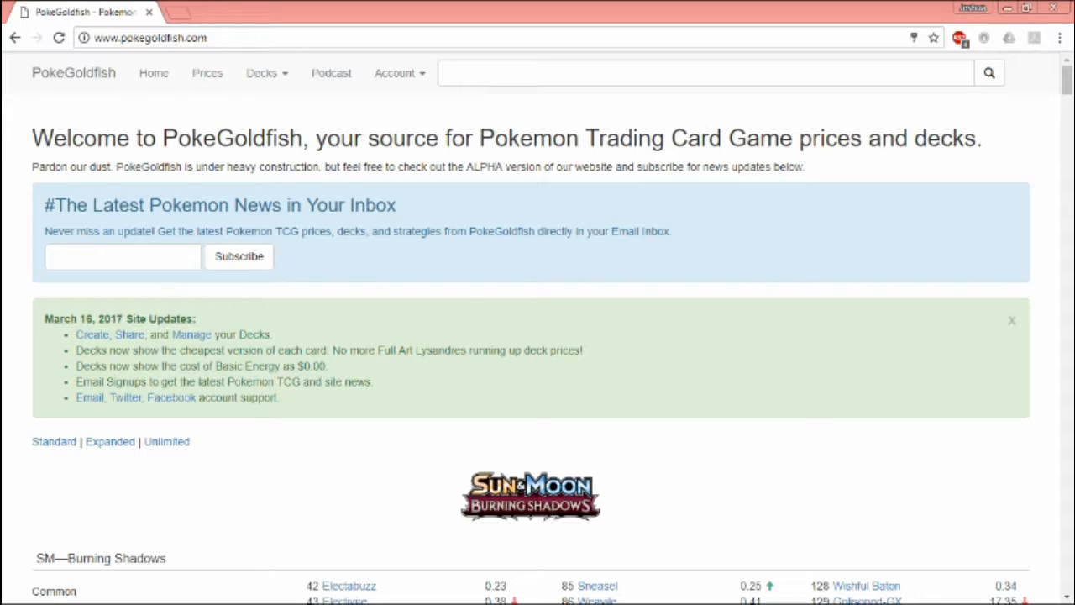
# - Scroll the home page down past the XY Ancient Origins, BREAKthrough and Evolutions lists to XY—BREAKpoint
pyautogui.click(705, 72)
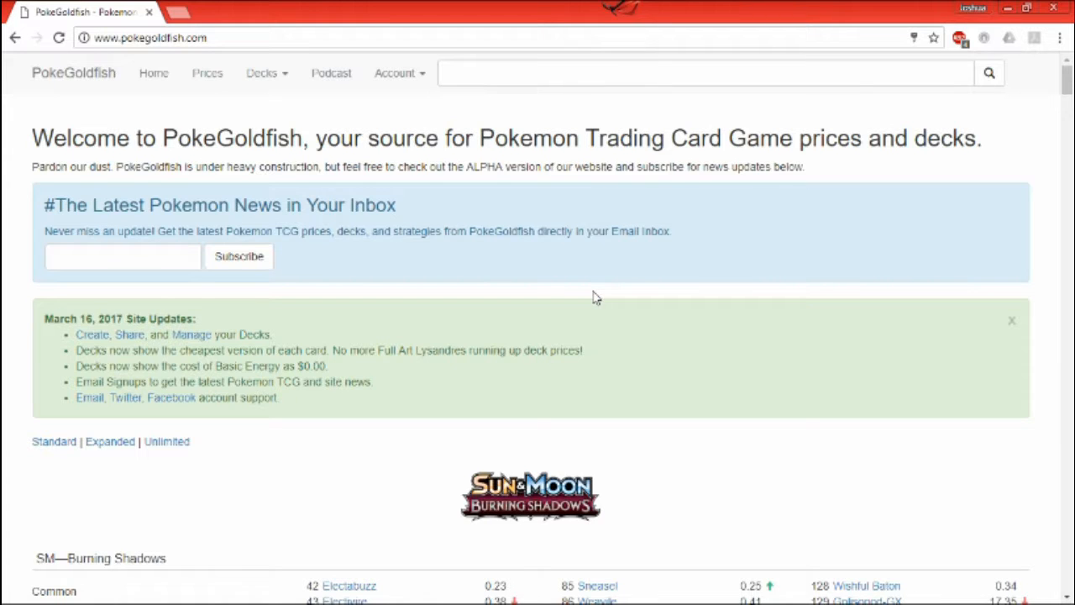
pyautogui.scroll(-3)
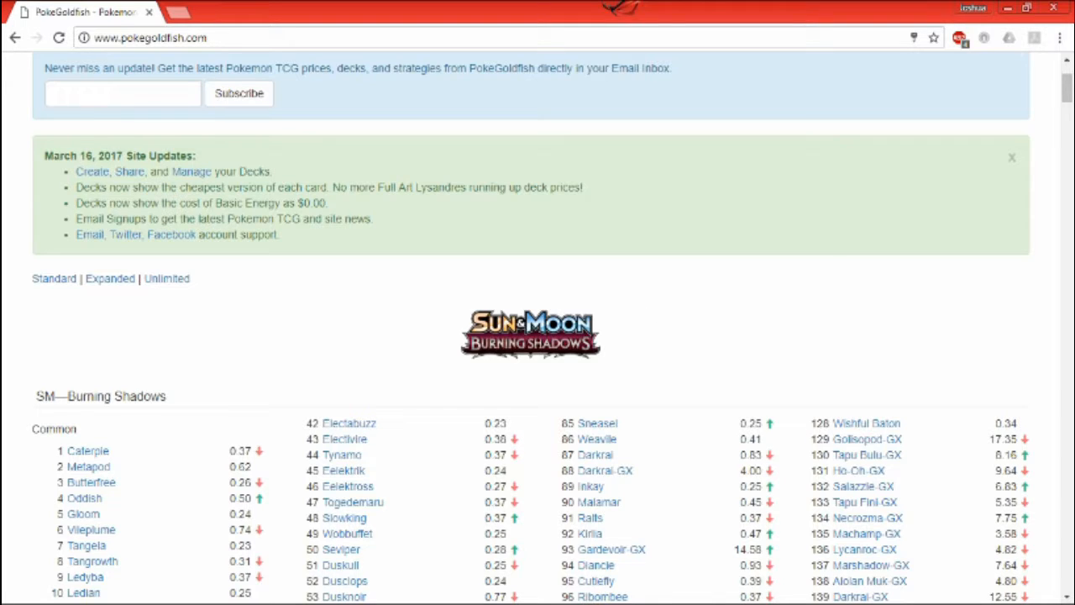
pyautogui.moveTo(838, 293)
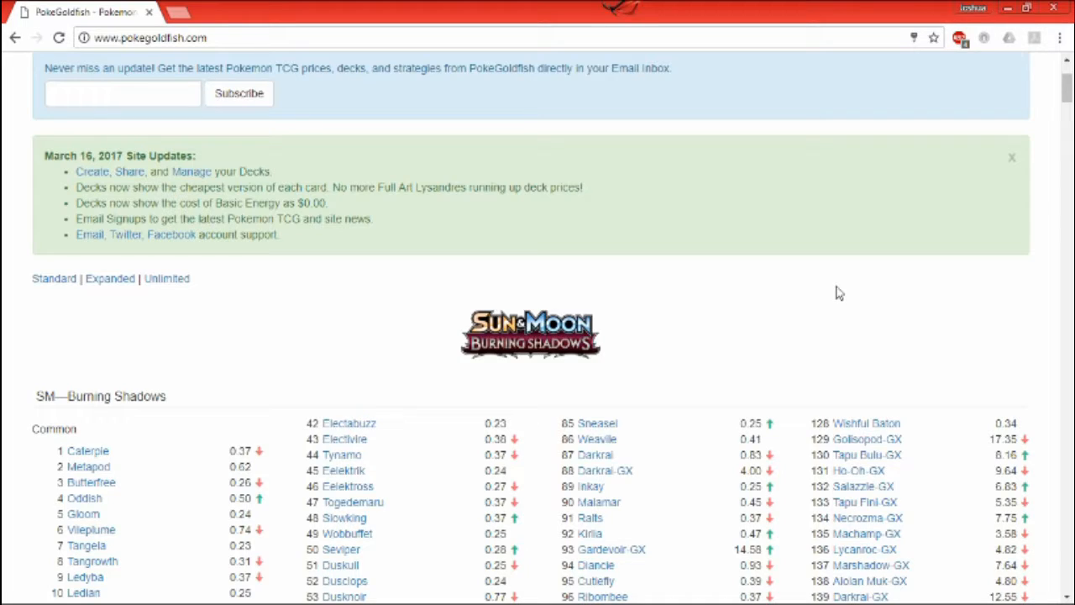
pyautogui.scroll(-3)
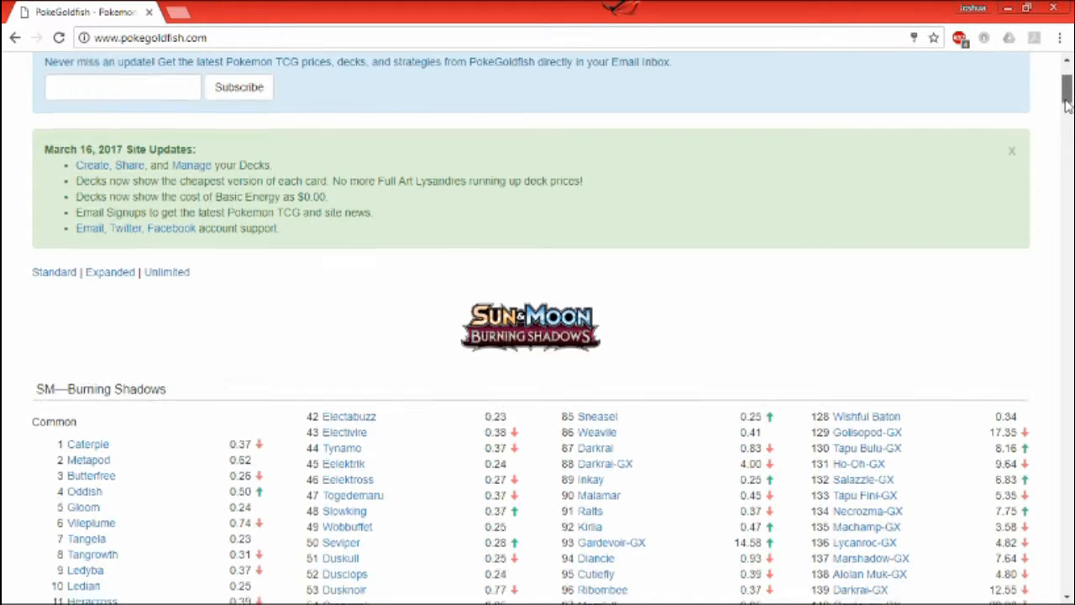
pyautogui.scroll(-3)
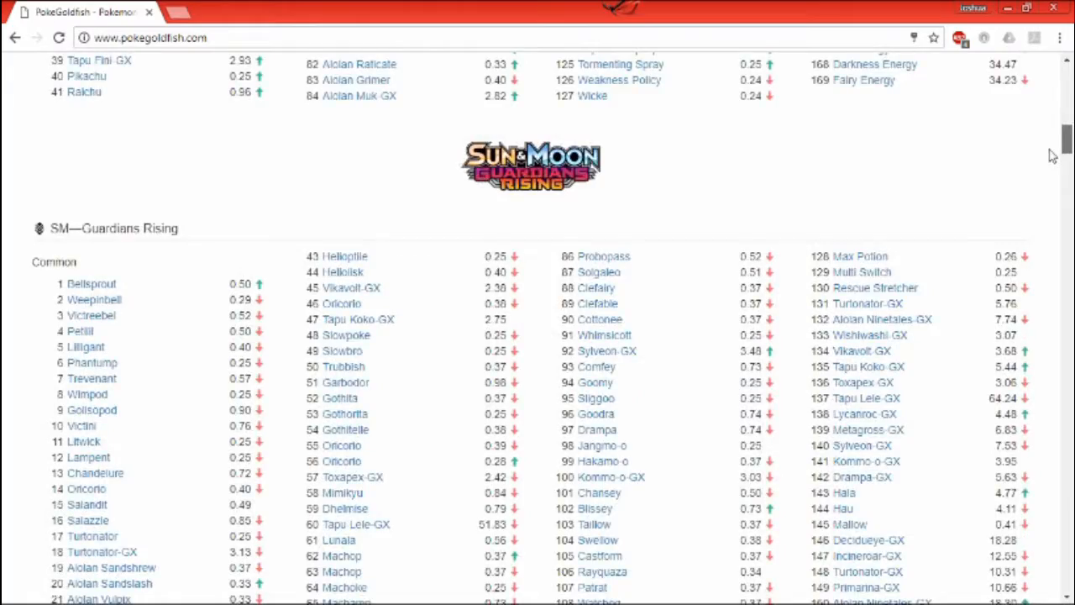
pyautogui.scroll(-3)
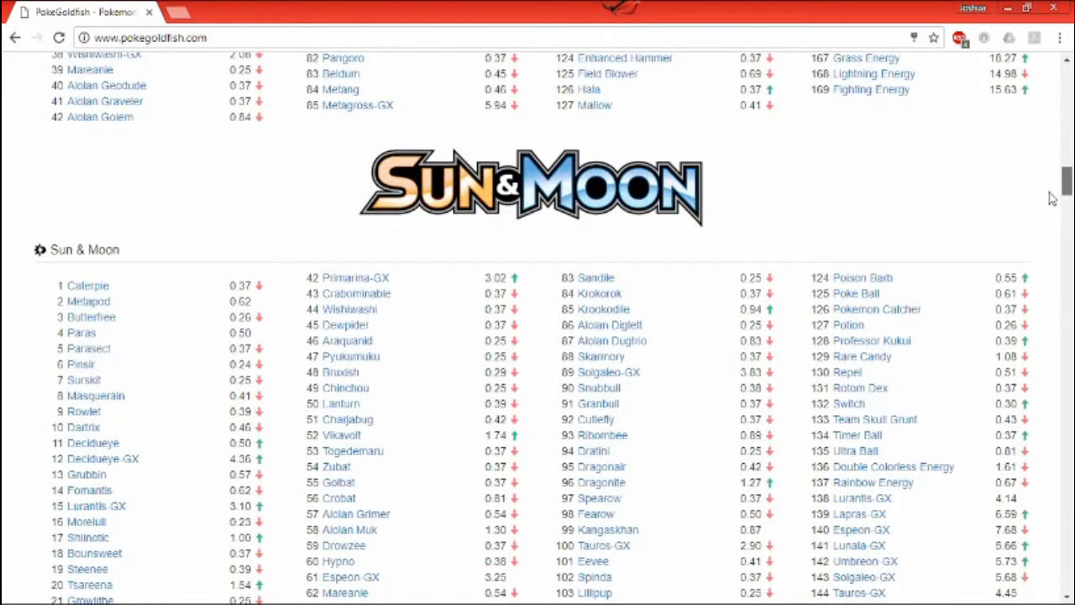
pyautogui.scroll(-3)
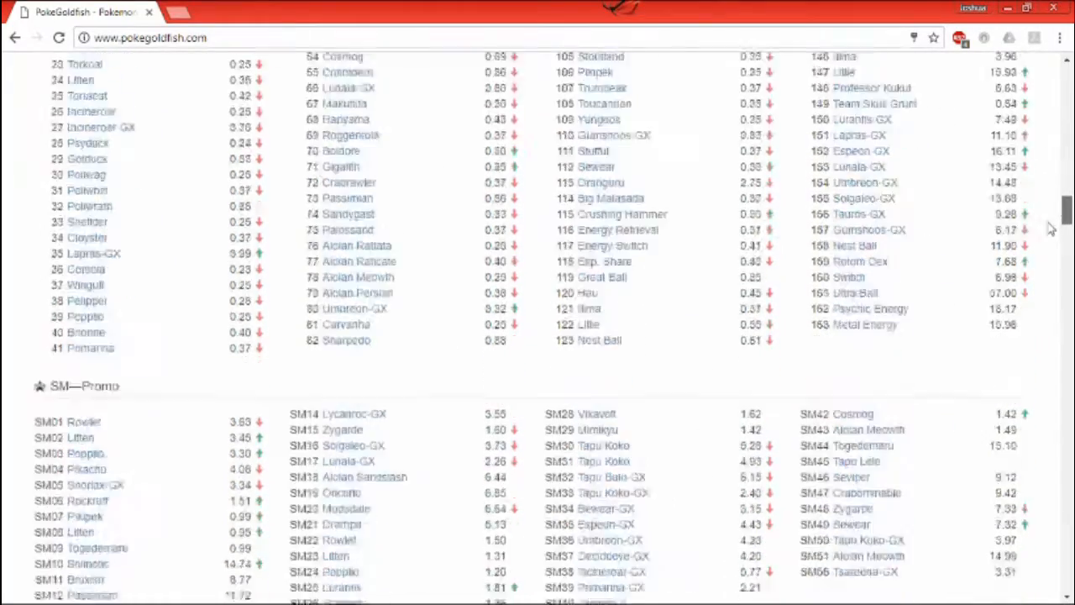
pyautogui.scroll(-3)
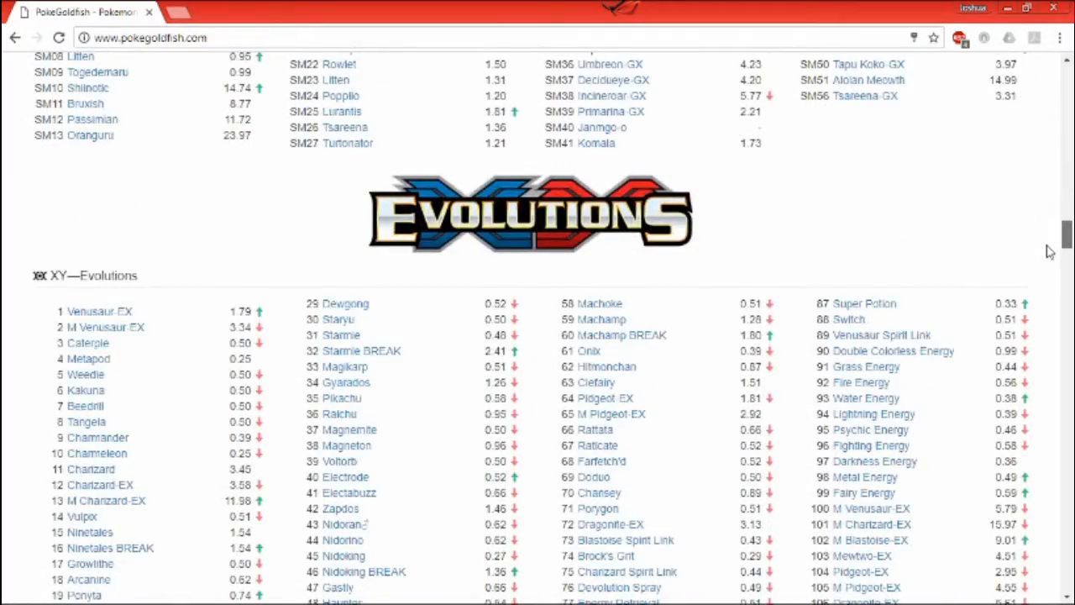
pyautogui.scroll(-3)
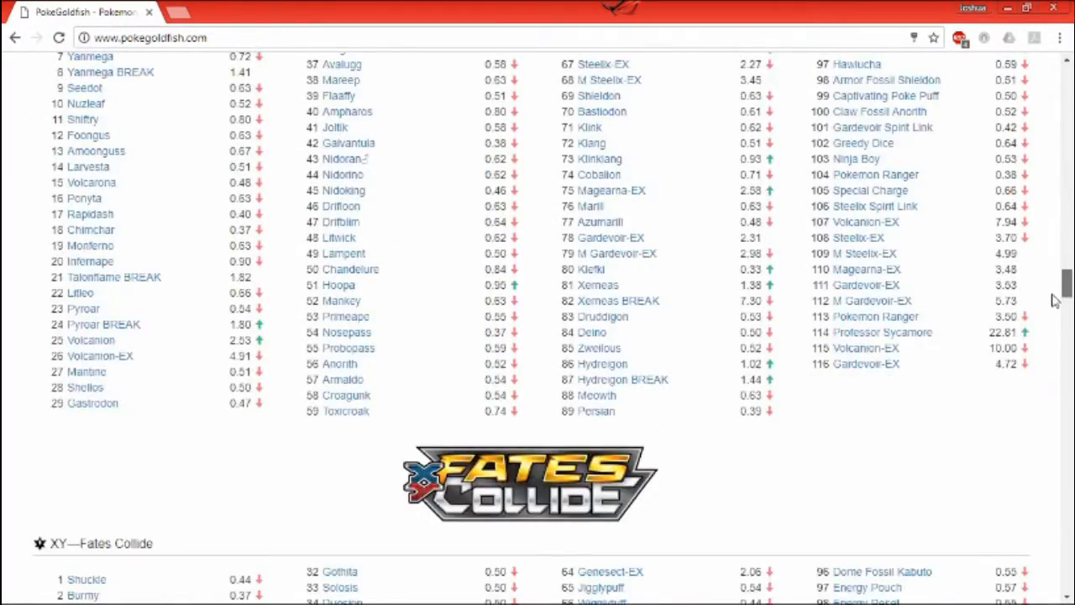
pyautogui.scroll(-3)
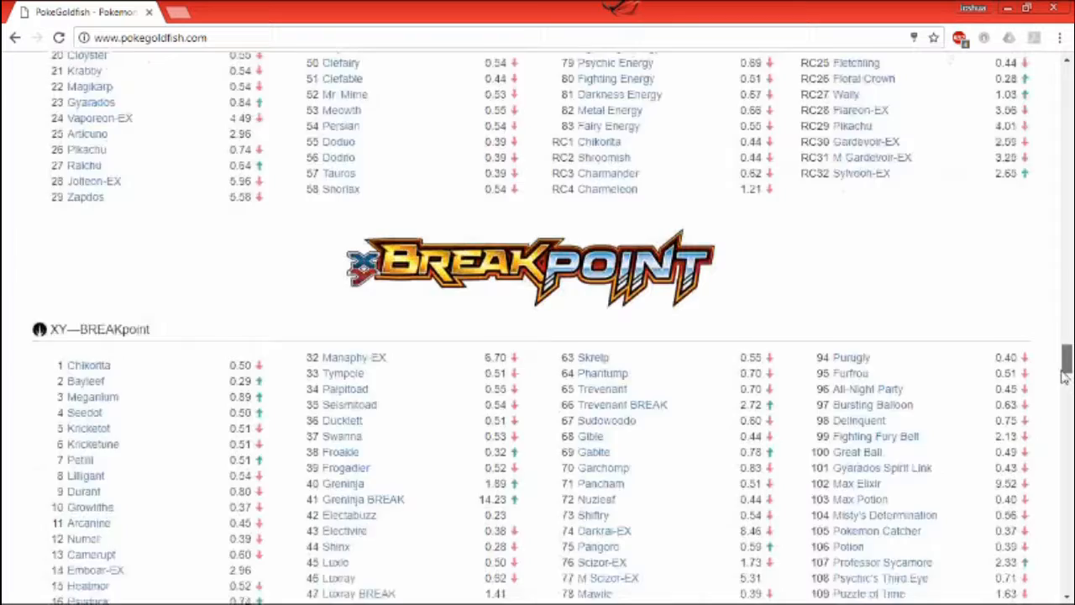
pyautogui.scroll(-3)
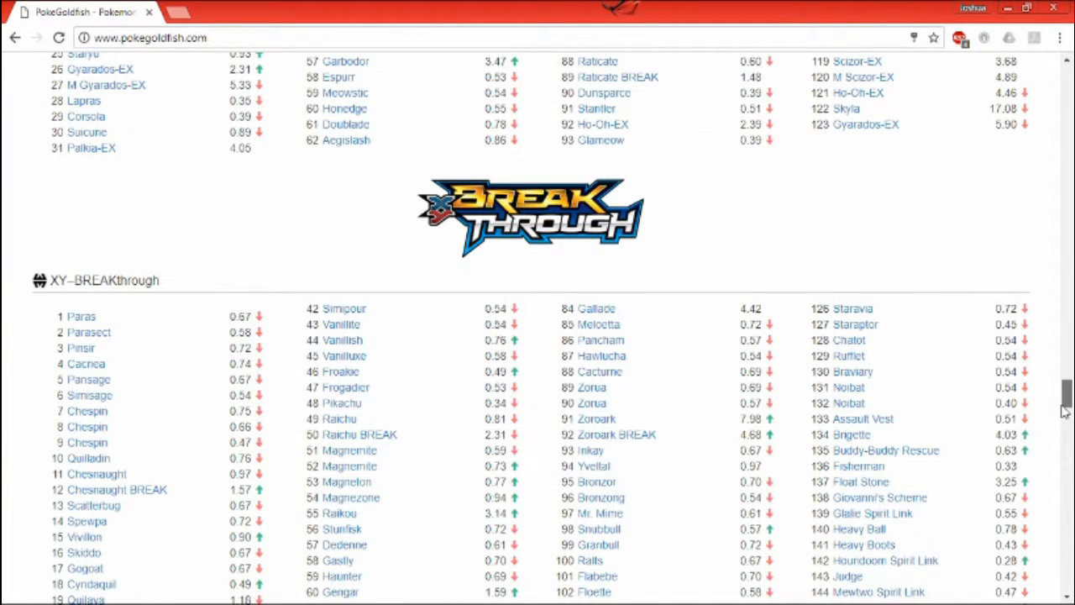
pyautogui.scroll(-3)
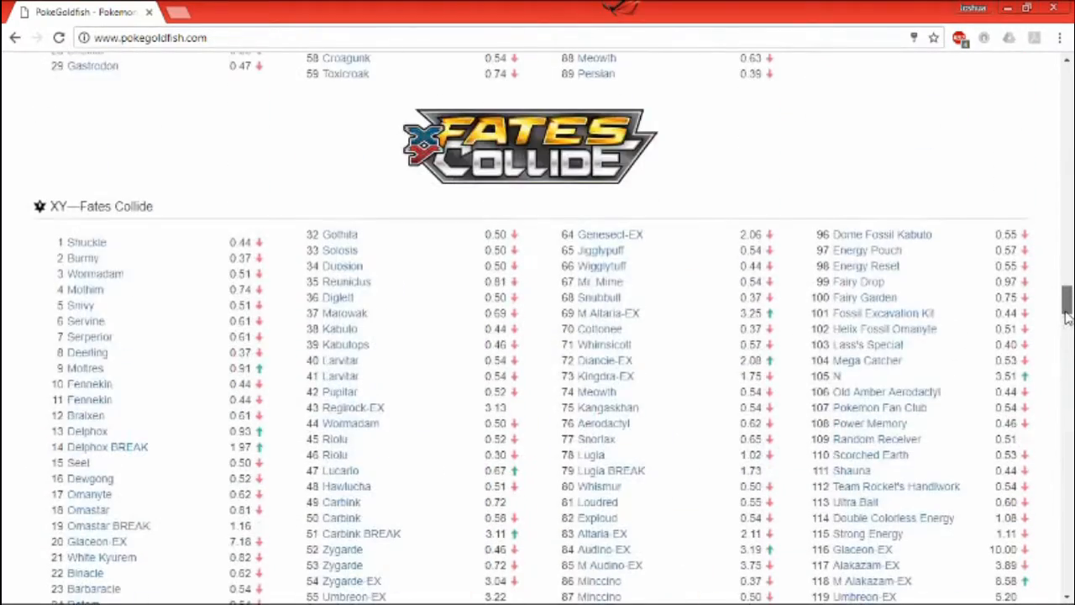
pyautogui.scroll(-3)
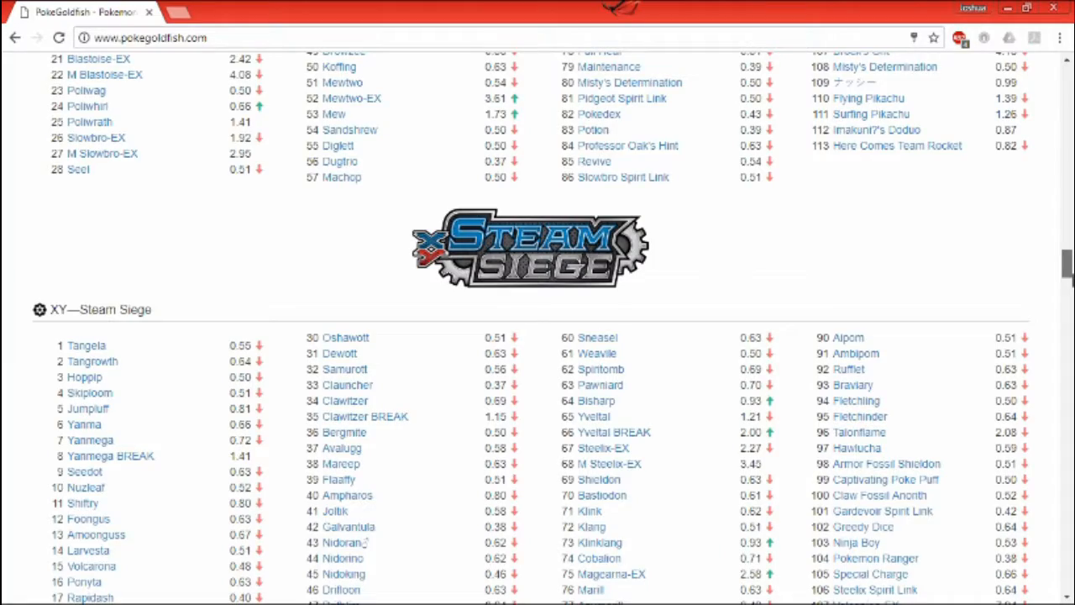
pyautogui.scroll(-3)
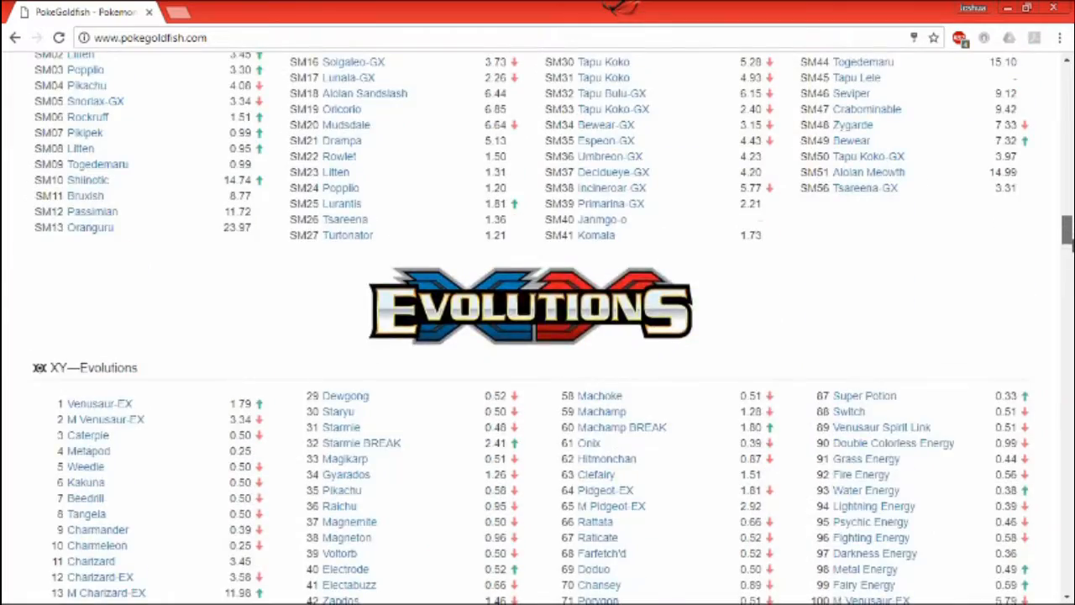
pyautogui.scroll(-3)
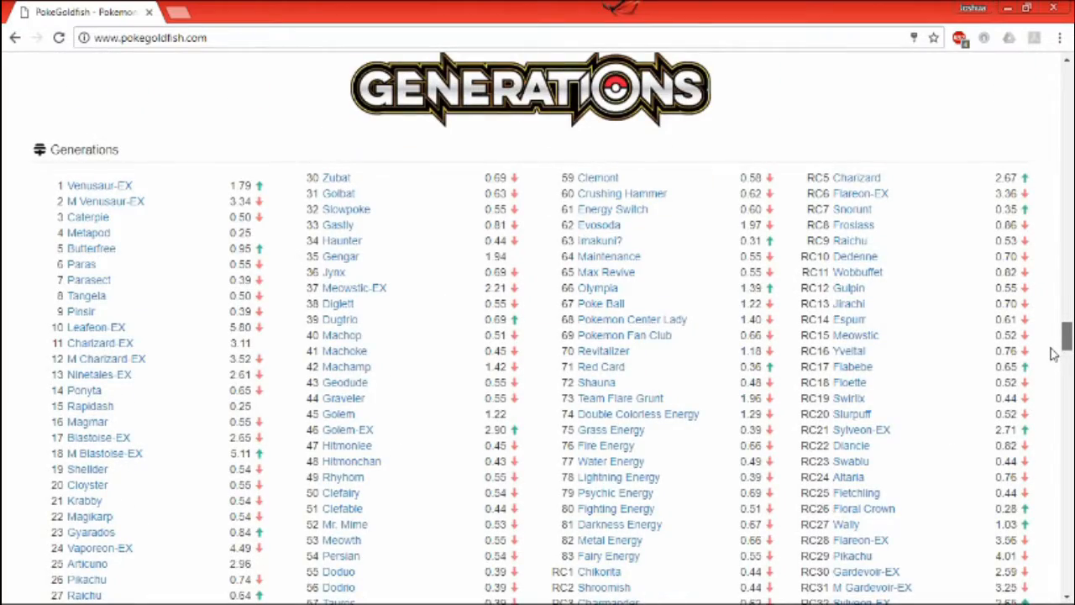
pyautogui.scroll(-3)
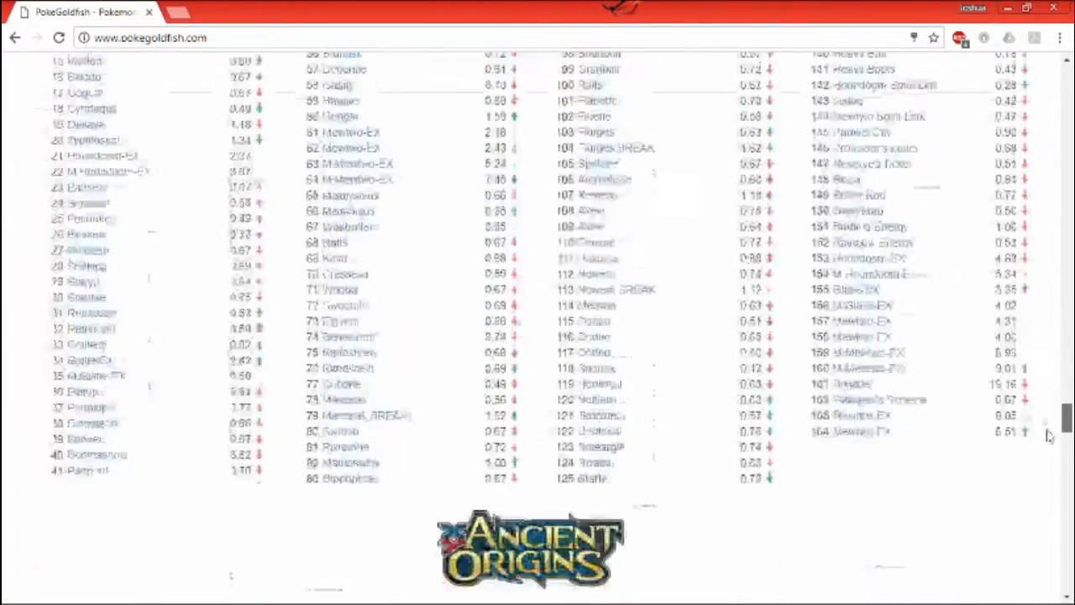
pyautogui.scroll(-3)
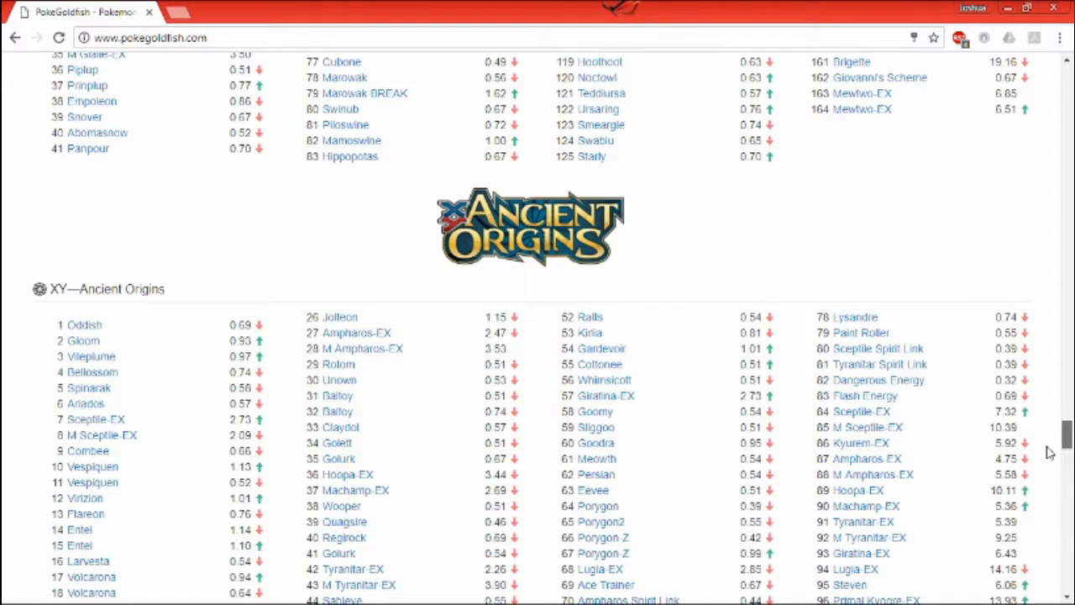
pyautogui.scroll(-3)
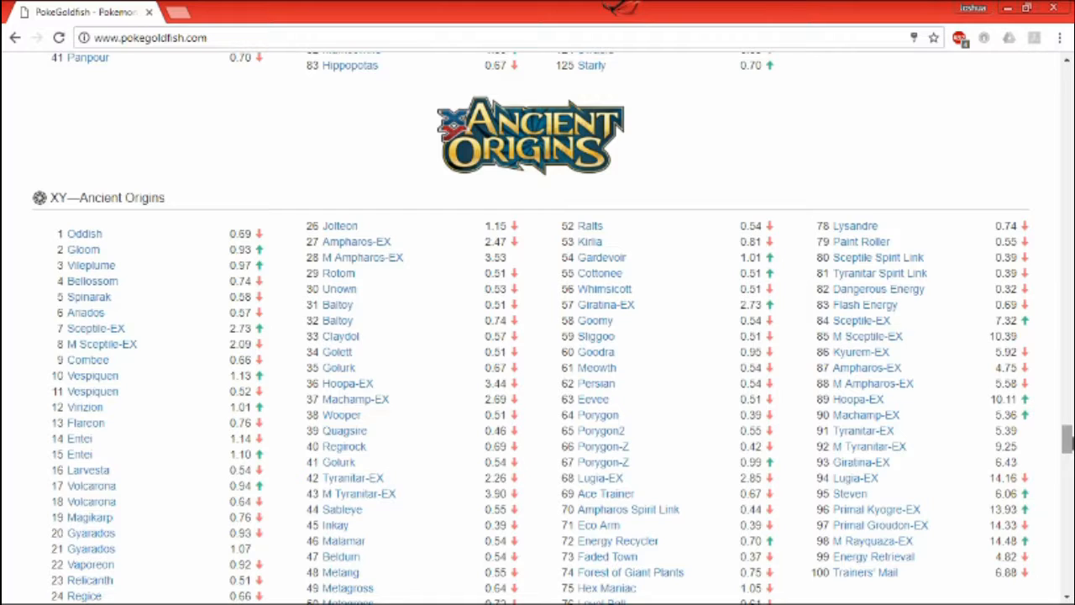
pyautogui.scroll(-3)
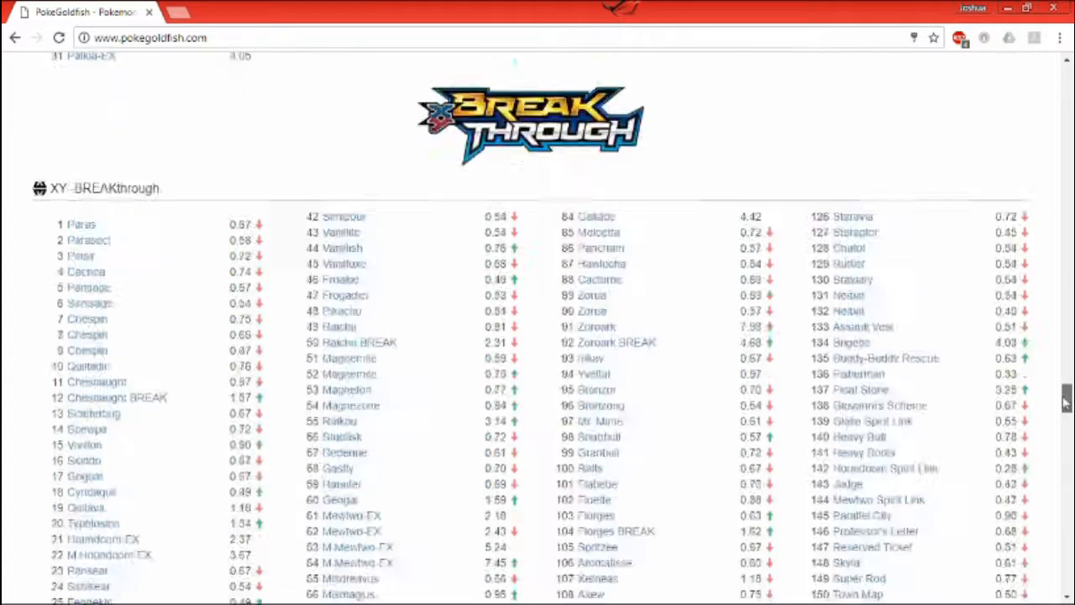
pyautogui.scroll(-3)
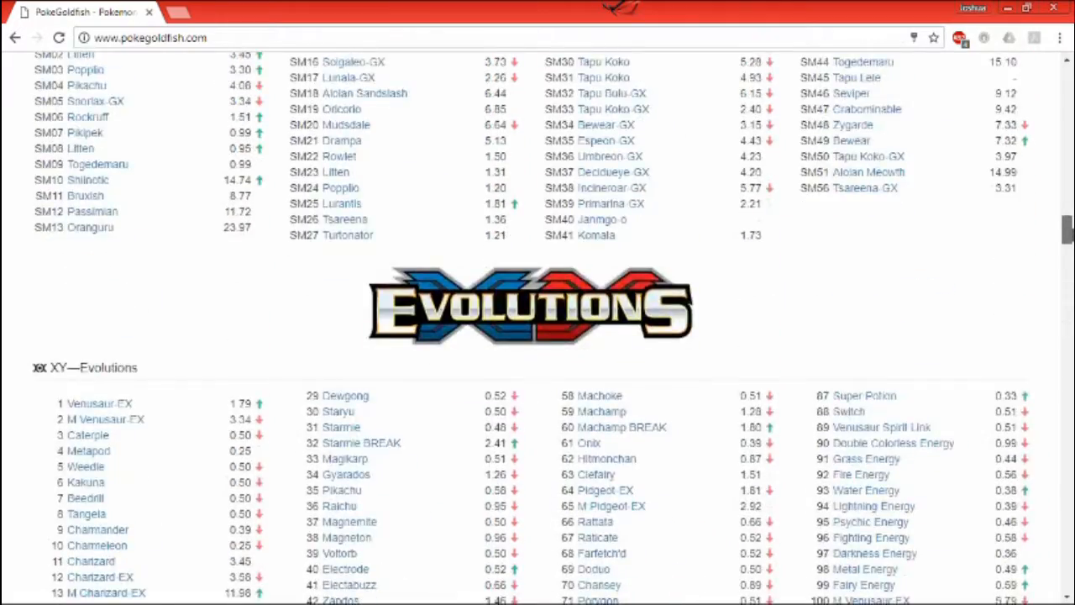
pyautogui.scroll(-3)
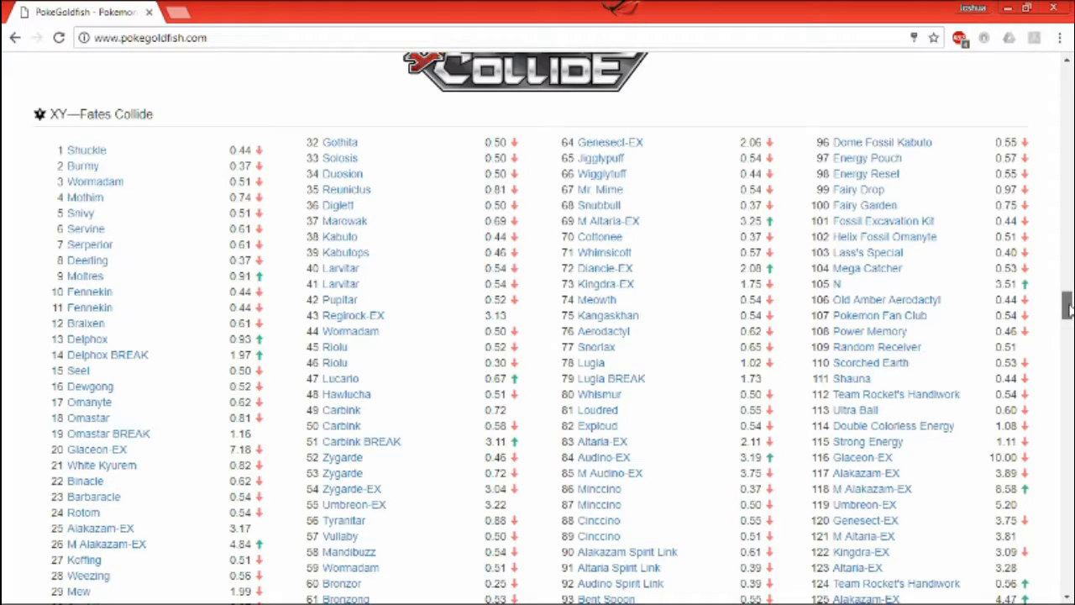
pyautogui.scroll(-3)
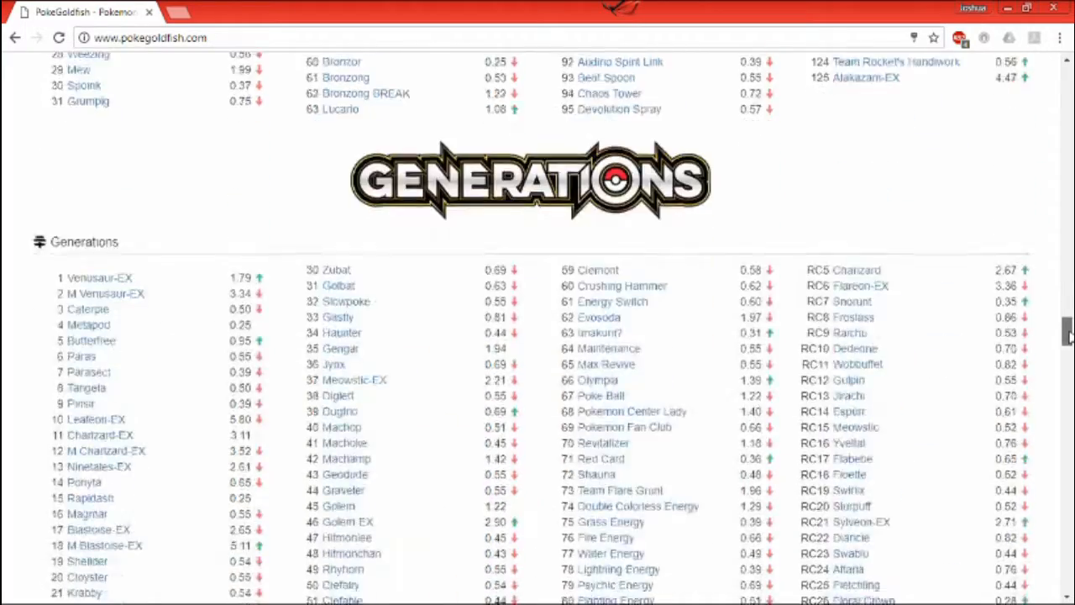
pyautogui.scroll(-3)
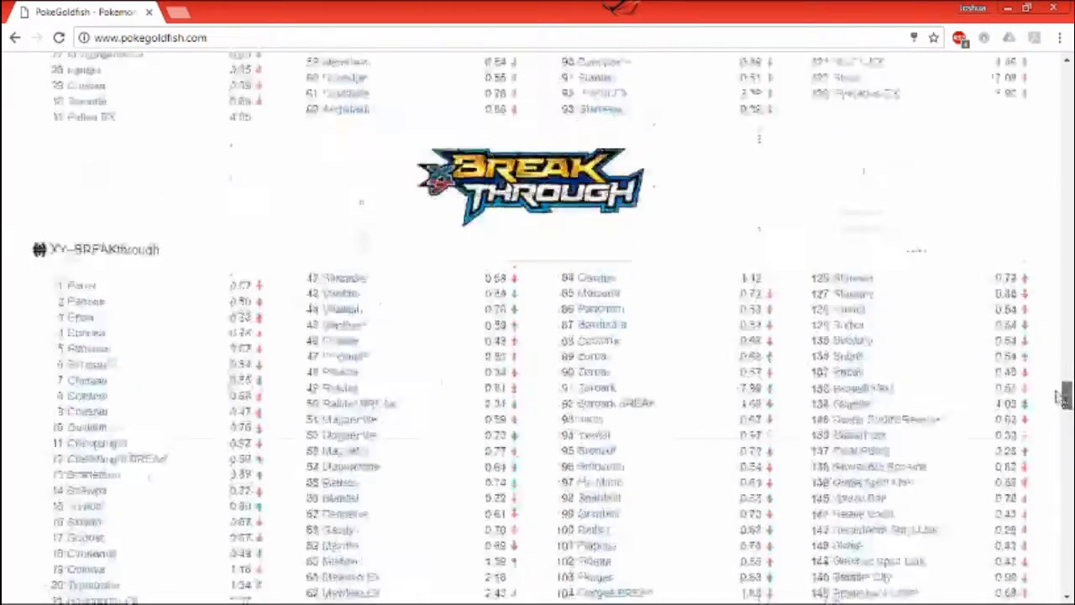
pyautogui.scroll(-3)
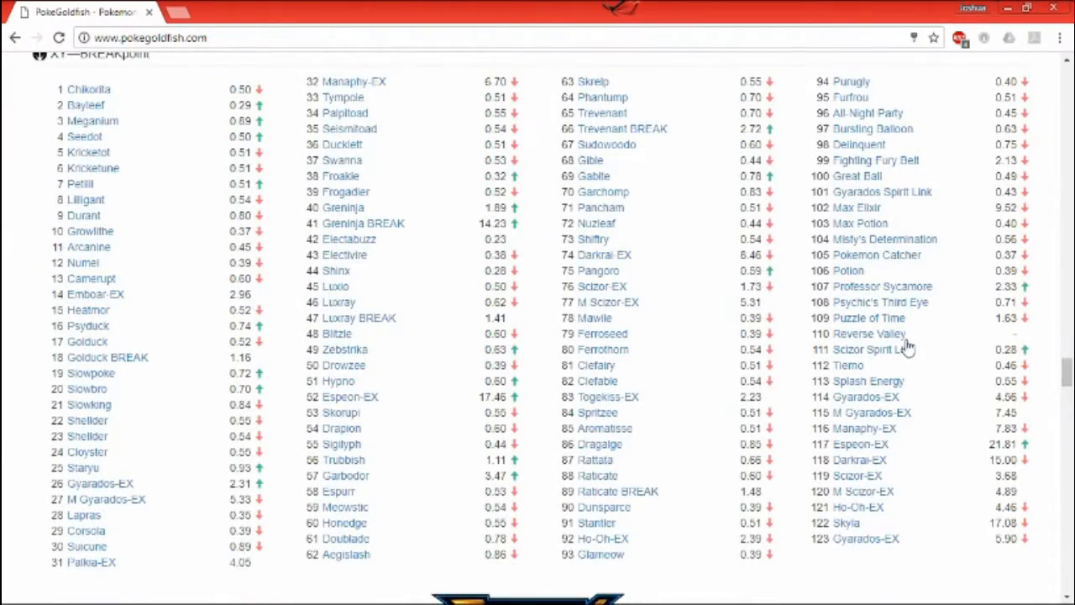
# - Open the Professor Sycamore BKP 107 page showing its $2.33 price, chart and eBay listings
pyautogui.click(883, 285)
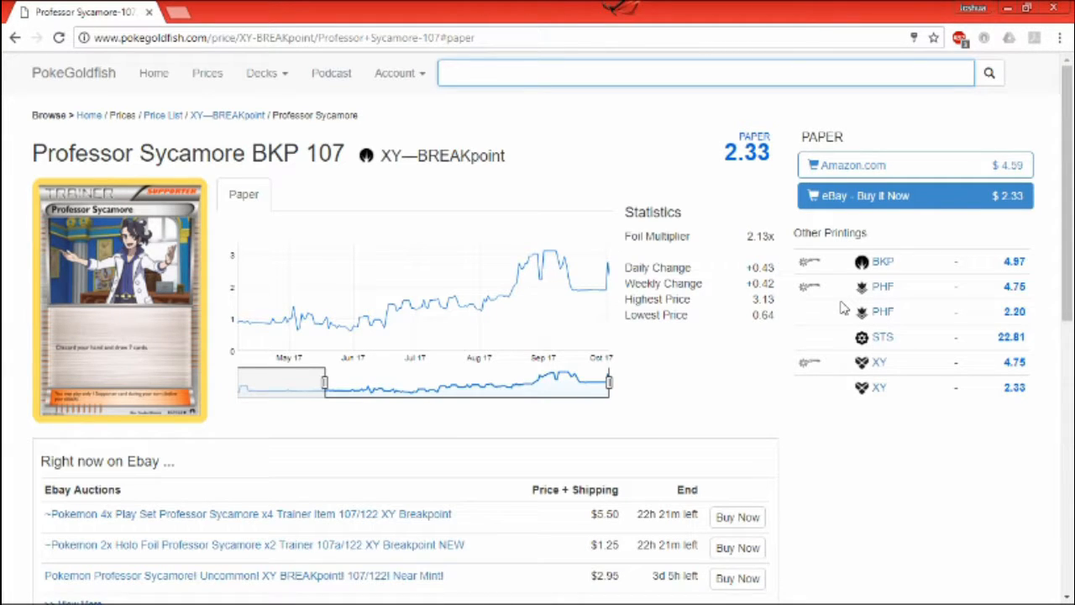
pyautogui.click(704, 72)
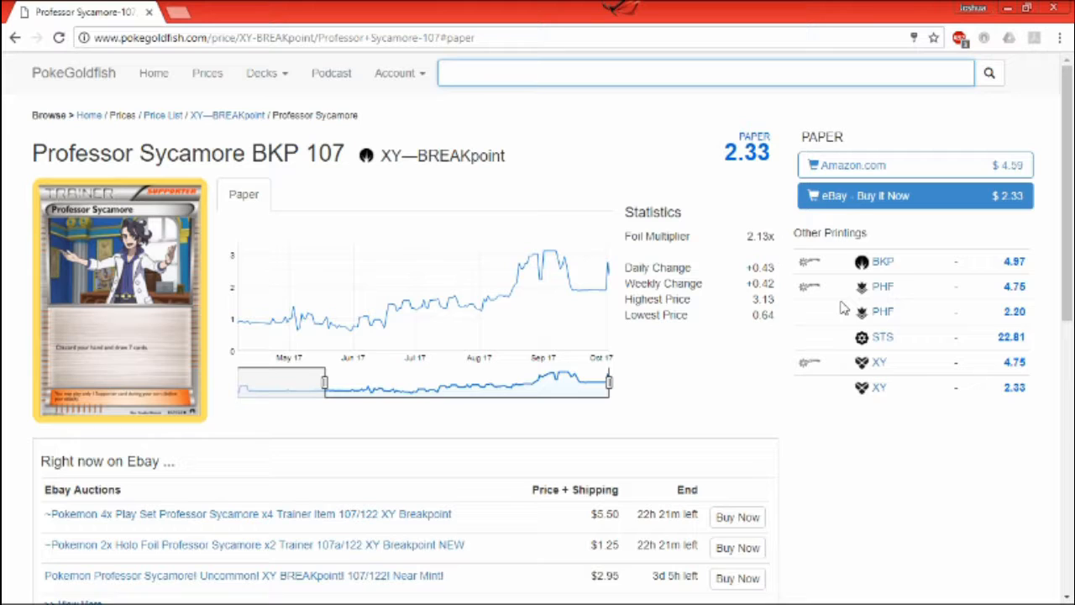
pyautogui.click(704, 73)
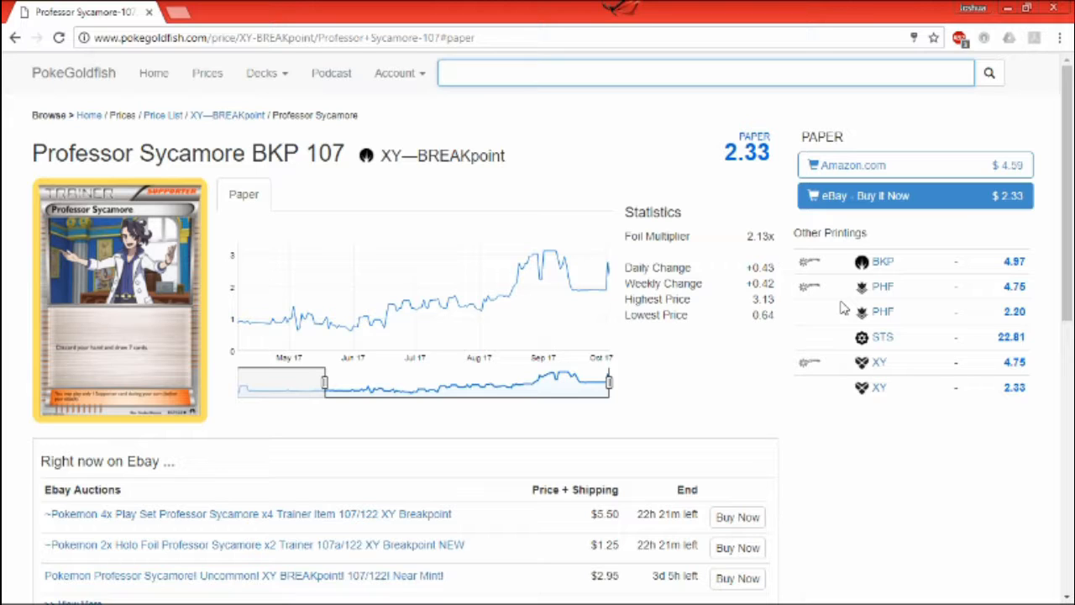
pyautogui.click(703, 72)
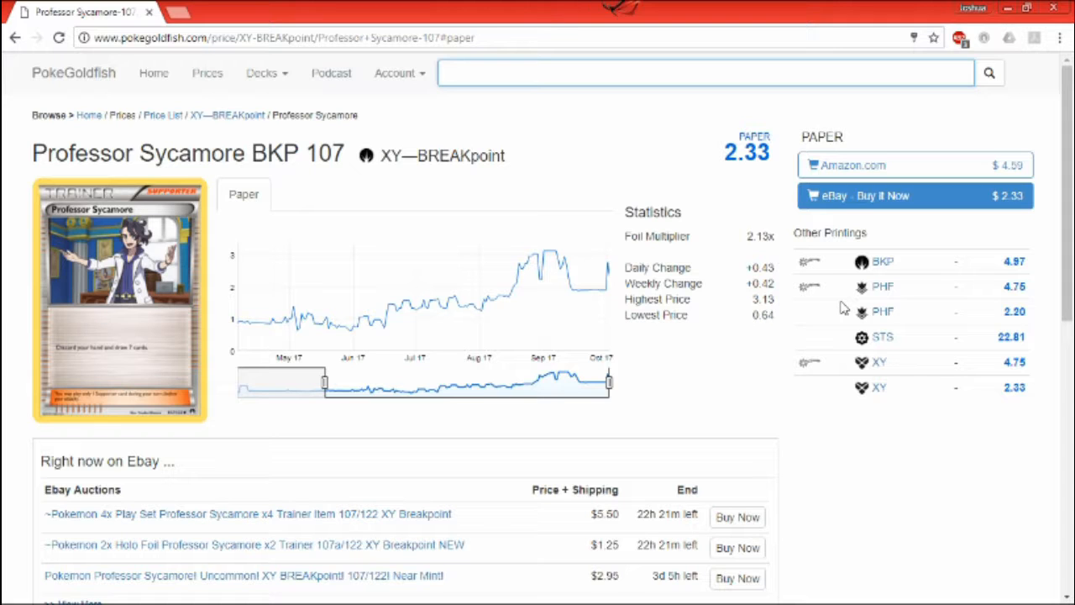
# - Scroll down to the eBay auction and Buy It Now listings for Professor Sycamore
pyautogui.scroll(-3)
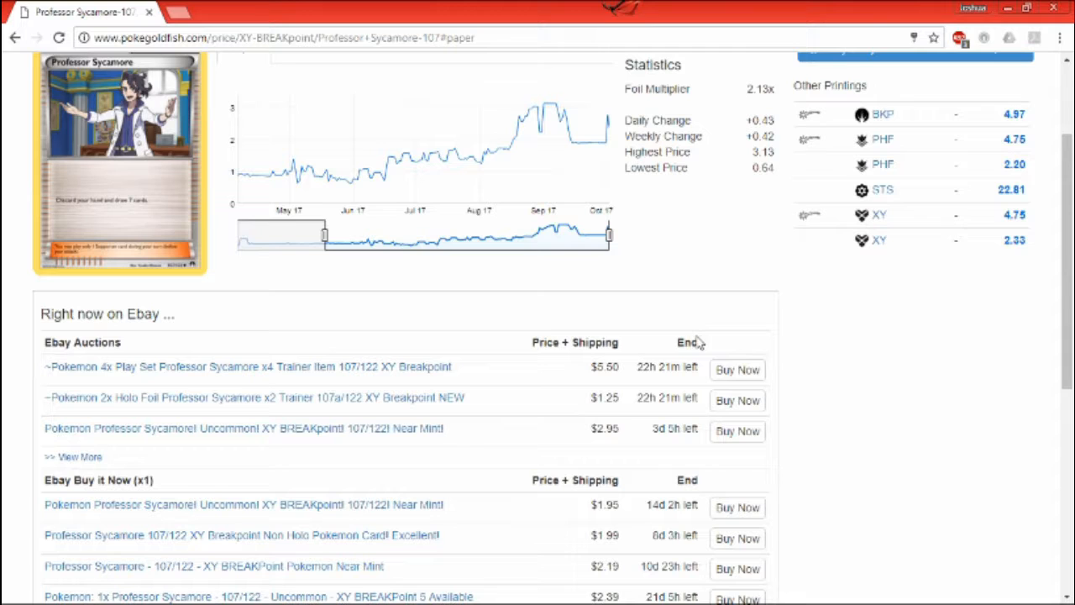
pyautogui.moveTo(647, 292)
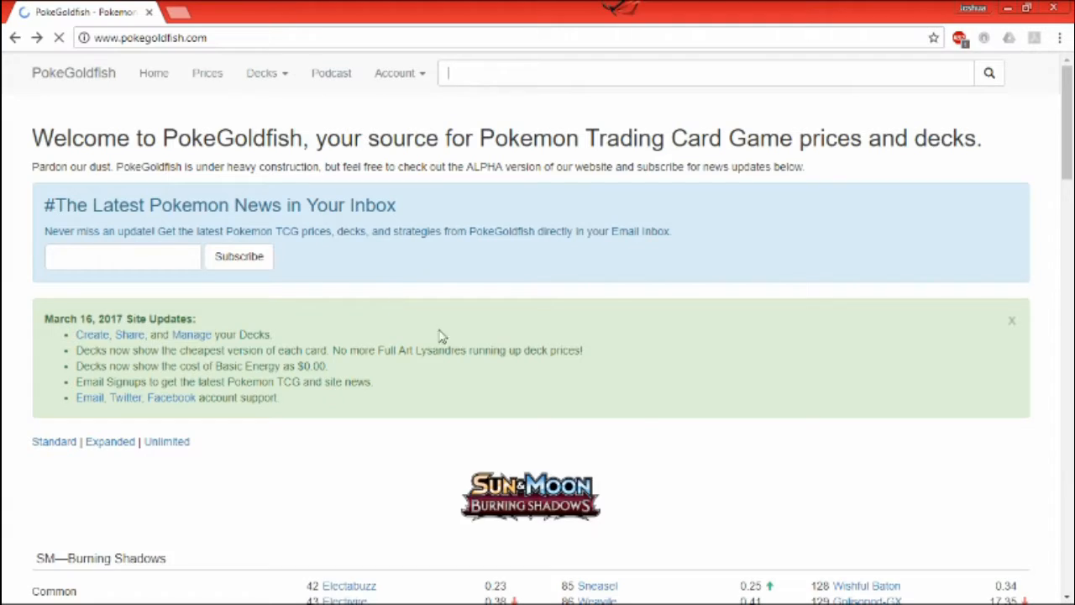
# - Open the N FAC 105 price page from the XY—Fates Collide list, showing $3.51
pyautogui.scroll(-3)
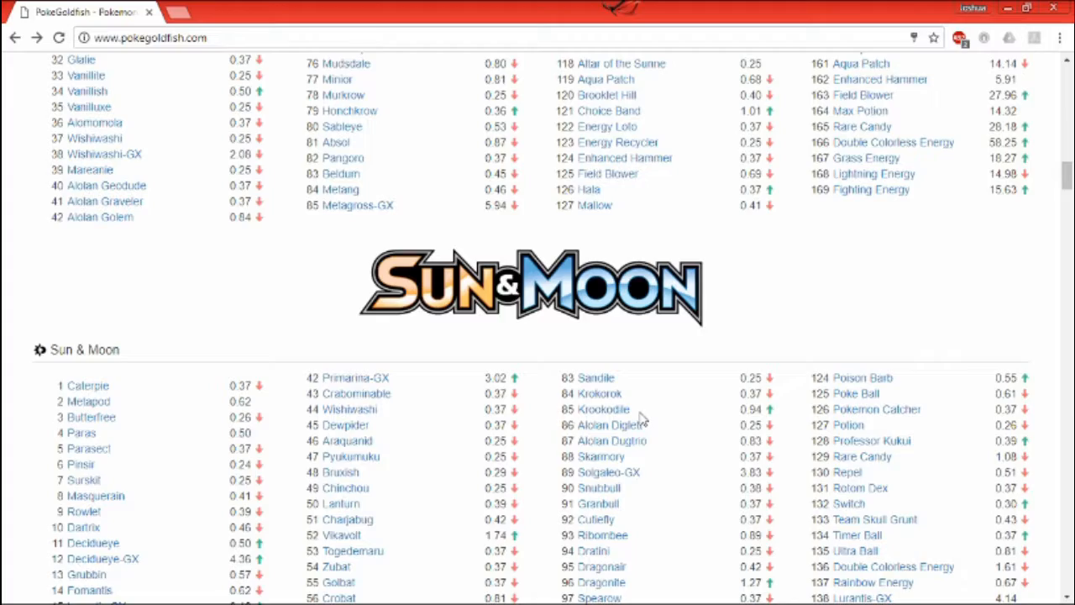
pyautogui.scroll(-3)
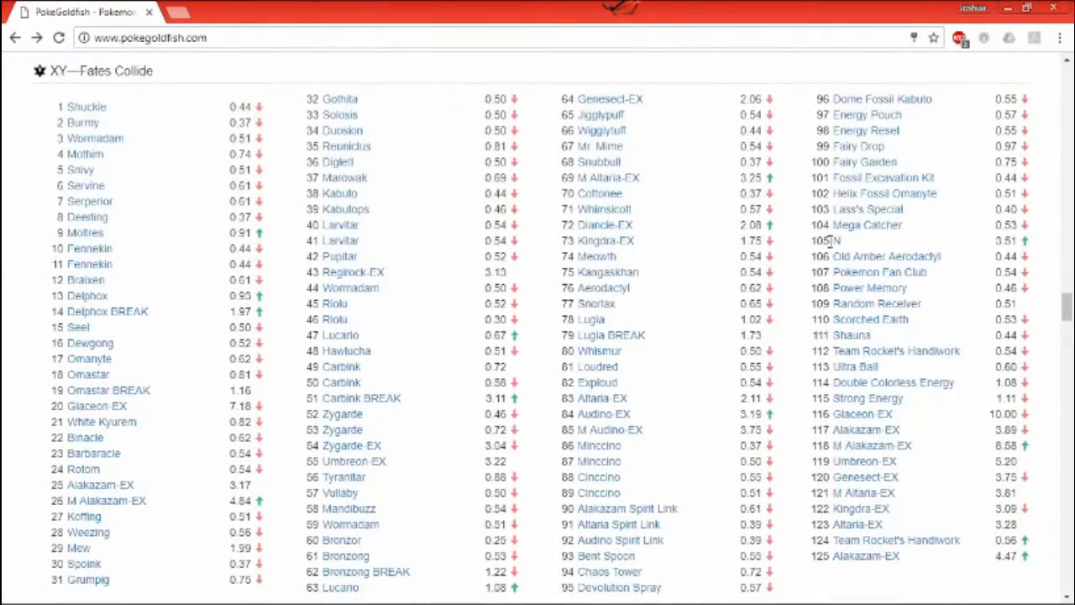
pyautogui.click(840, 242)
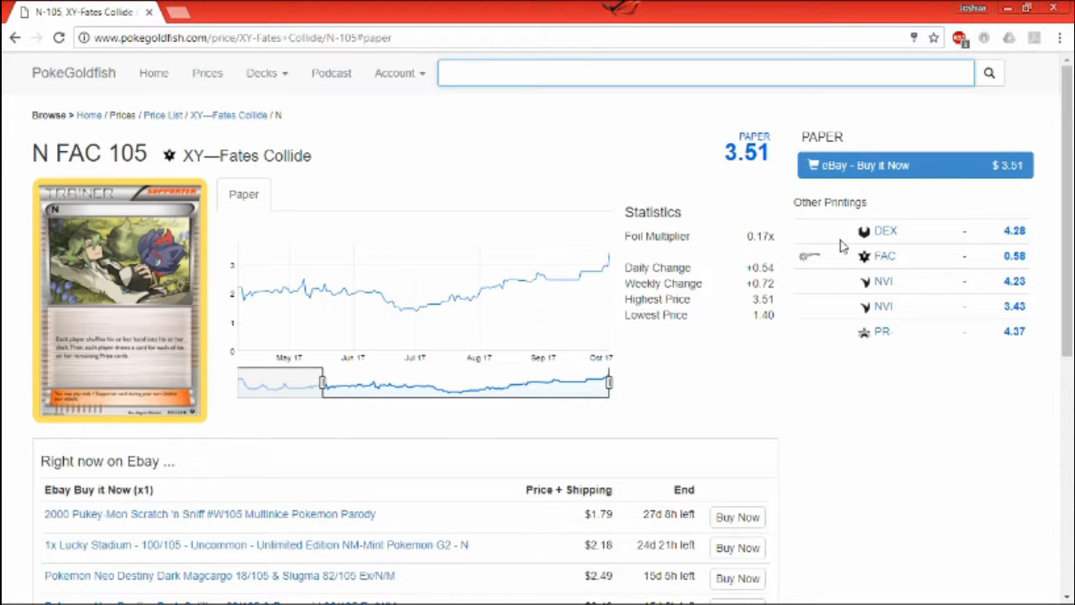
pyautogui.click(704, 72)
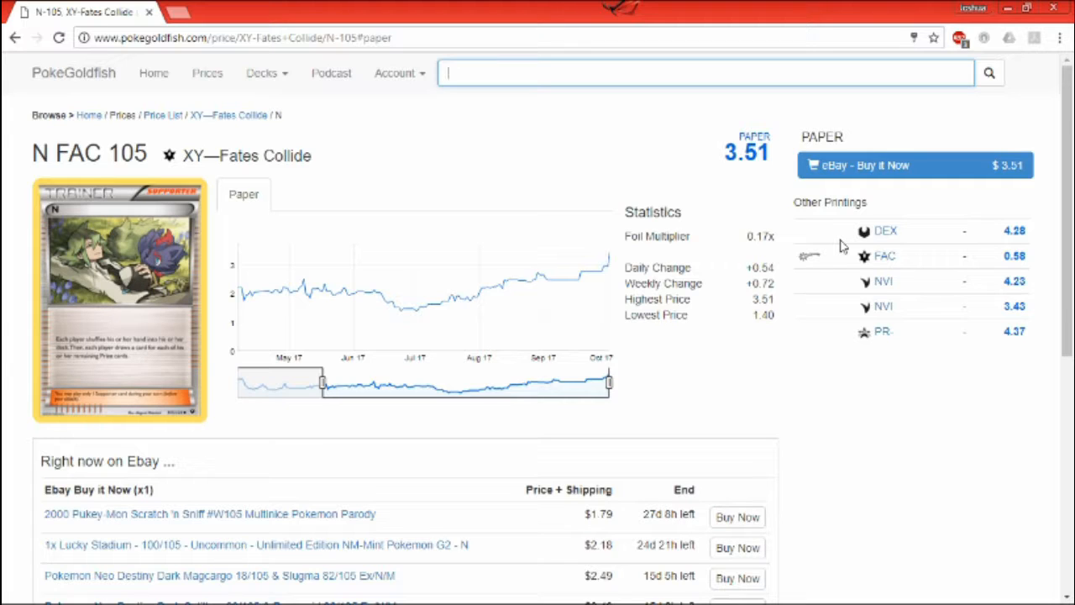
pyautogui.moveTo(883, 282)
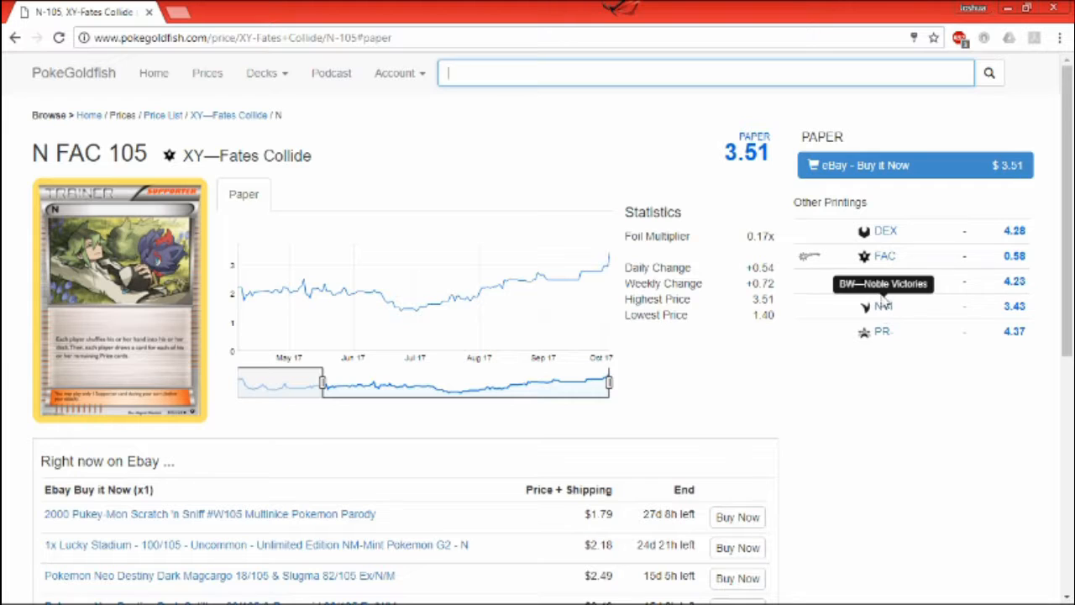
pyautogui.moveTo(883, 232)
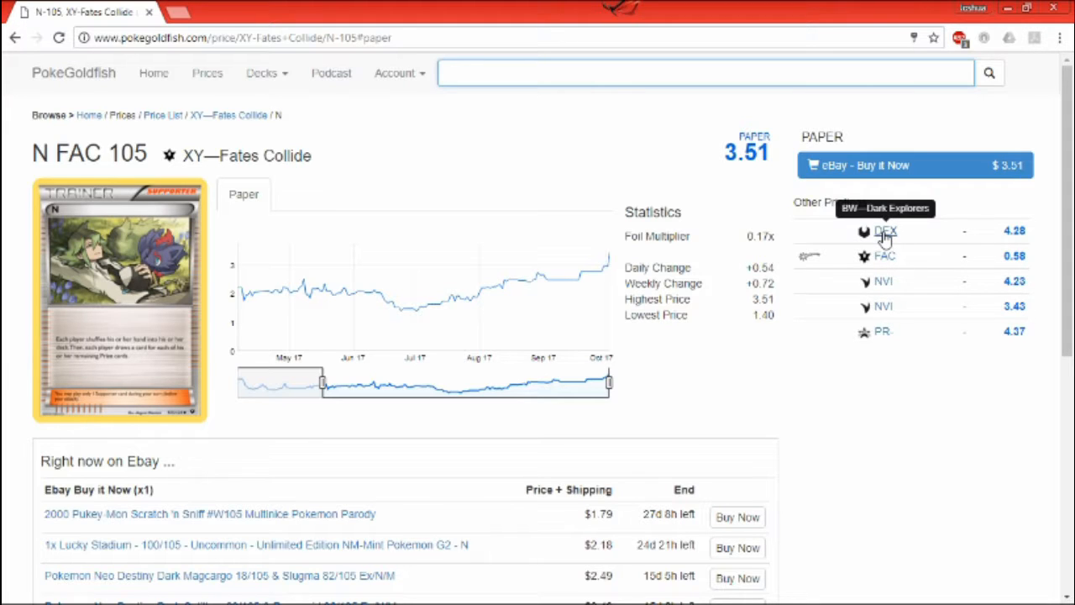
pyautogui.moveTo(518, 166)
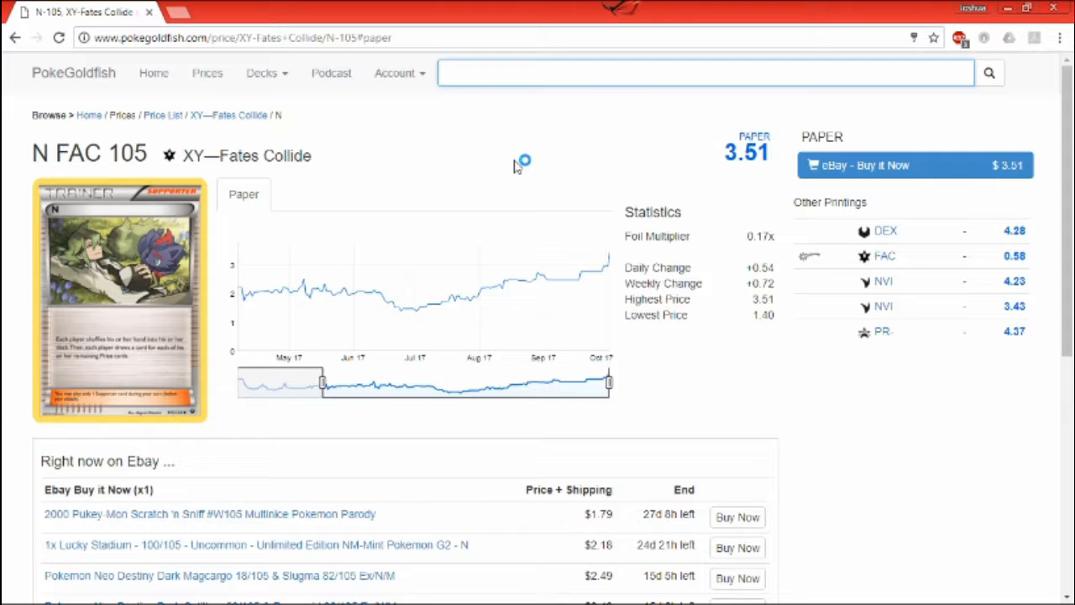
pyautogui.click(706, 72)
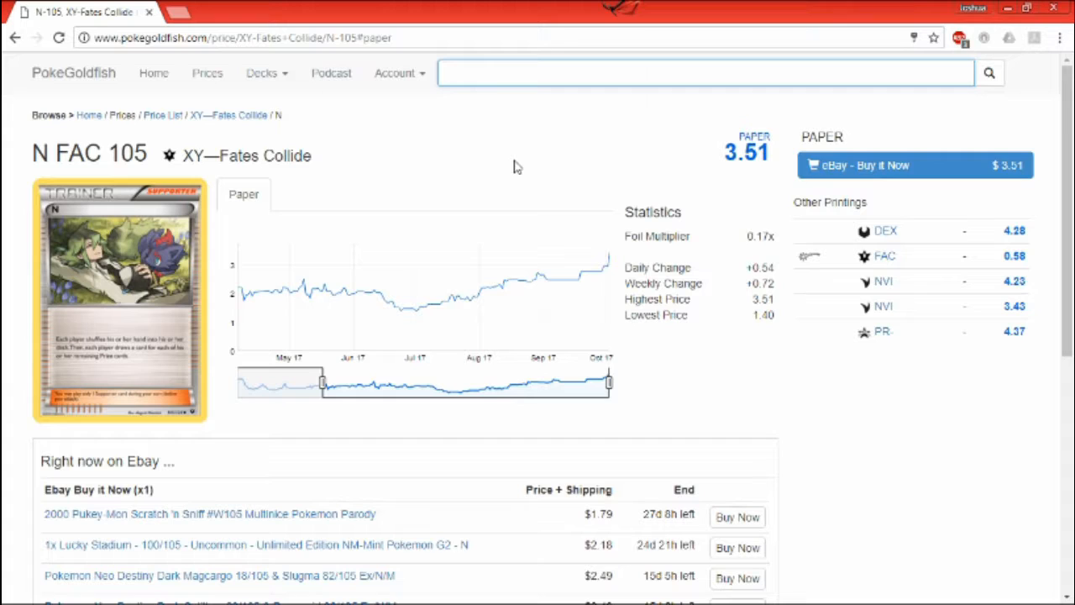
pyautogui.click(704, 72)
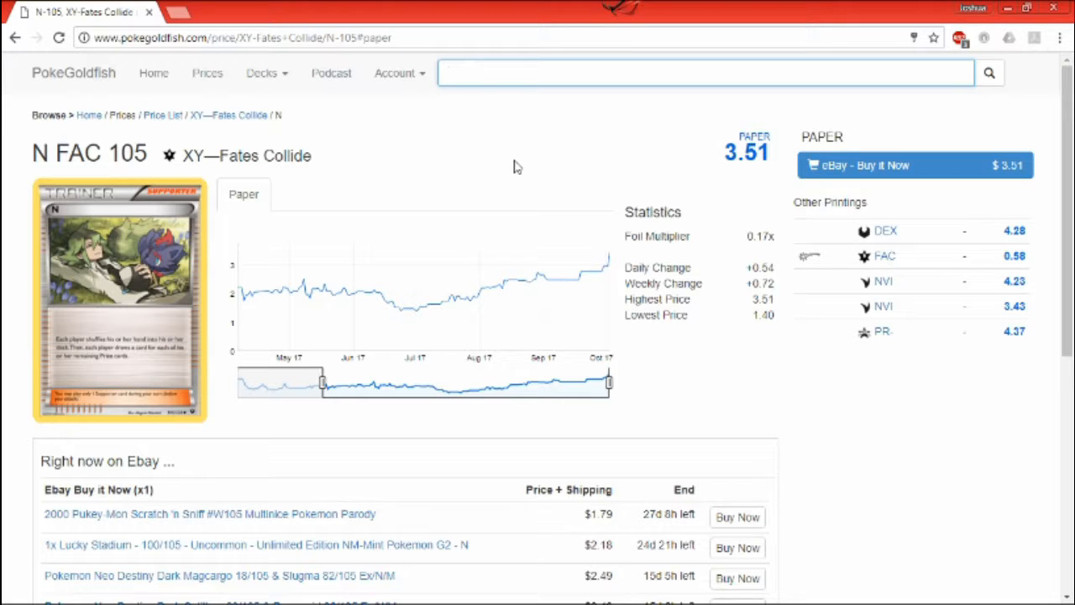
pyautogui.click(705, 72)
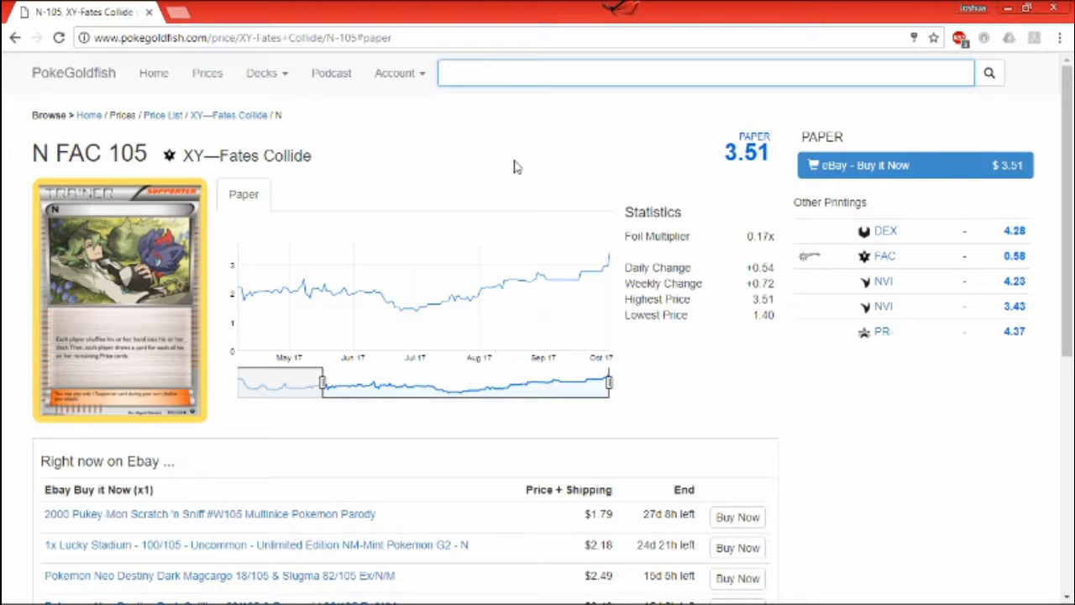
pyautogui.click(704, 72)
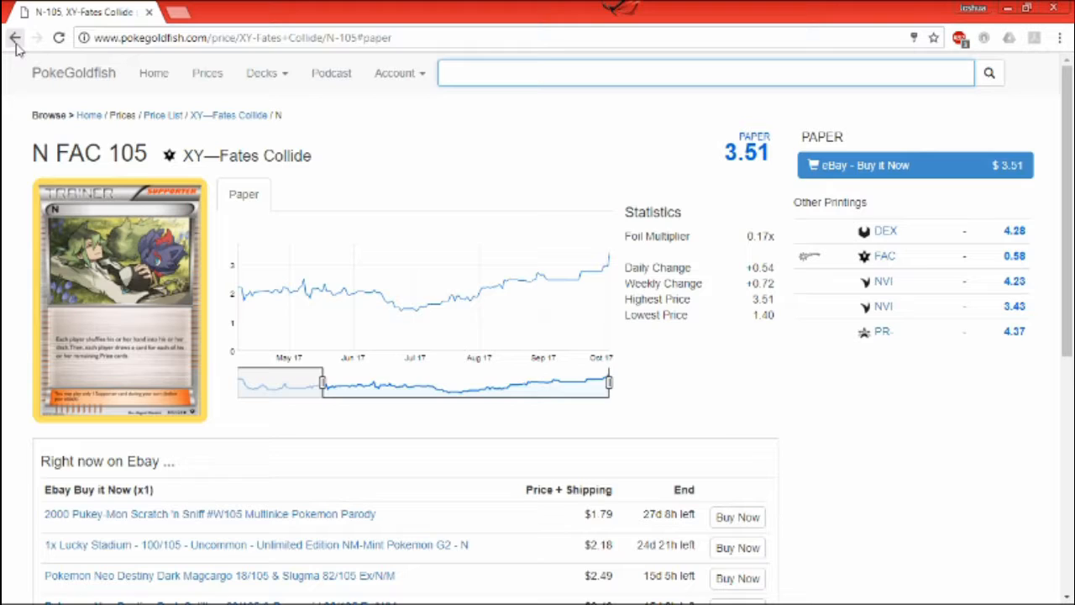
# - Go back to the PokeGoldfish home page with the set price lists
pyautogui.click(14, 37)
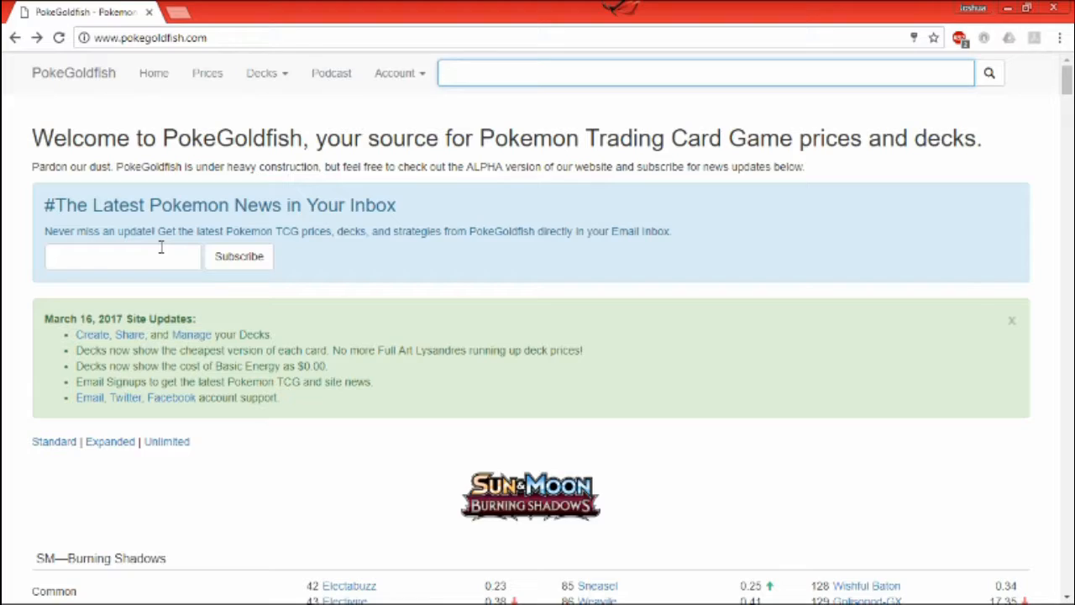
# - Open the Guzma BSH 115 price page from the SM—Burning Shadows list, showing $1.46
pyautogui.scroll(-3)
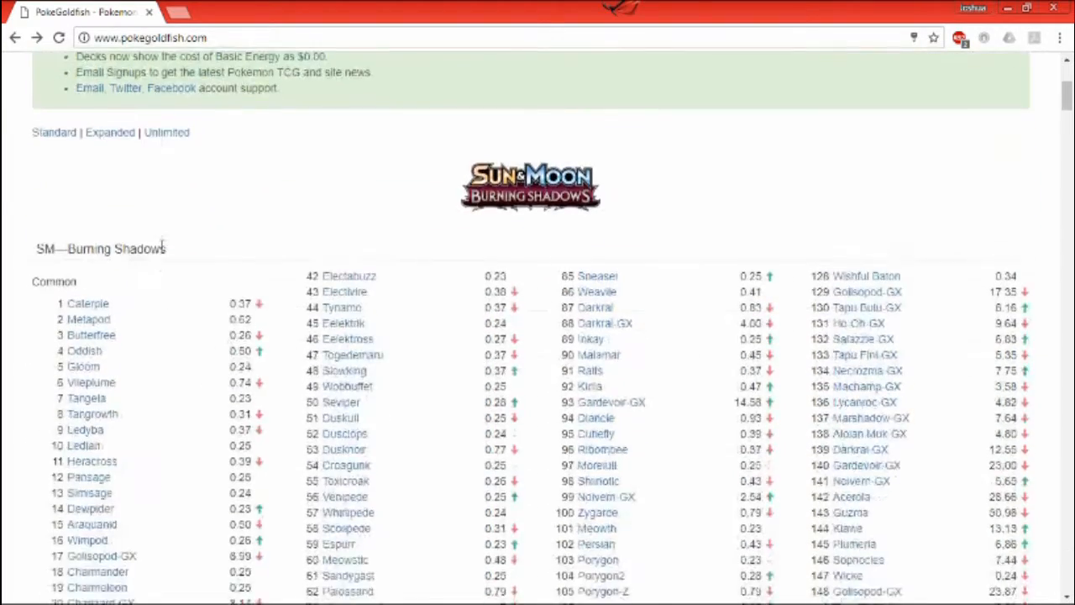
pyautogui.scroll(-3)
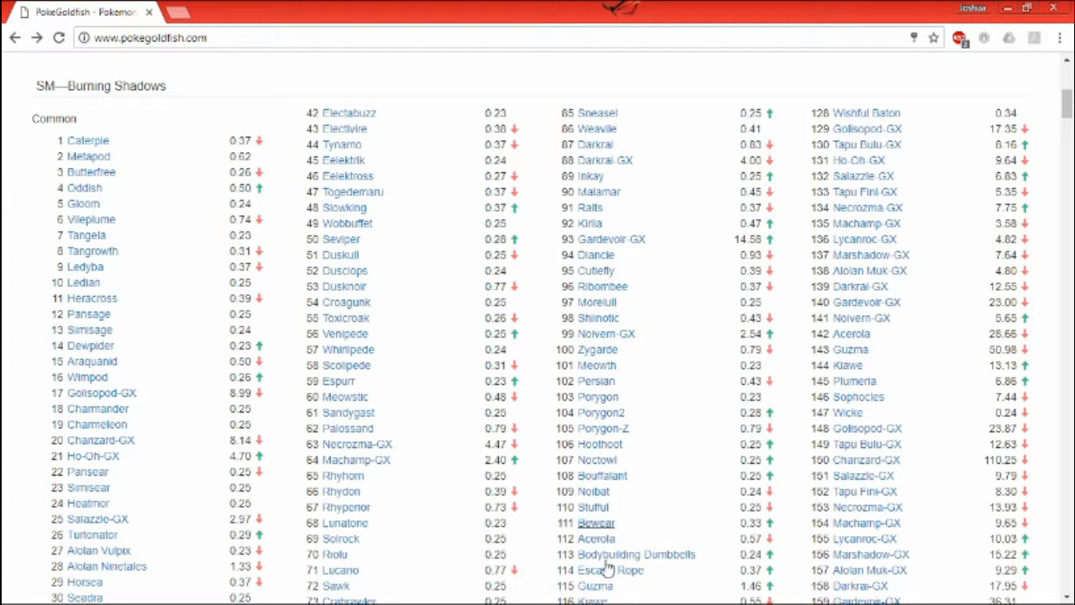
pyautogui.click(850, 348)
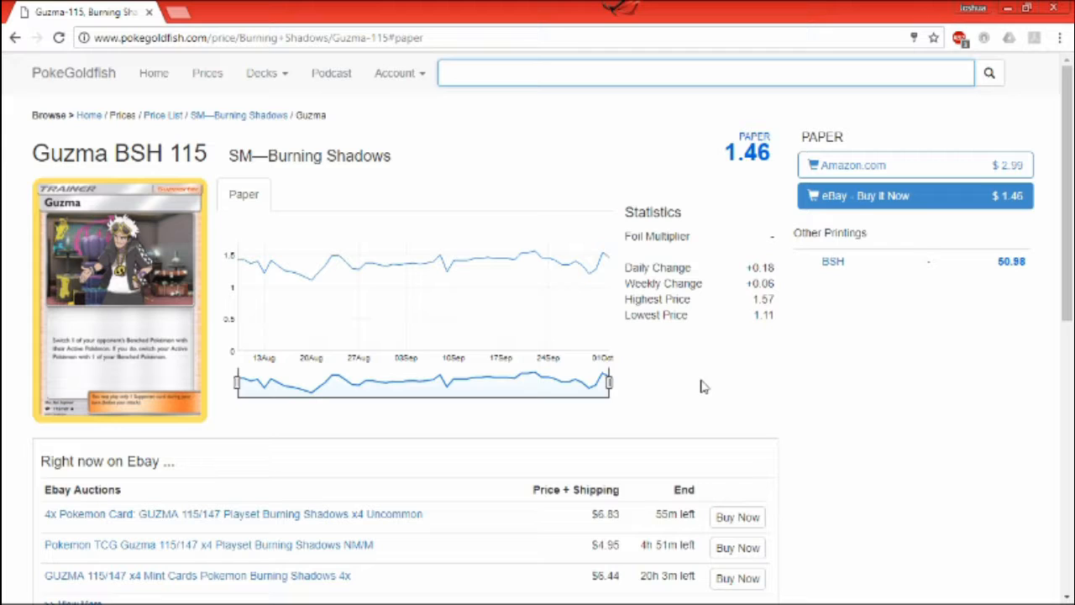
# - Look over the Guzma BSH 115 page and eBay auctions, then return to the home page
pyautogui.click(706, 72)
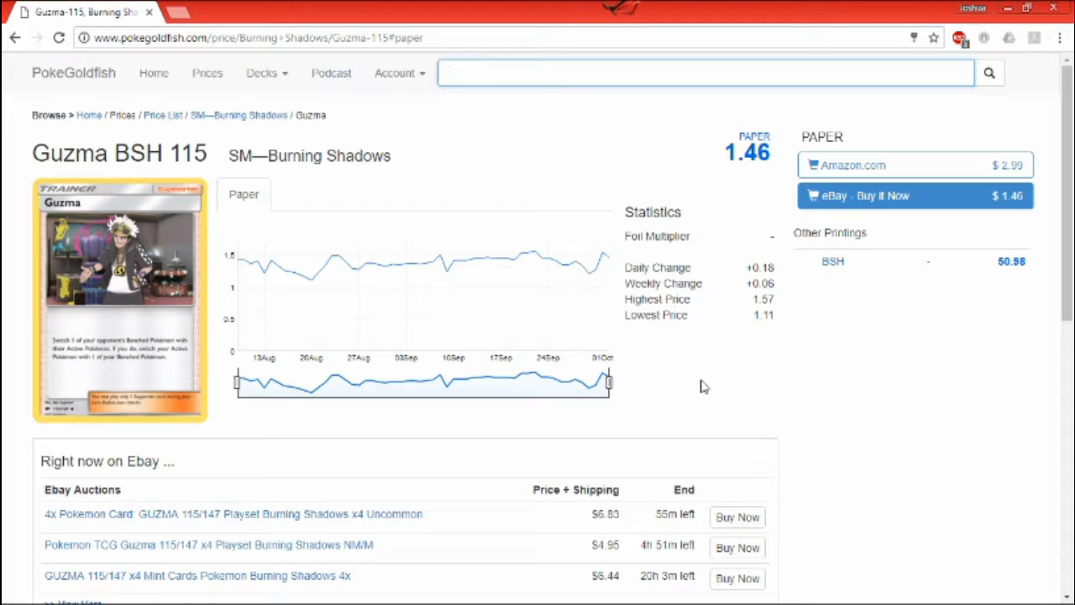
pyautogui.click(704, 72)
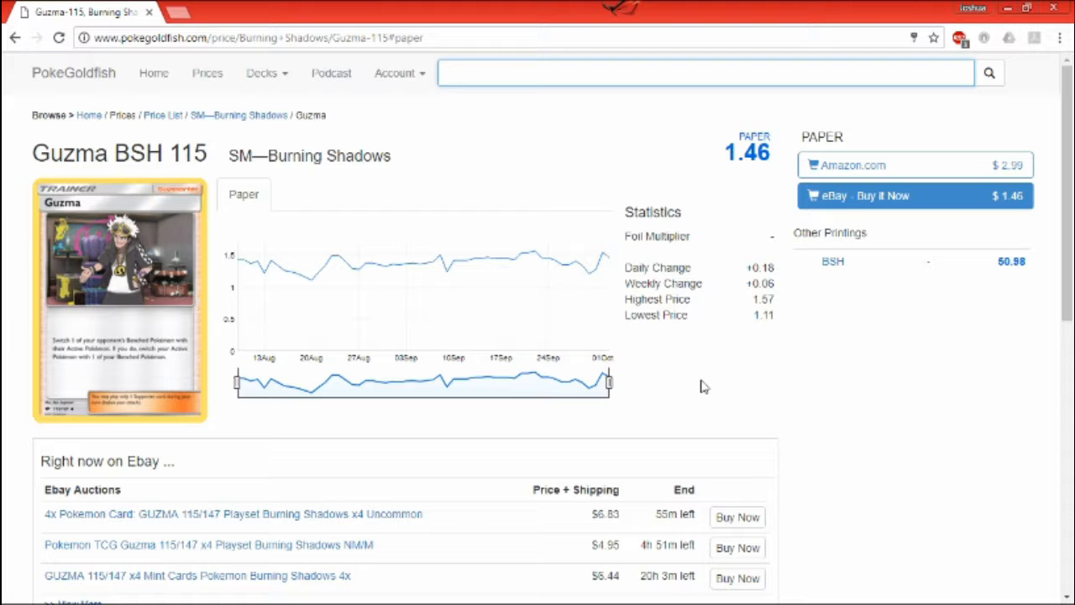
pyautogui.scroll(-3)
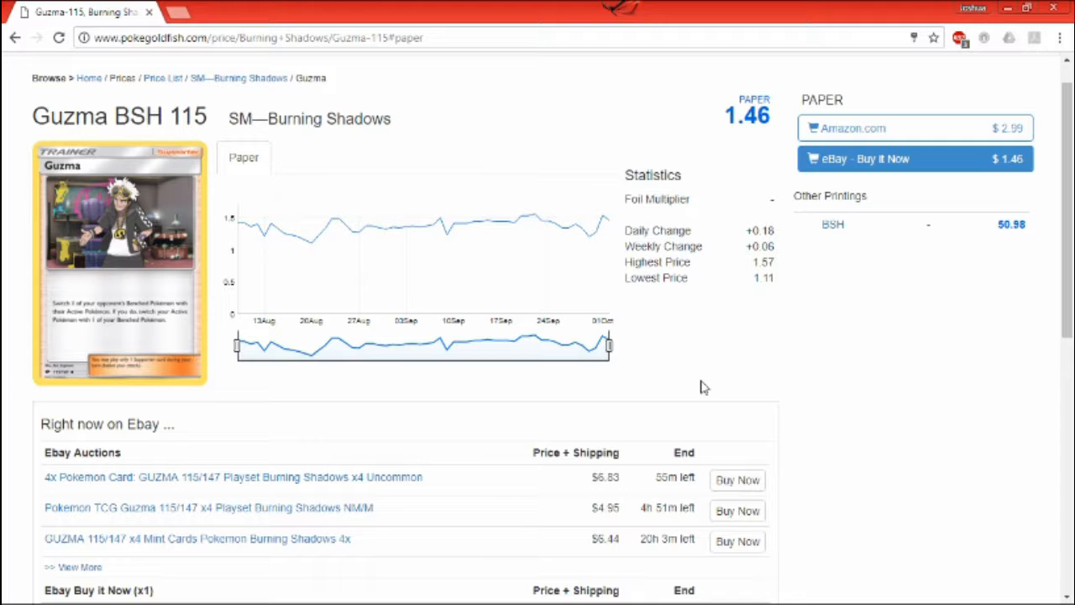
pyautogui.click(14, 37)
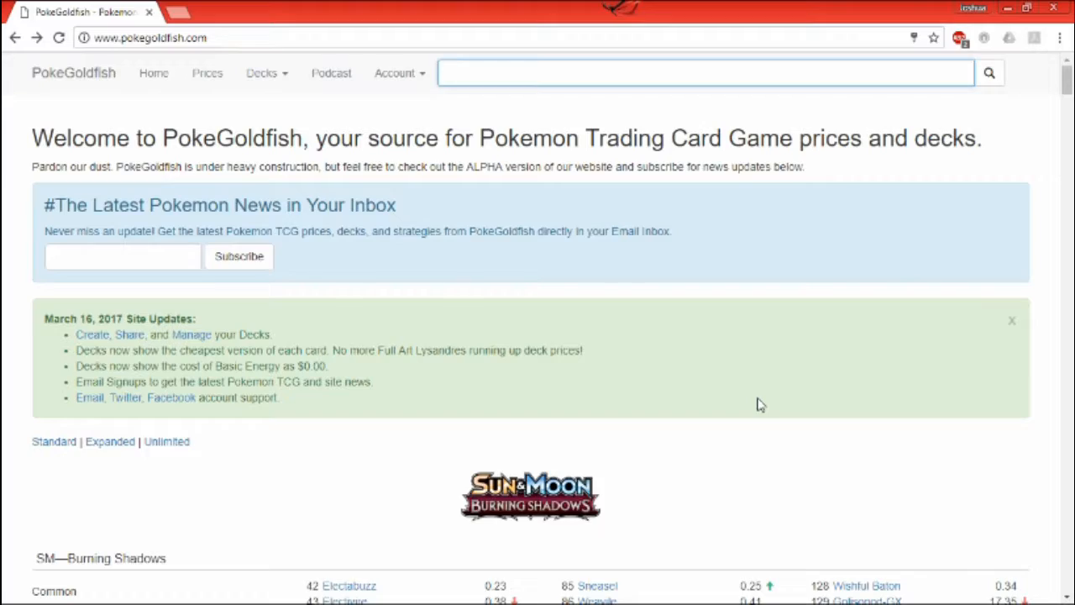
# - Open the Ultra Ball SUM 135 price page from the Sun & Moon list, showing $0.81
pyautogui.scroll(-3)
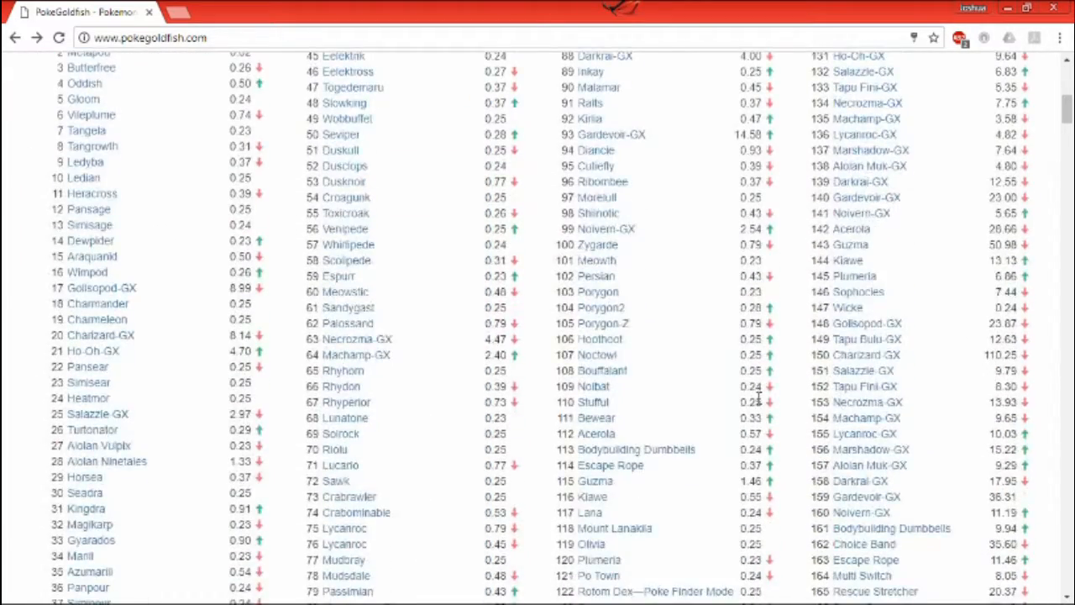
pyautogui.scroll(-3)
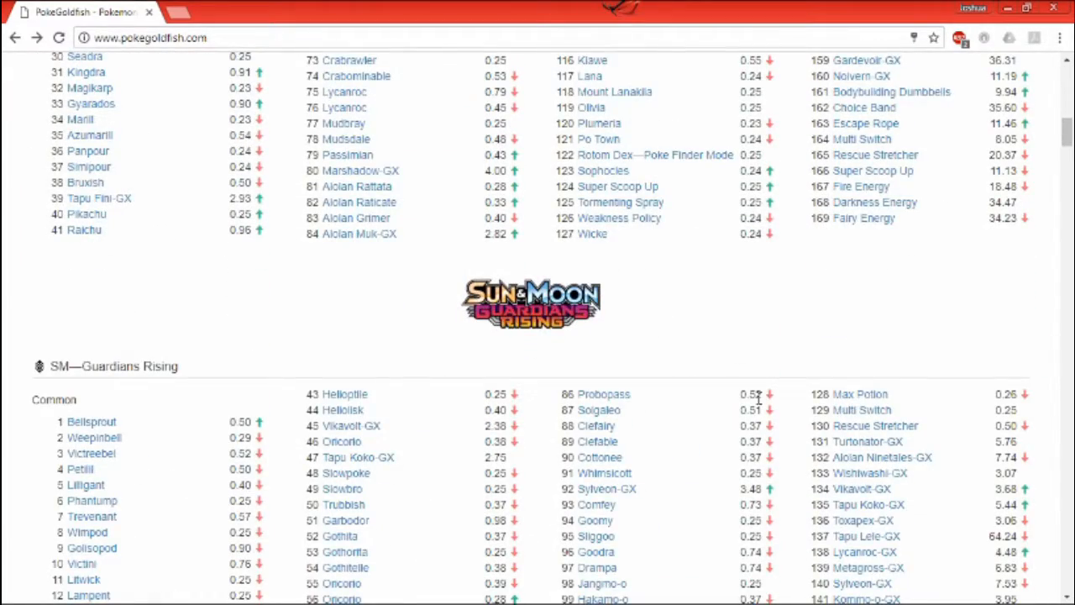
pyautogui.scroll(-3)
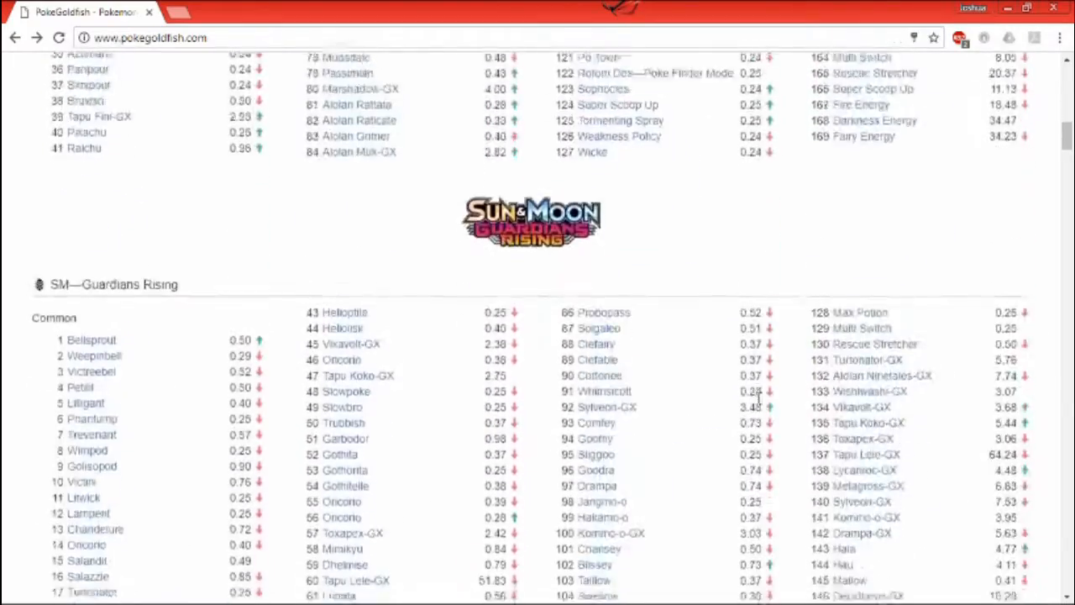
pyautogui.scroll(-3)
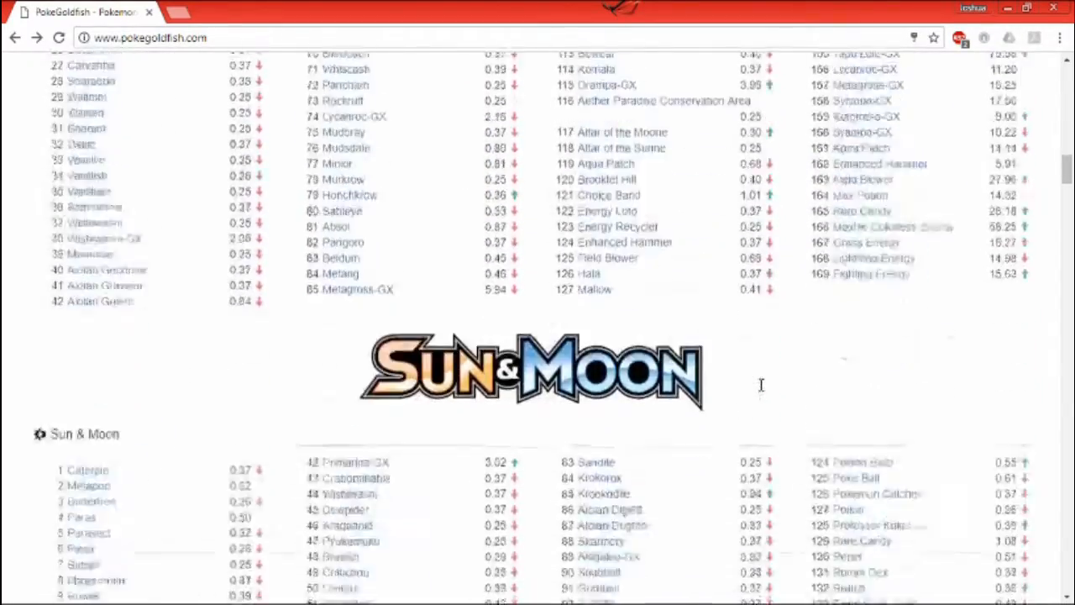
pyautogui.scroll(-3)
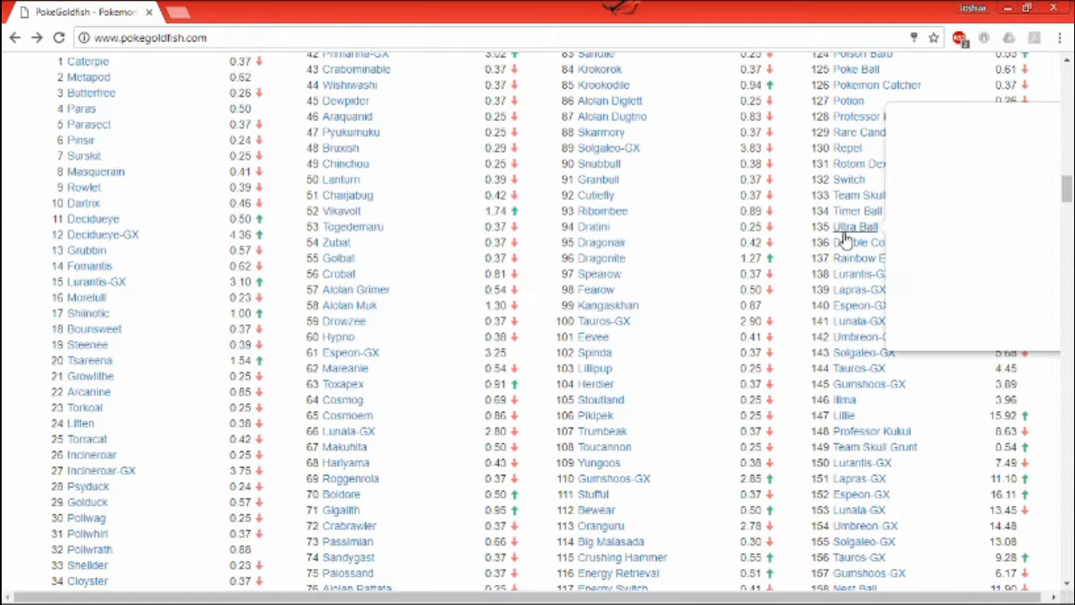
pyautogui.click(854, 227)
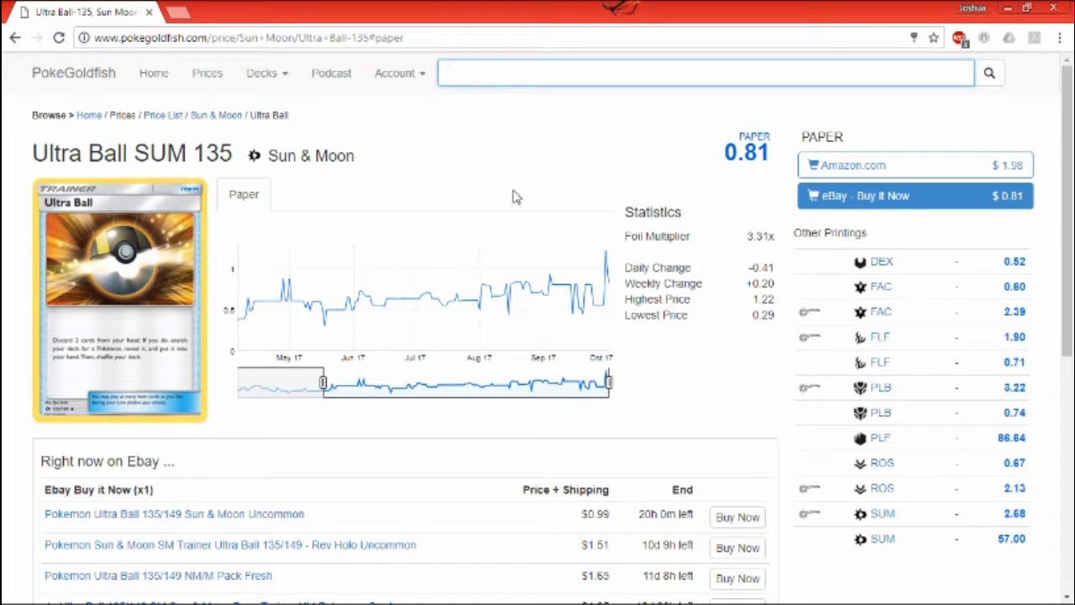
# - Review the Ultra Ball SUM 135 page, then go back to the home page price lists
pyautogui.click(703, 72)
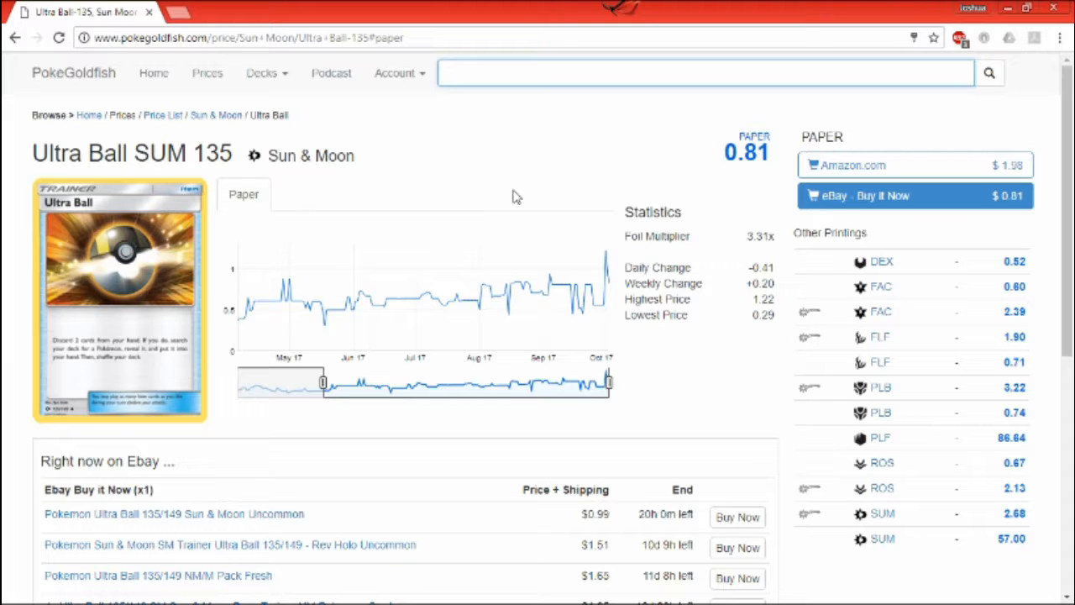
pyautogui.click(706, 72)
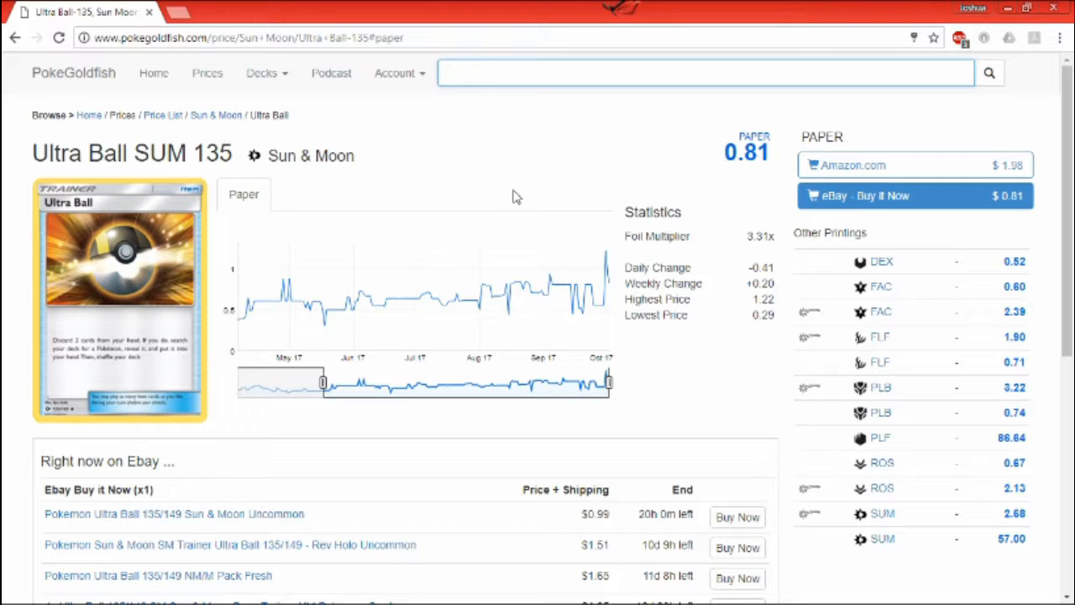
pyautogui.click(704, 72)
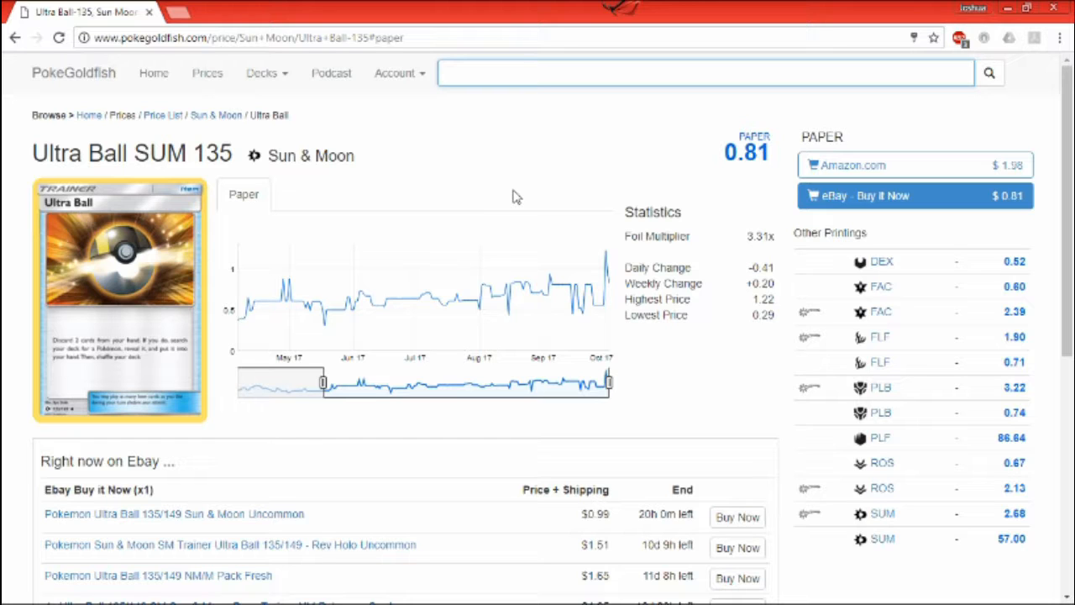
pyautogui.click(14, 37)
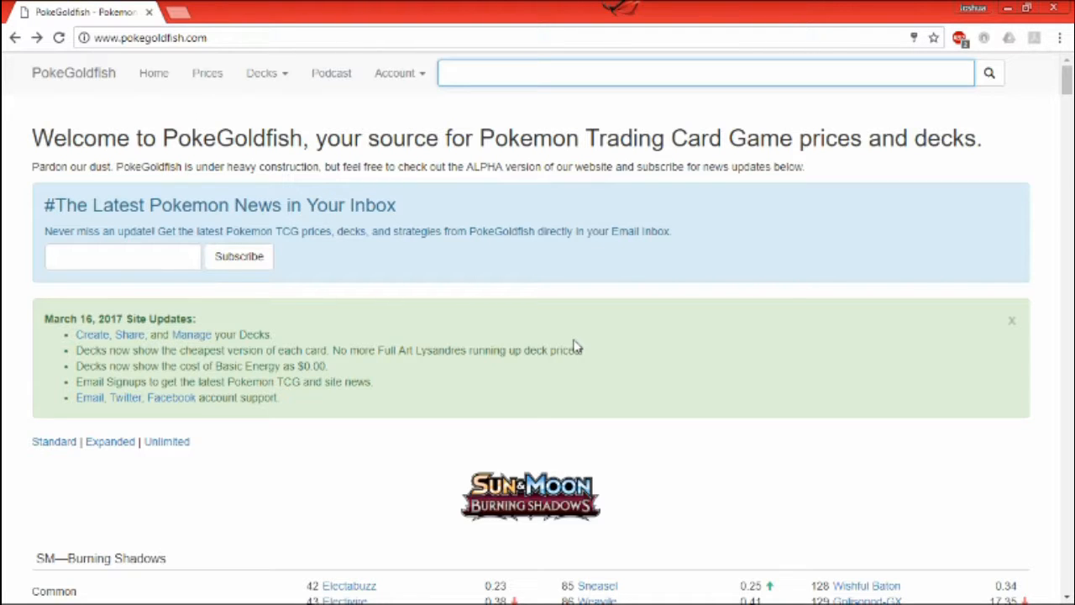
# - Scroll the home page down to the SM—Guardians Rising common card prices
pyautogui.scroll(-3)
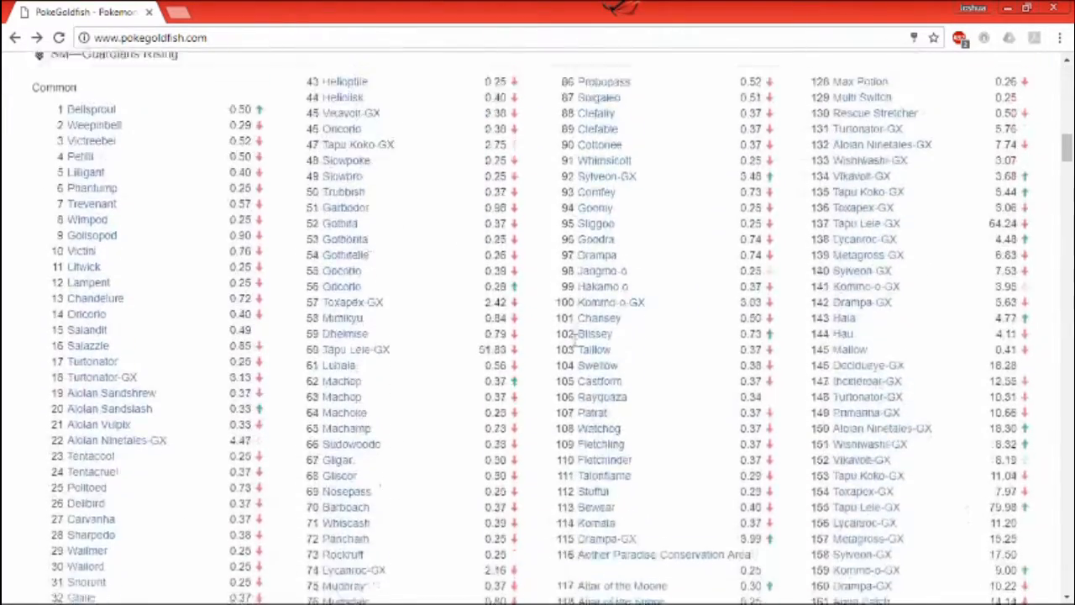
pyautogui.scroll(-3)
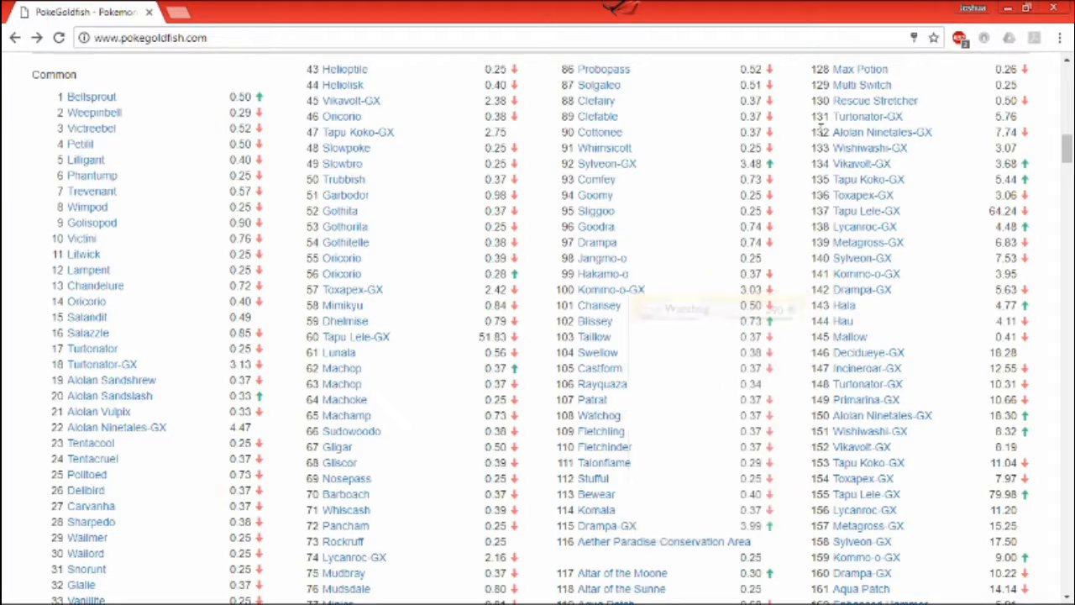
pyautogui.scroll(-3)
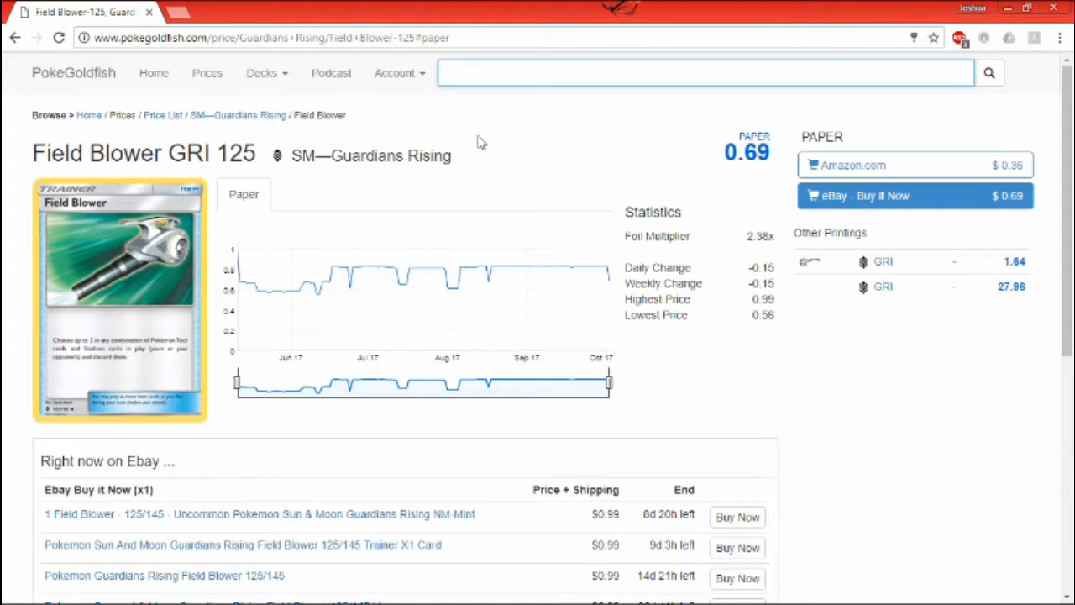
# - Go back from the Field Blower GRI 125 page to the home page's set price lists
pyautogui.click(706, 72)
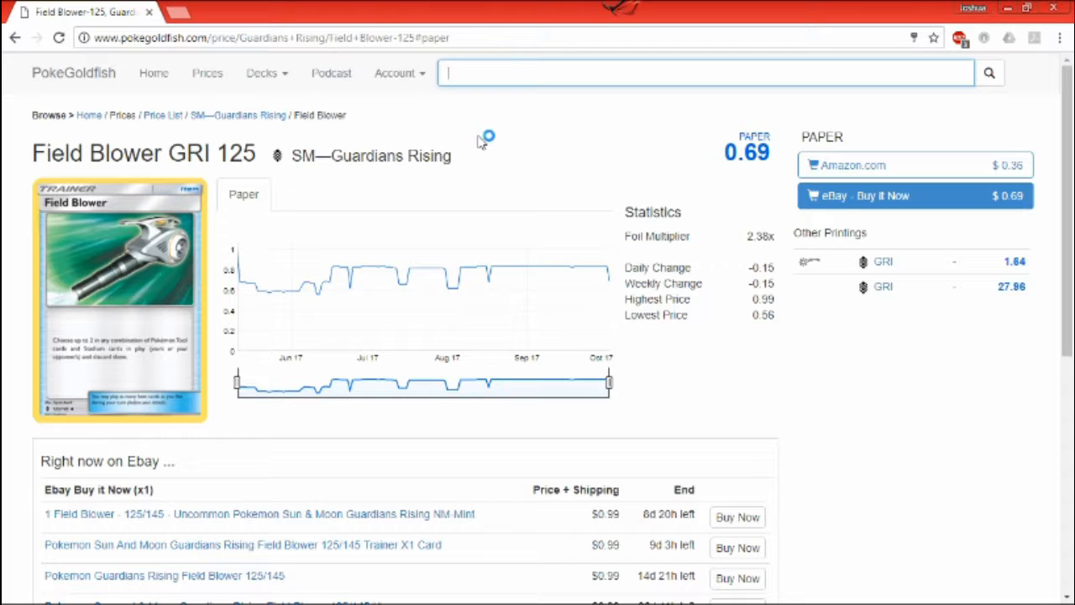
pyautogui.moveTo(481, 141)
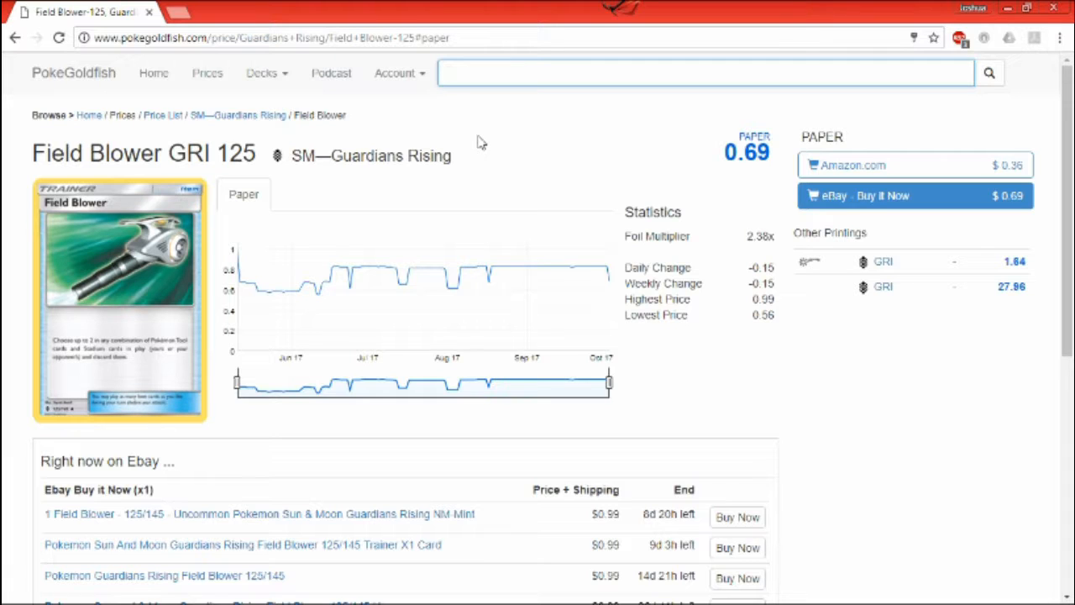
pyautogui.click(705, 72)
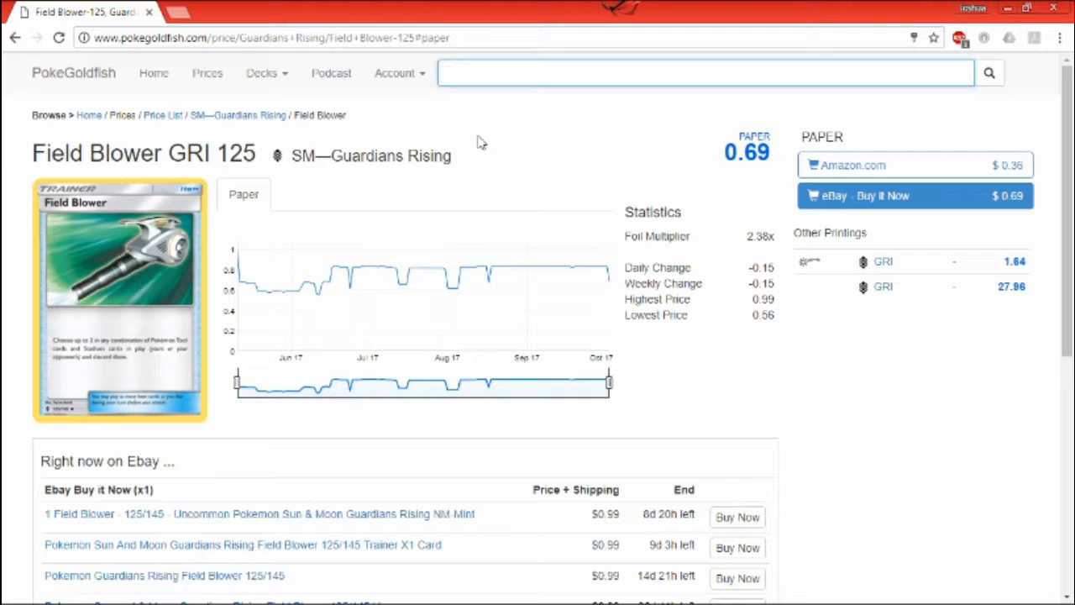
pyautogui.click(702, 73)
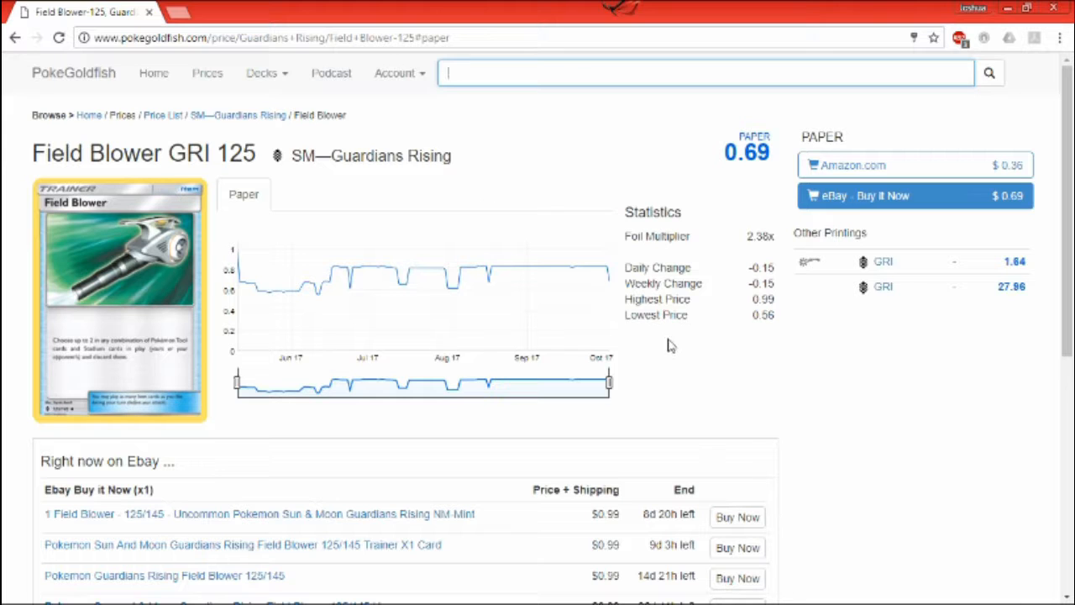
pyautogui.scroll(-3)
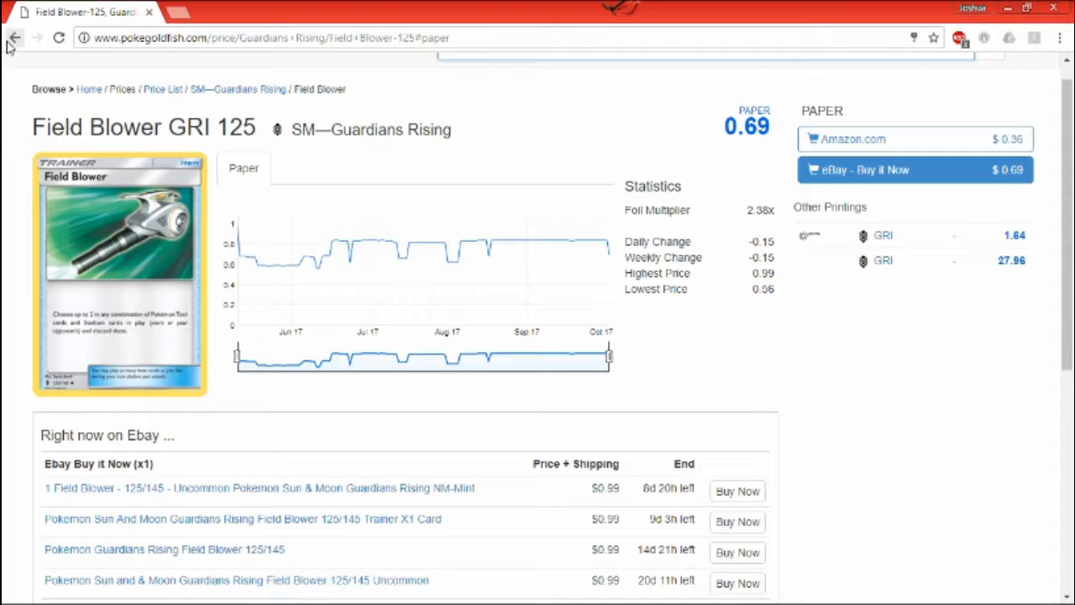
pyautogui.click(13, 37)
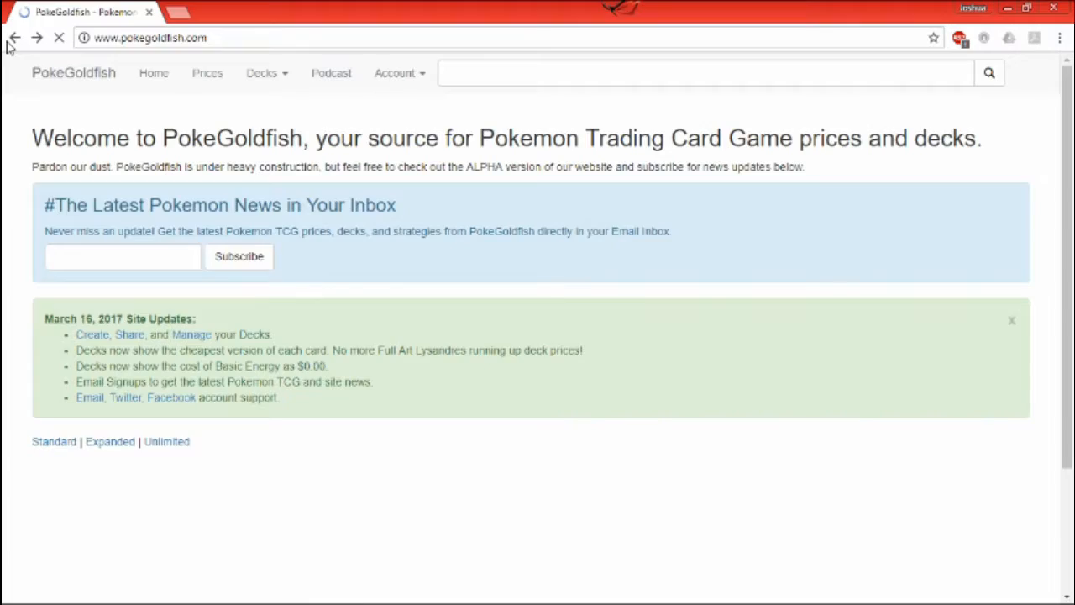
# - Scroll the Guardians Rising list and open the Choice Band GRI 121 price page
pyautogui.click(207, 74)
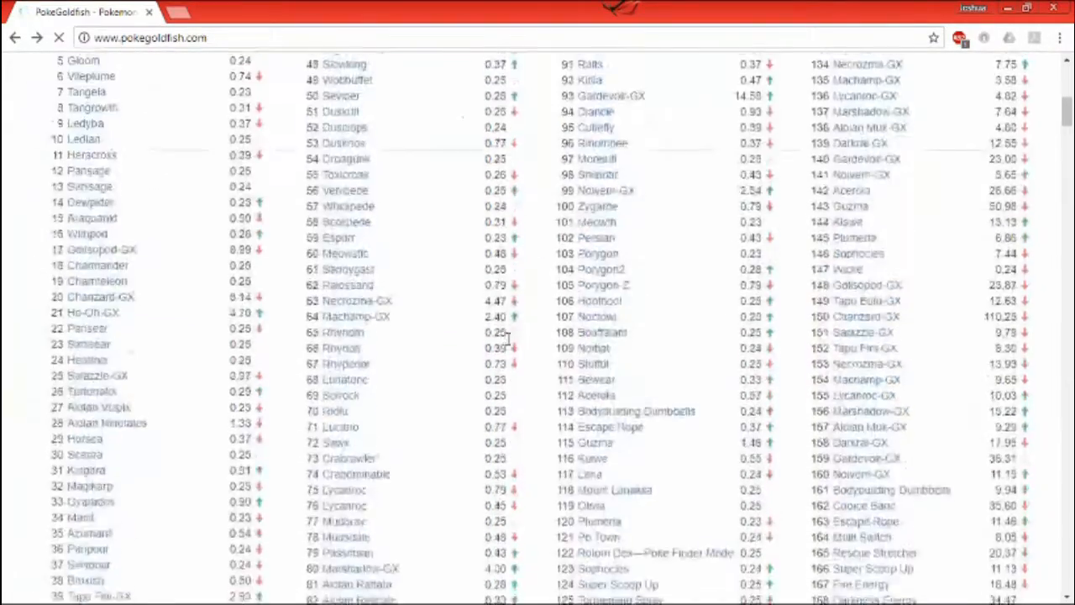
pyautogui.scroll(-3)
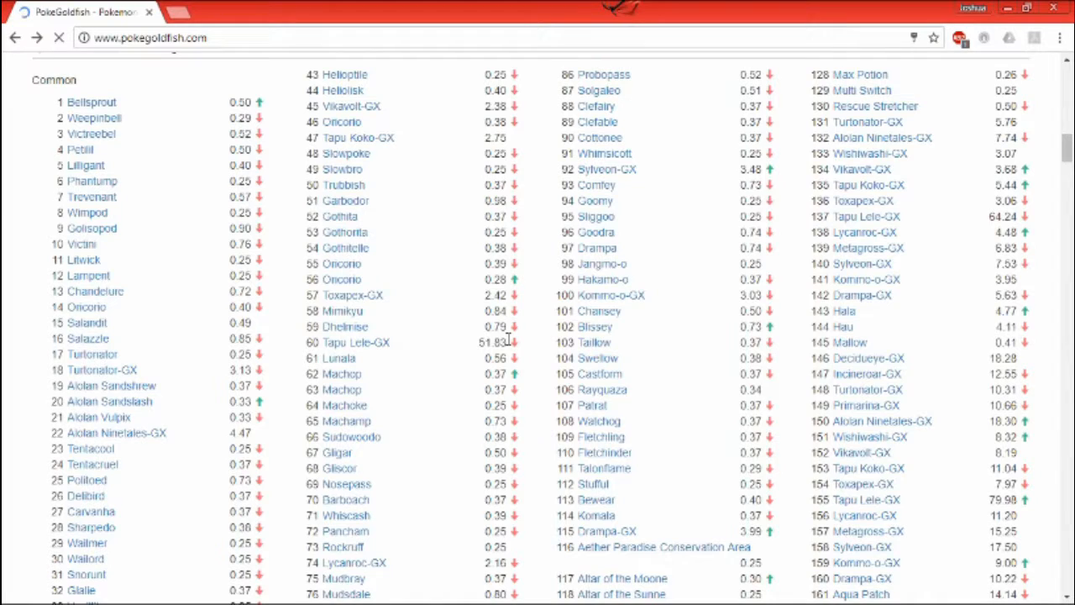
pyautogui.click(61, 37)
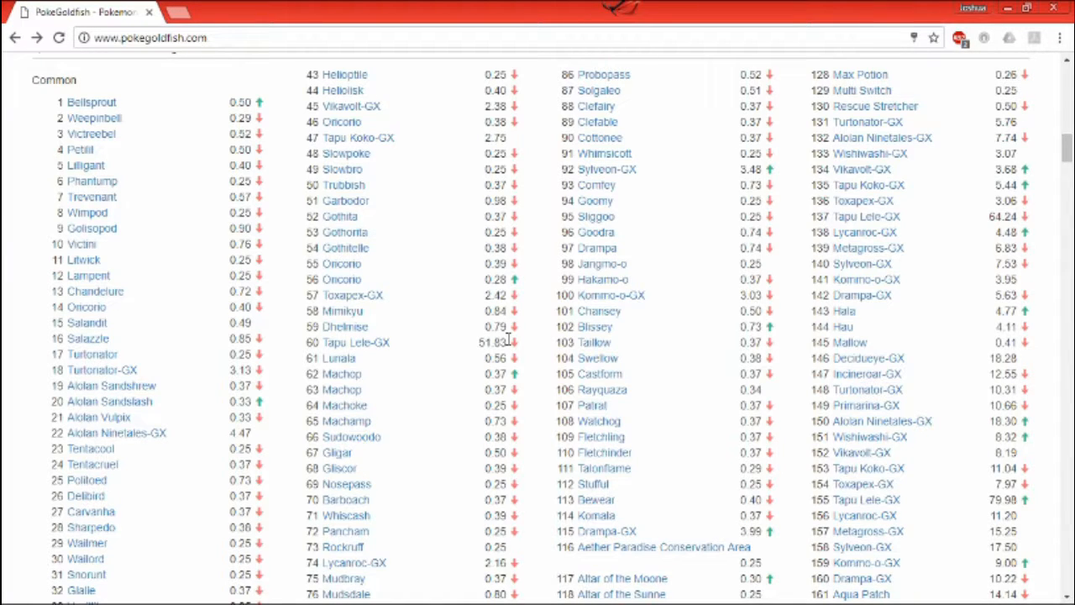
pyautogui.scroll(-3)
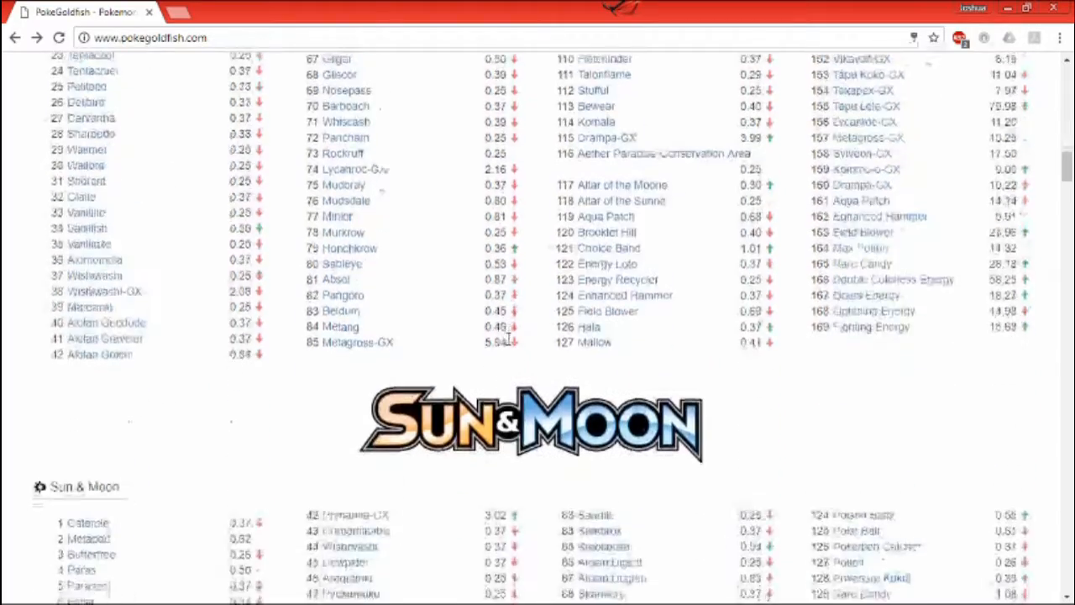
pyautogui.scroll(-3)
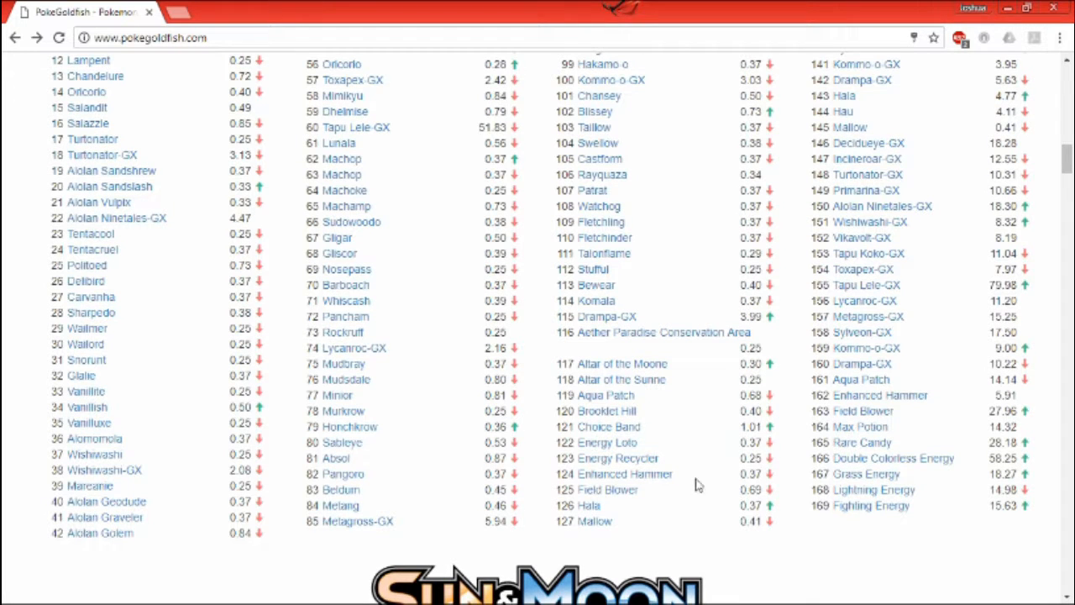
pyautogui.click(608, 426)
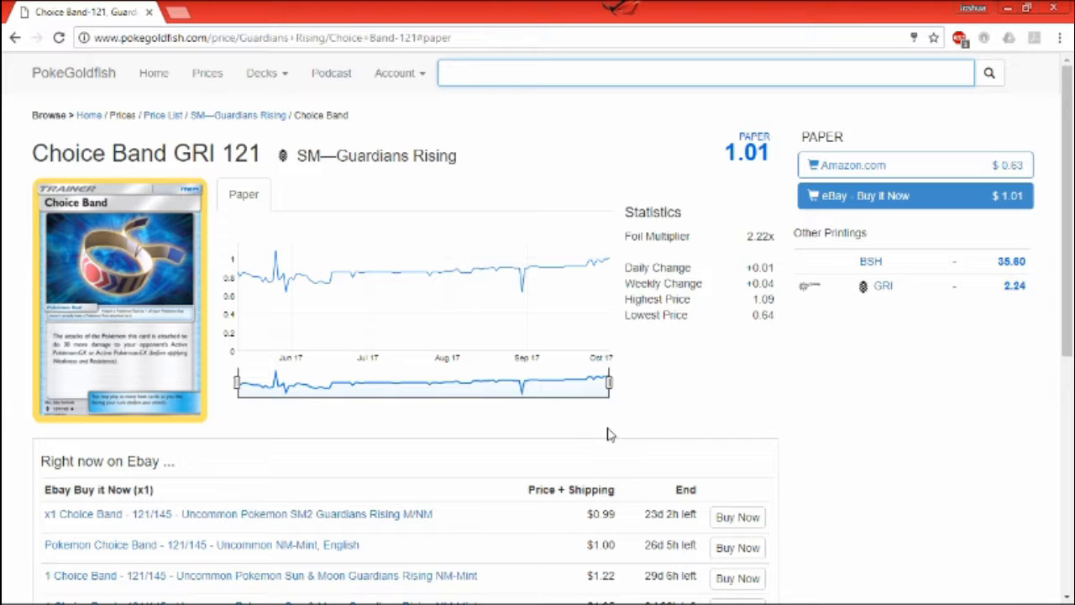
# - Return from Choice Band to the home page and scroll to the Guardians Rising list
pyautogui.click(703, 72)
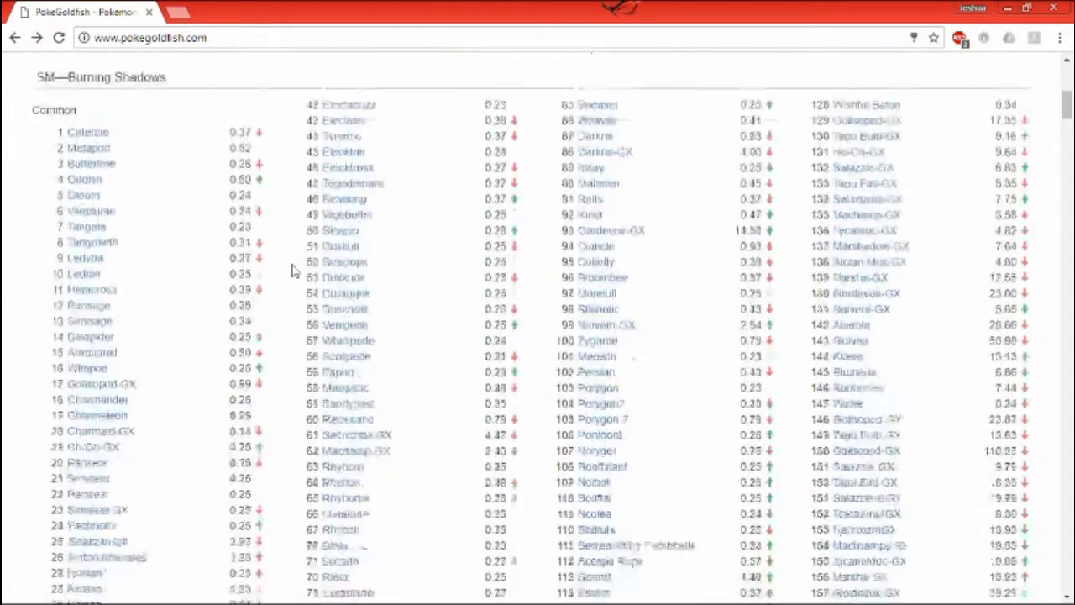
pyautogui.scroll(-3)
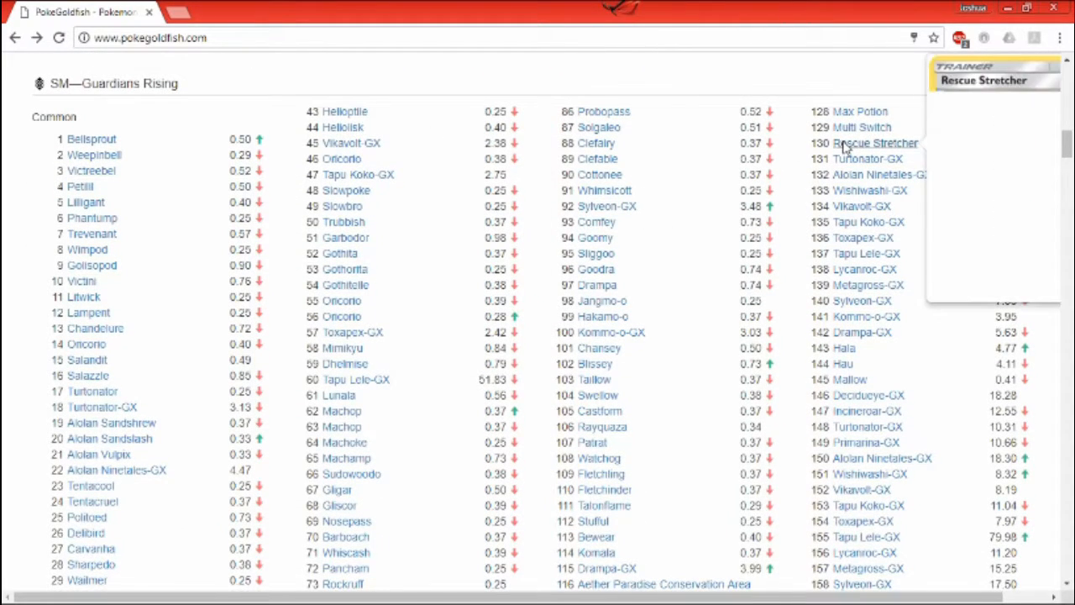
# - Open the Rescue Stretcher GRI 130 price page from the Guardians Rising list
pyautogui.click(875, 143)
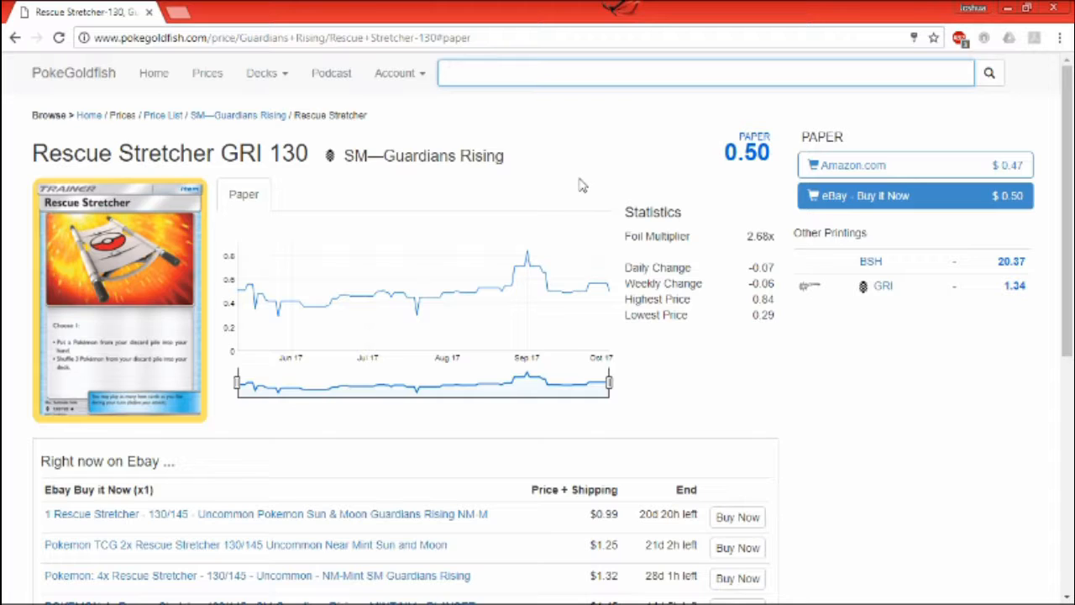
# - Use the browser Back button repeatedly while the Rescue Stretcher page stays shown
pyautogui.click(703, 72)
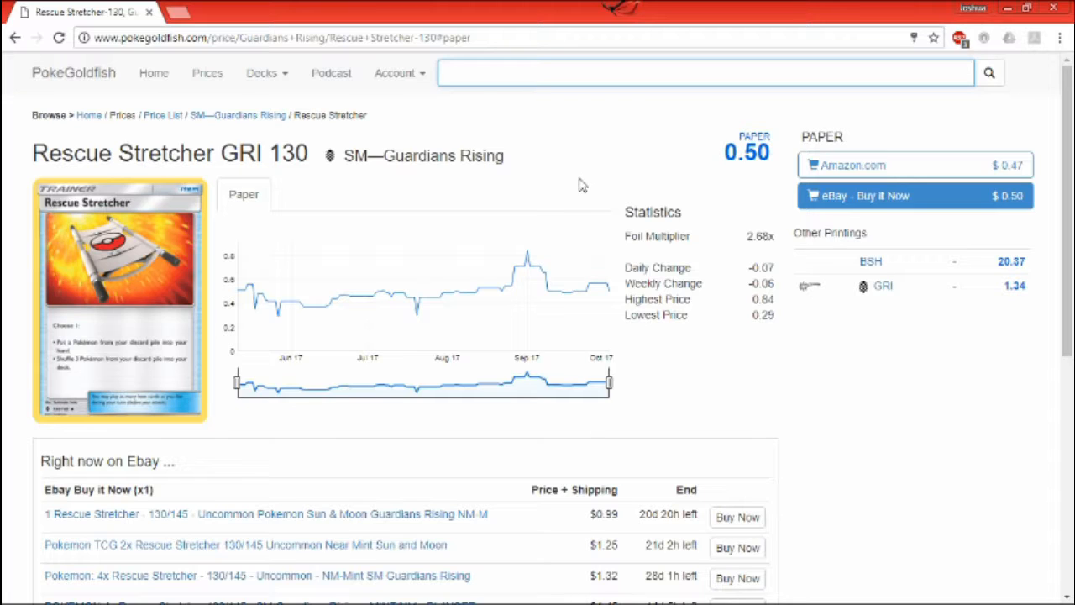
pyautogui.click(704, 72)
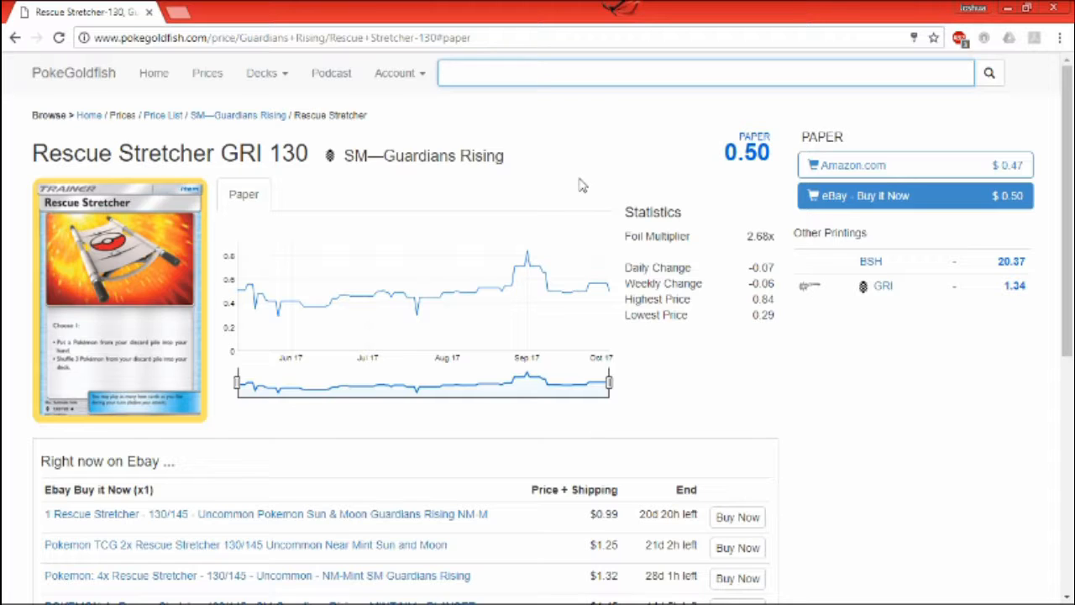
pyautogui.click(704, 72)
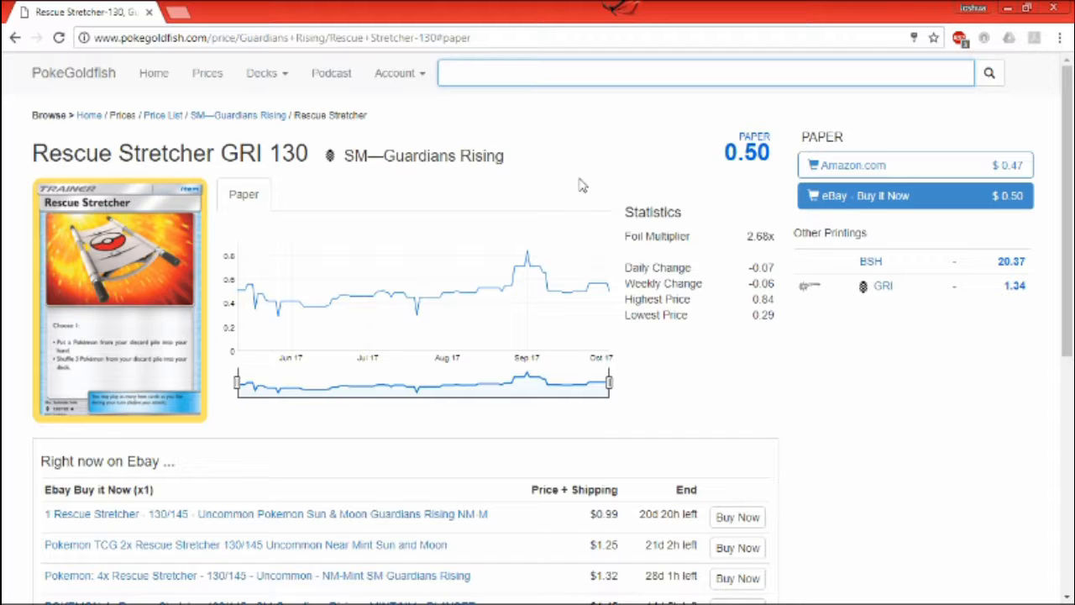
pyautogui.moveTo(490, 427)
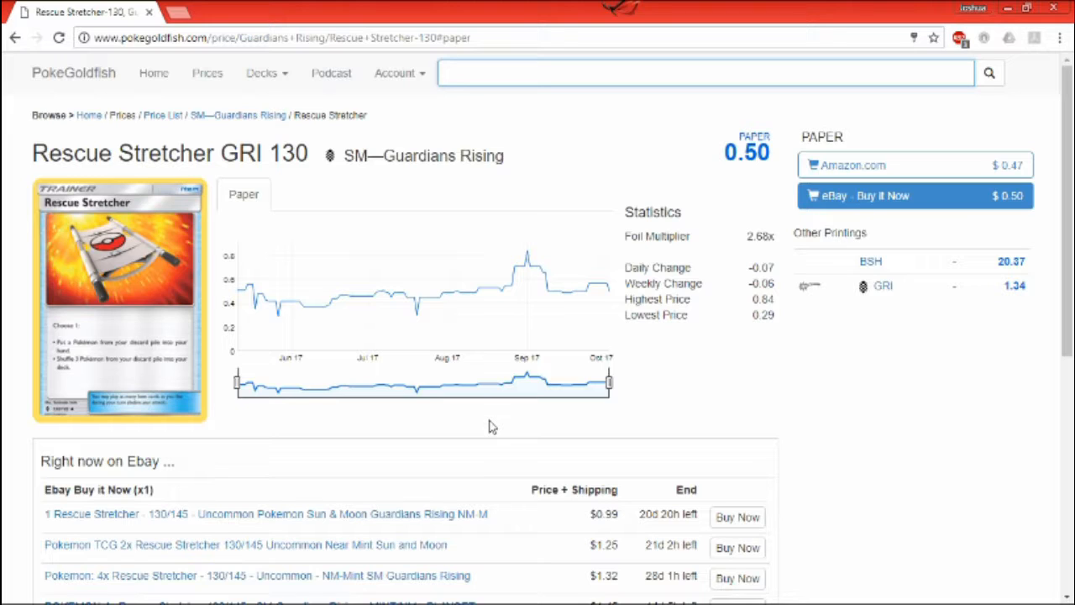
pyautogui.click(704, 72)
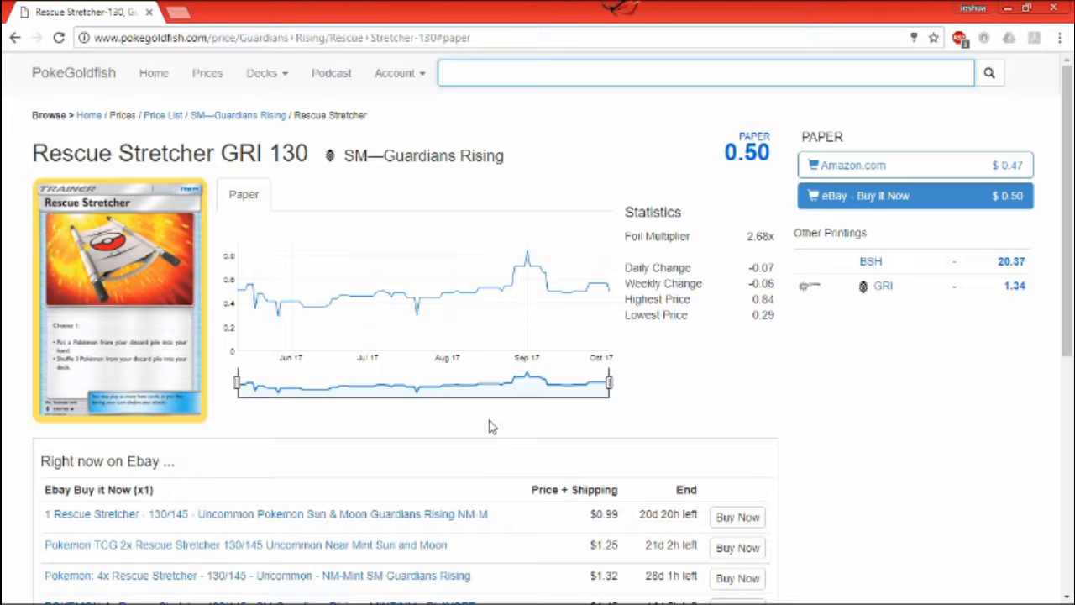
pyautogui.click(704, 72)
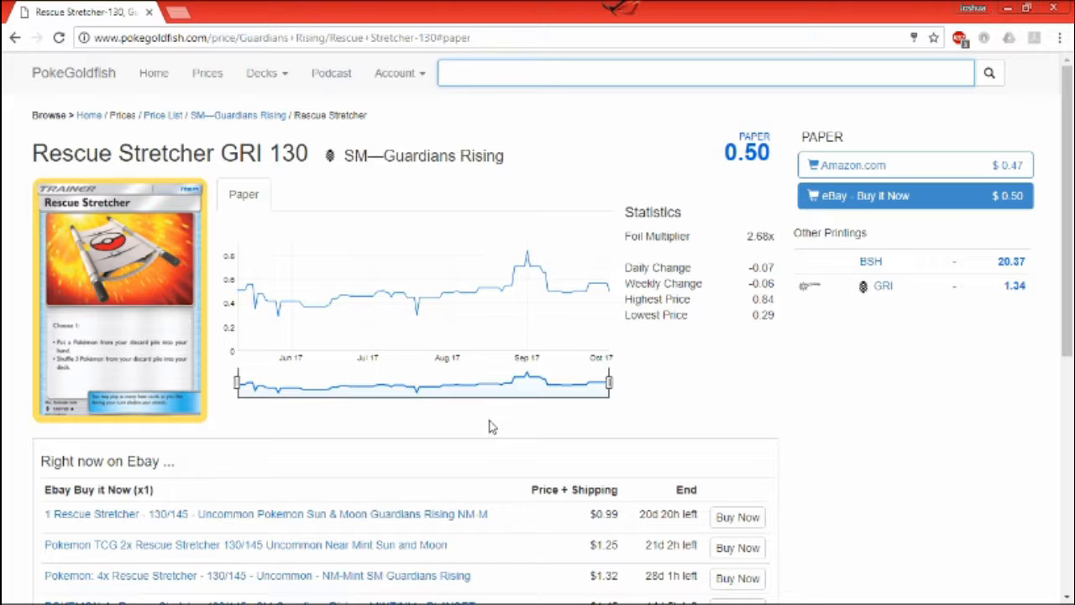
pyautogui.moveTo(168, 276)
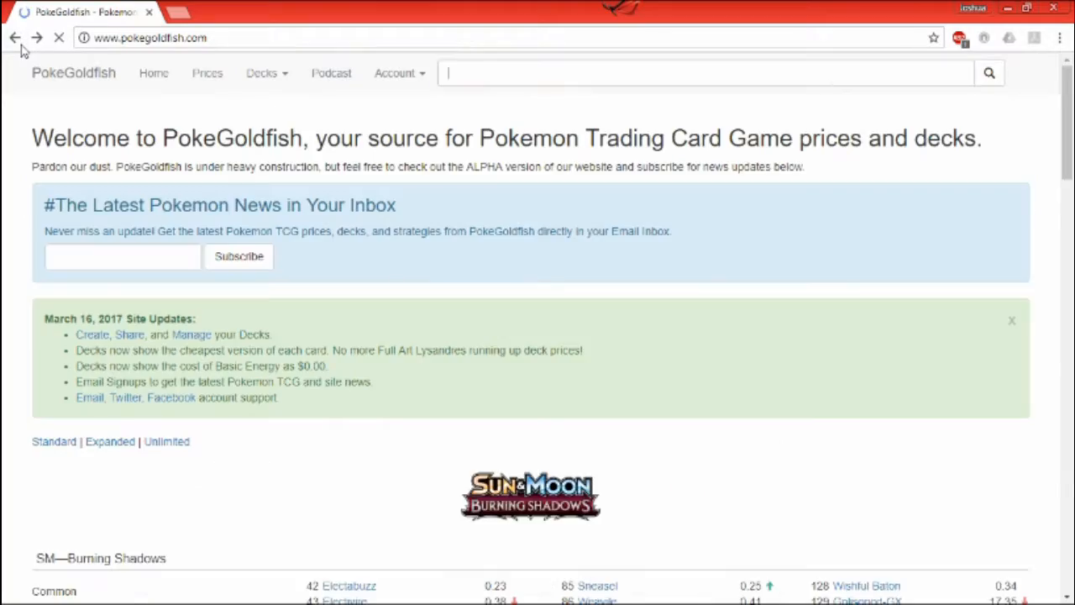
# - Return to the home page scrolled to the XY—BREAKthrough price list with Float Stone
pyautogui.click(705, 73)
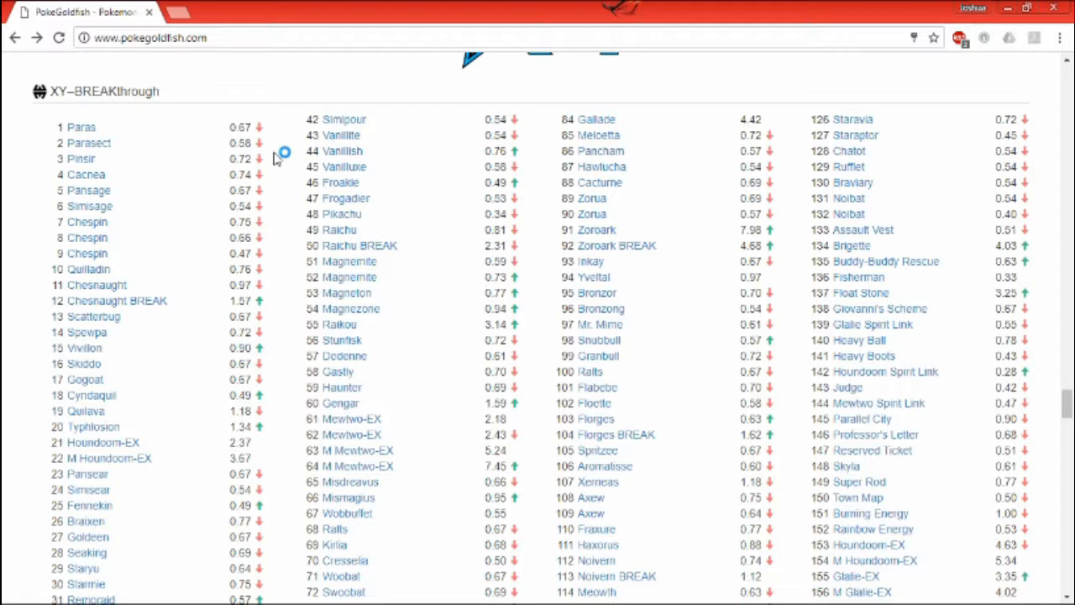
pyautogui.moveTo(279, 153)
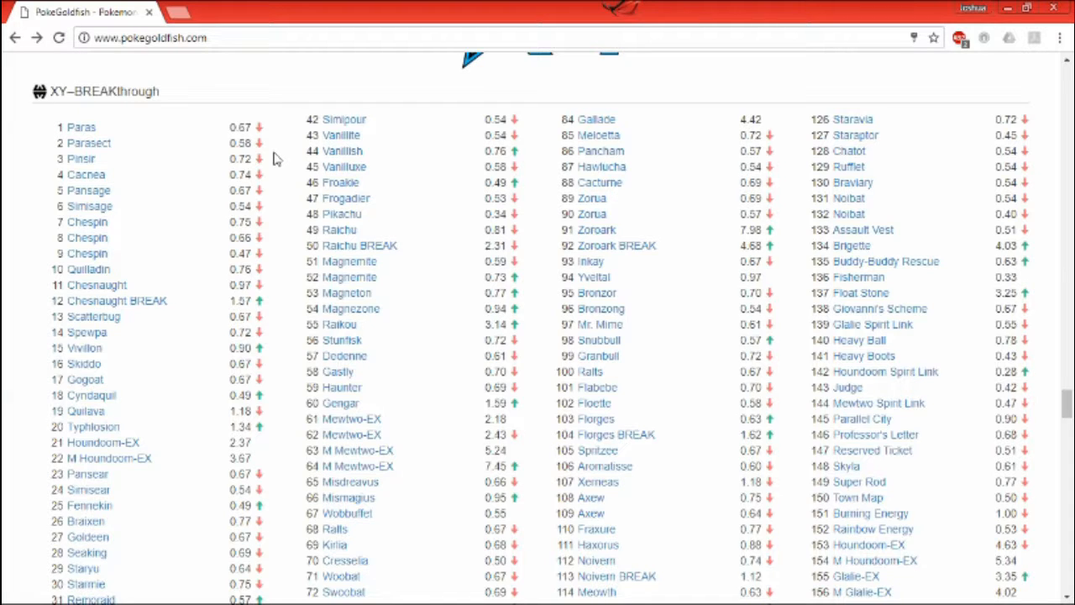
pyautogui.moveTo(881, 242)
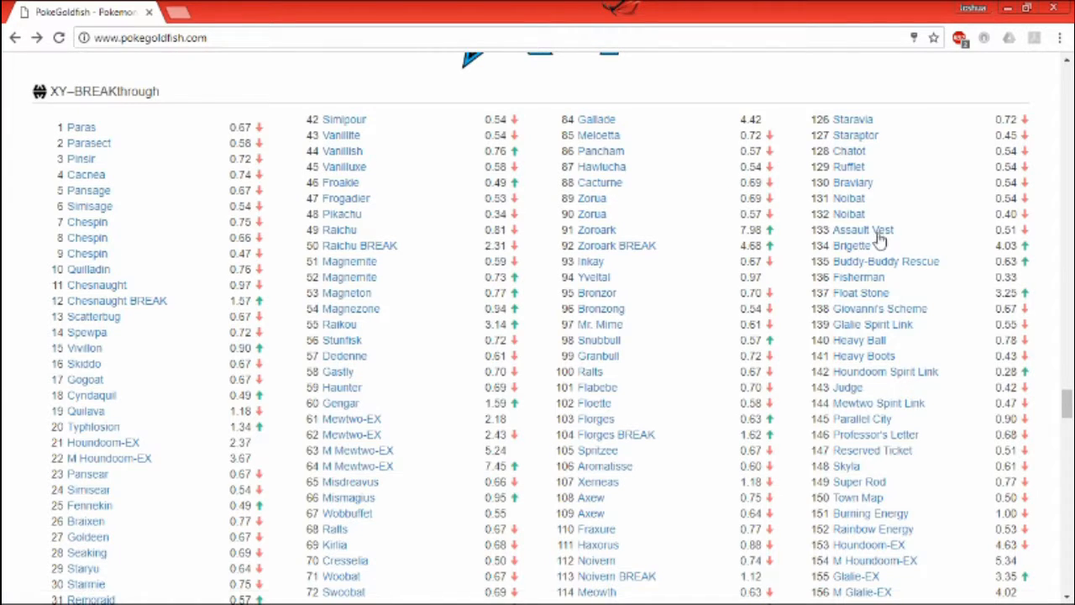
pyautogui.moveTo(860, 293)
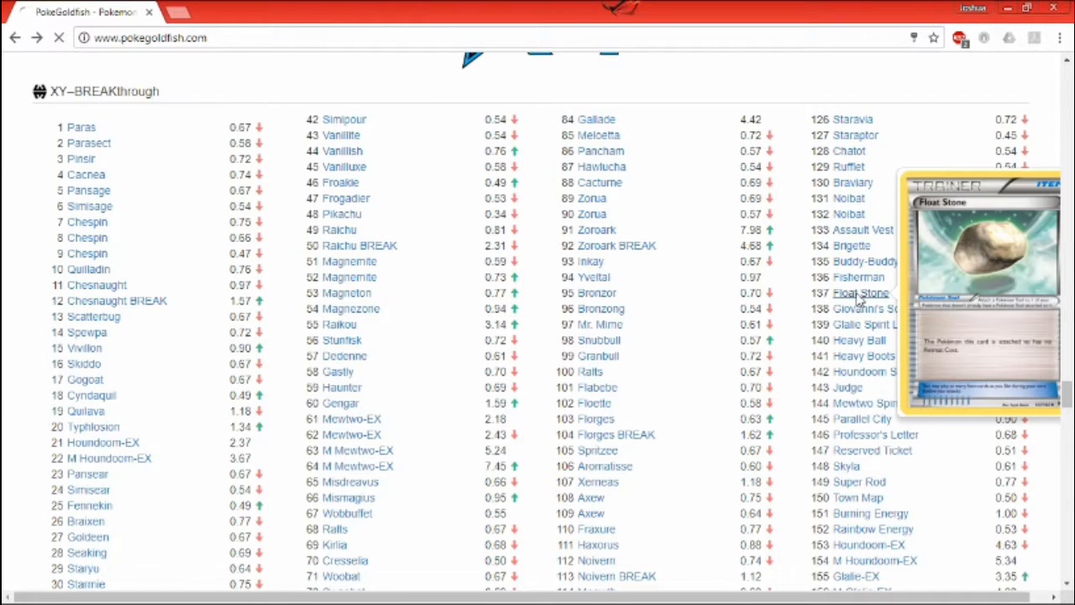
# - View the Float Stone BKT 137 price page ($3.25), then return to the home page
pyautogui.click(861, 293)
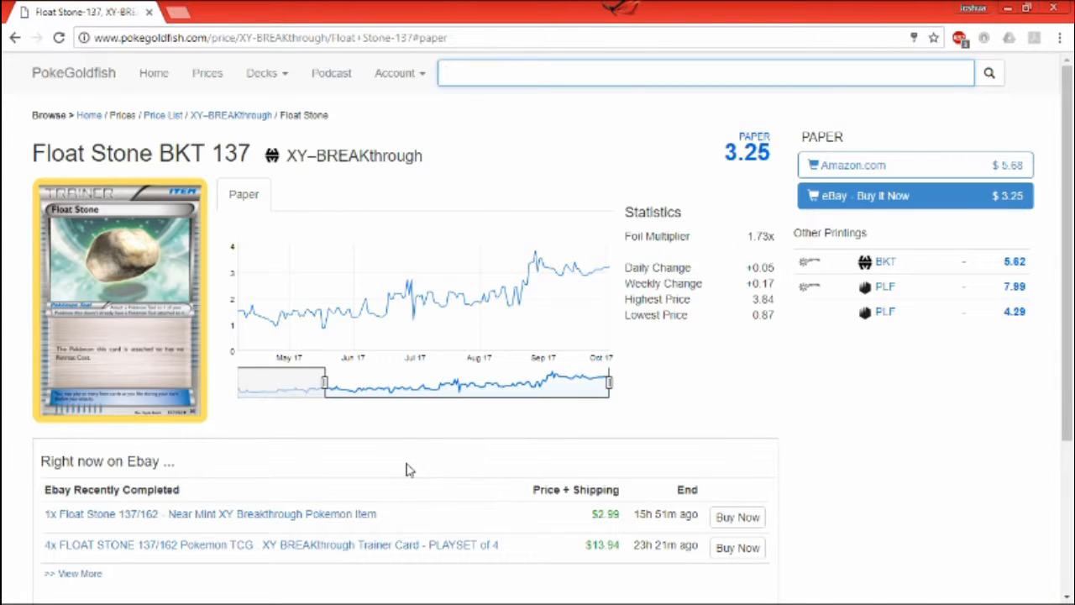
pyautogui.click(704, 72)
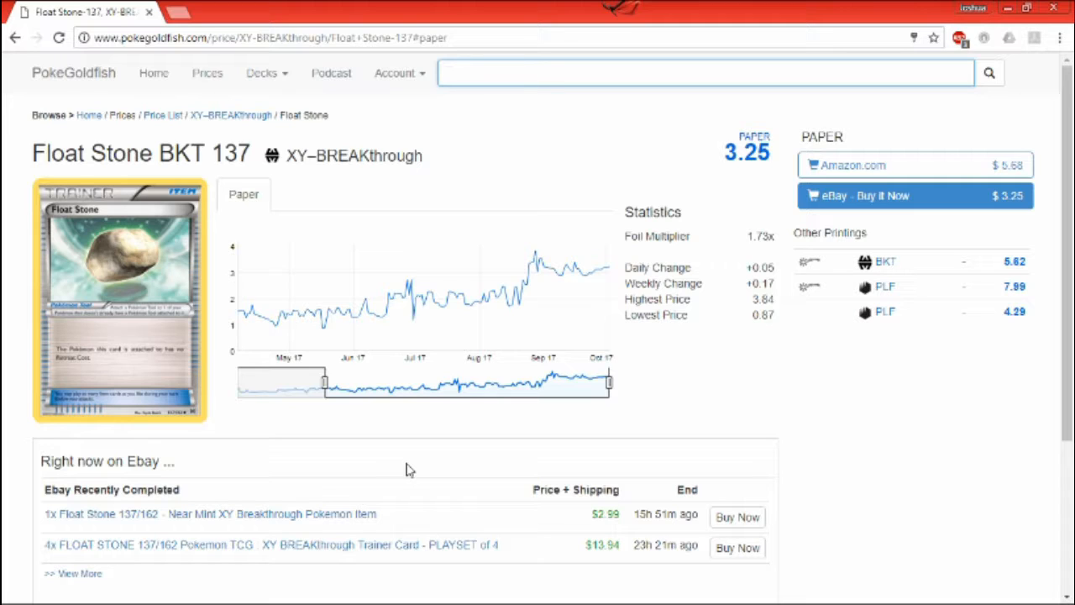
pyautogui.click(704, 72)
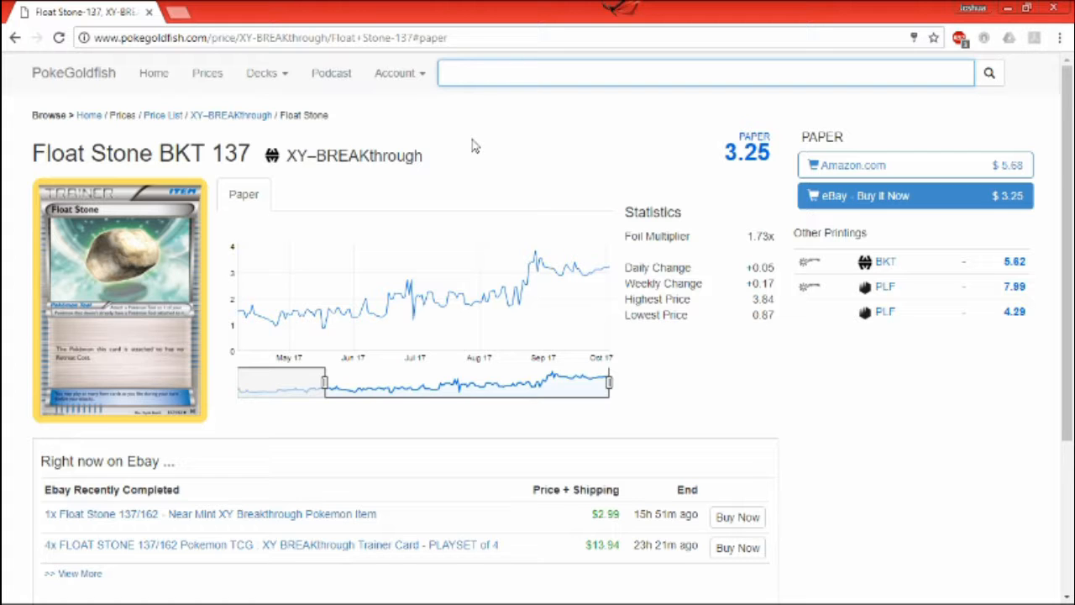
pyautogui.click(13, 37)
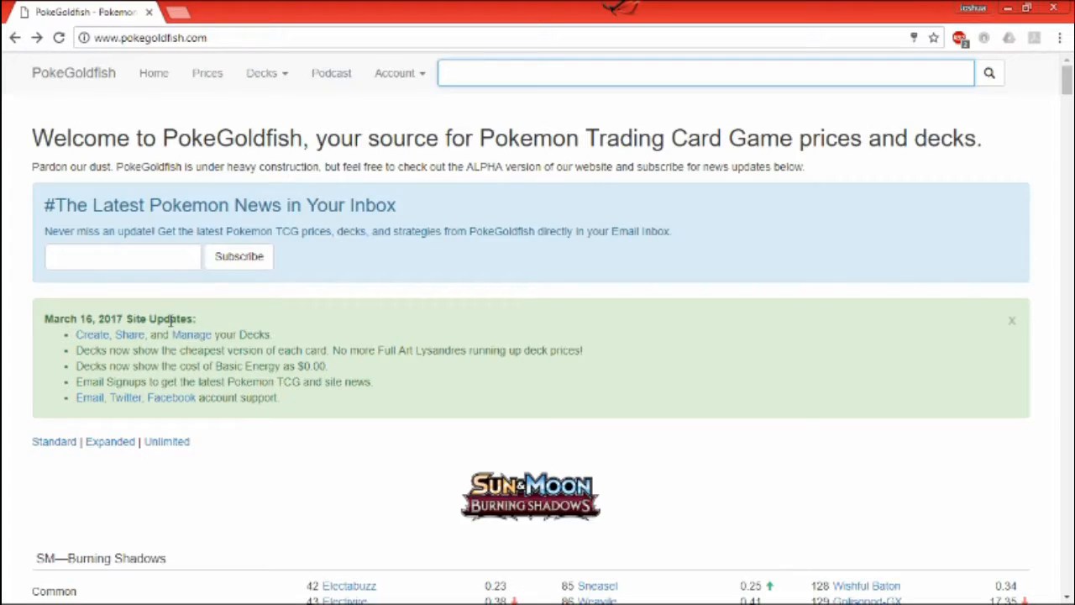
# - Open the Brigette BKT 134 price page from the XY—BREAKthrough list
pyautogui.scroll(-3)
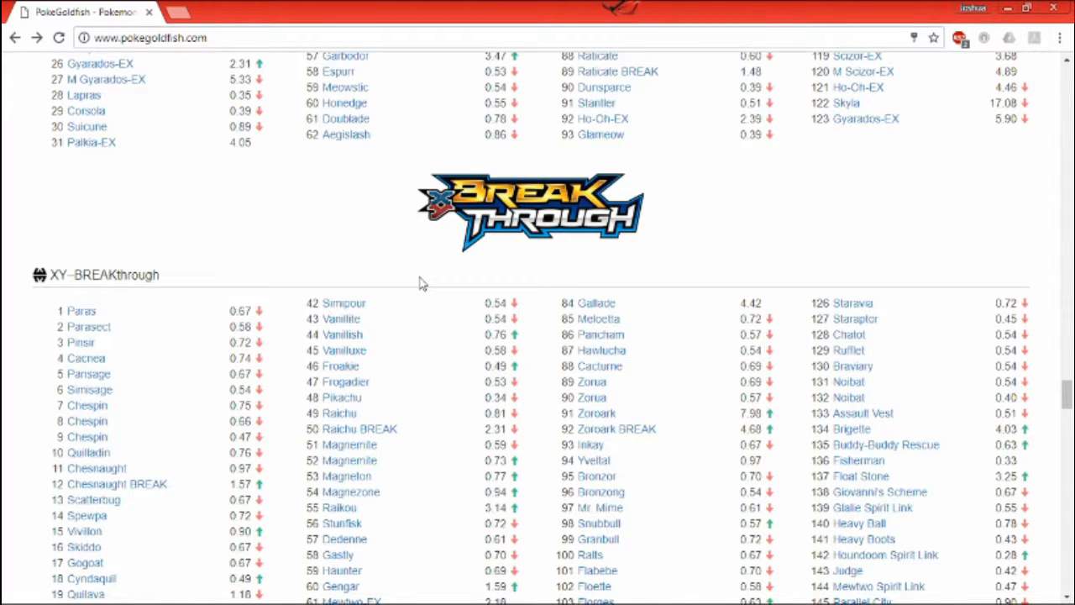
pyautogui.moveTo(850, 430)
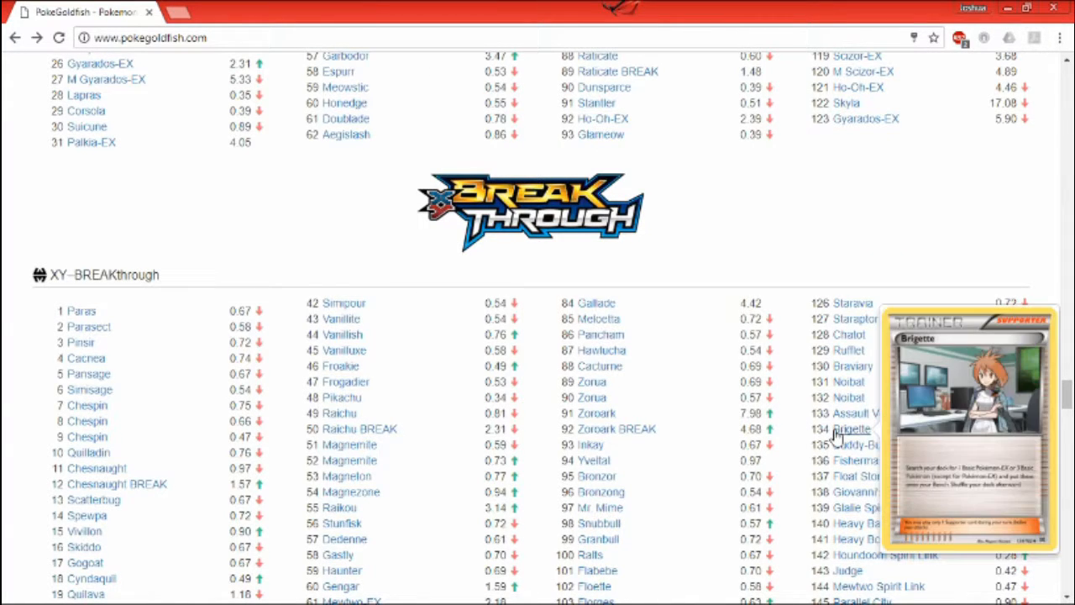
pyautogui.click(850, 430)
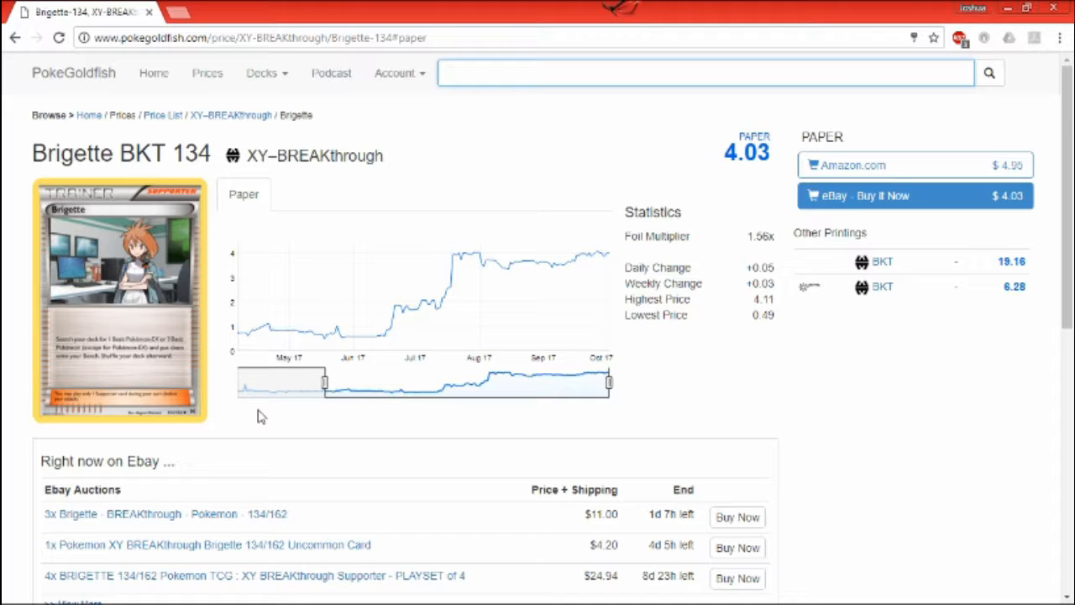
# - Leave Brigette's page and return to the front page via the Home link
pyautogui.click(702, 72)
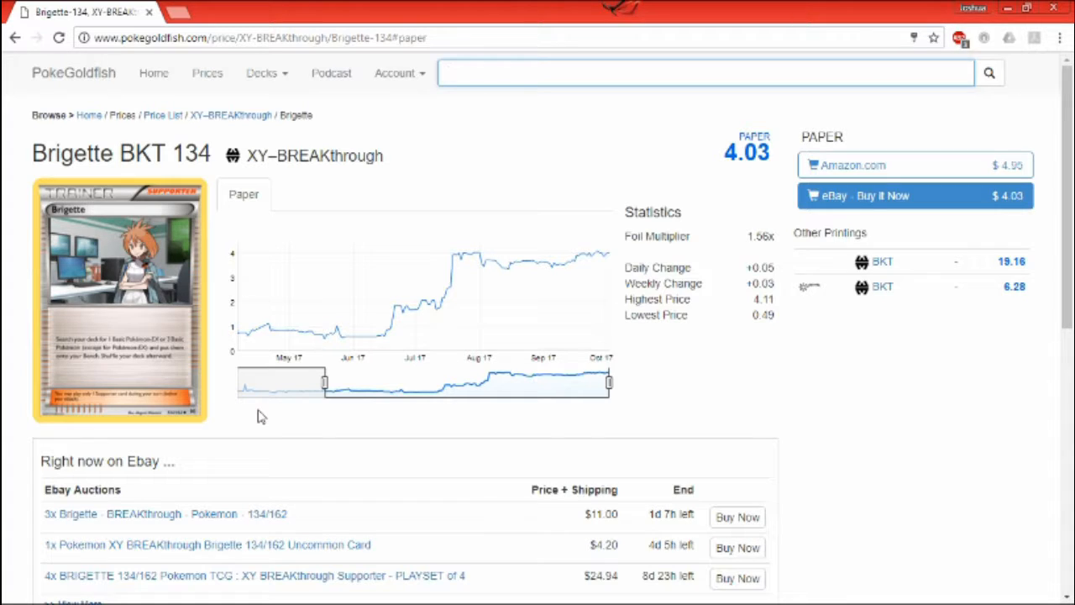
pyautogui.click(704, 73)
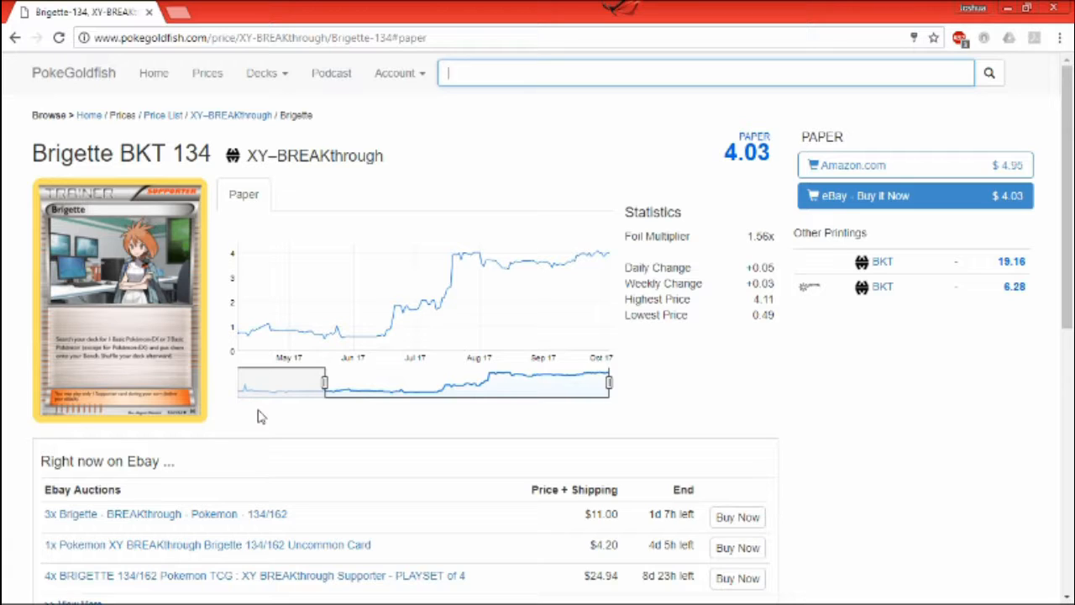
pyautogui.click(706, 72)
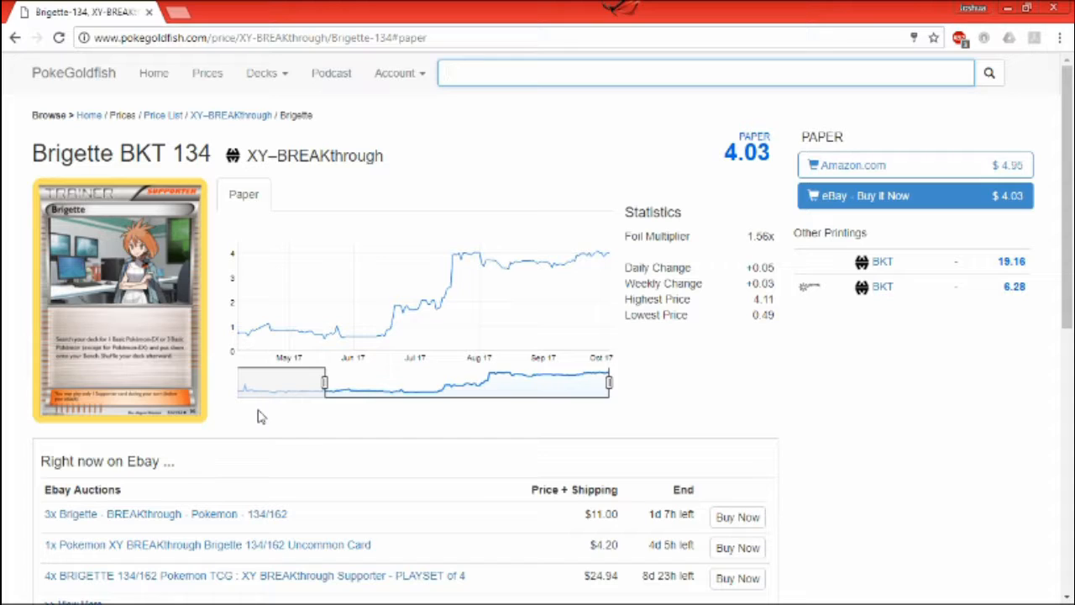
pyautogui.click(704, 73)
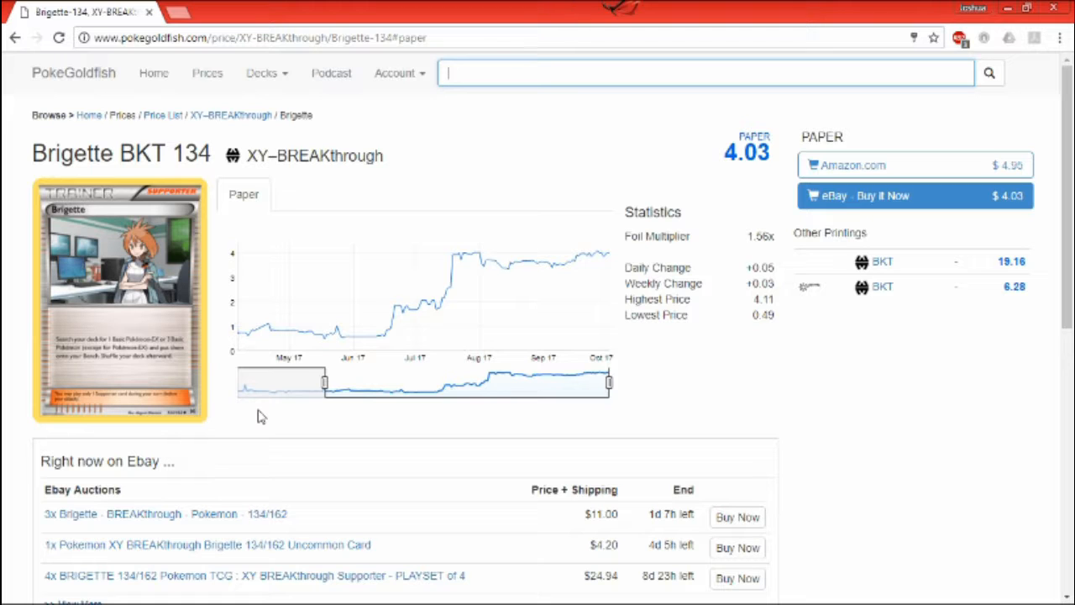
pyautogui.click(14, 37)
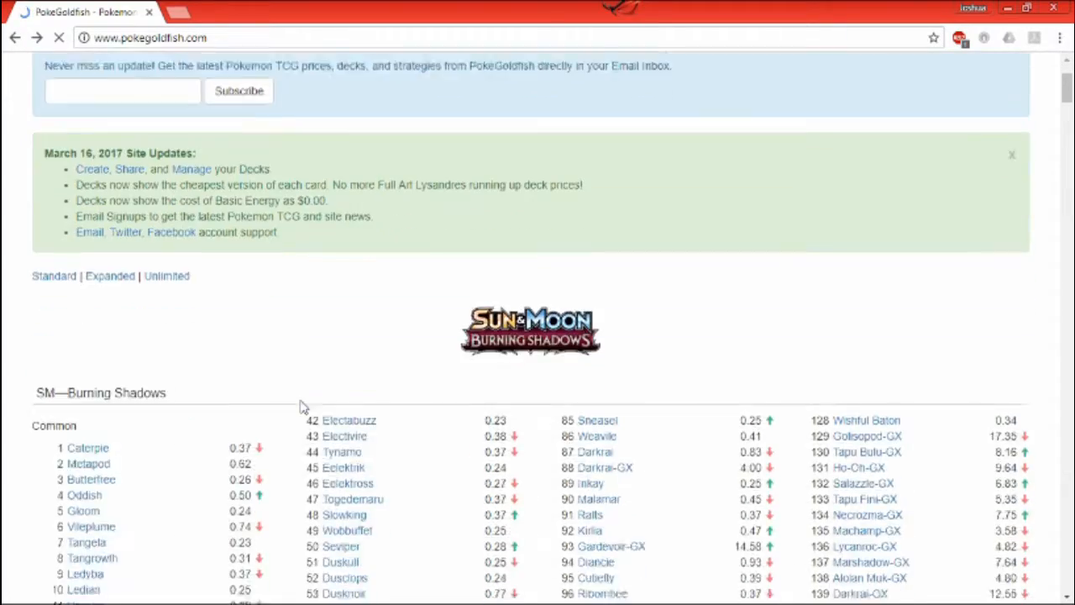
# - Scroll the SM–Burning Shadows list and open the Acerola BSH 142 price page
pyautogui.scroll(-3)
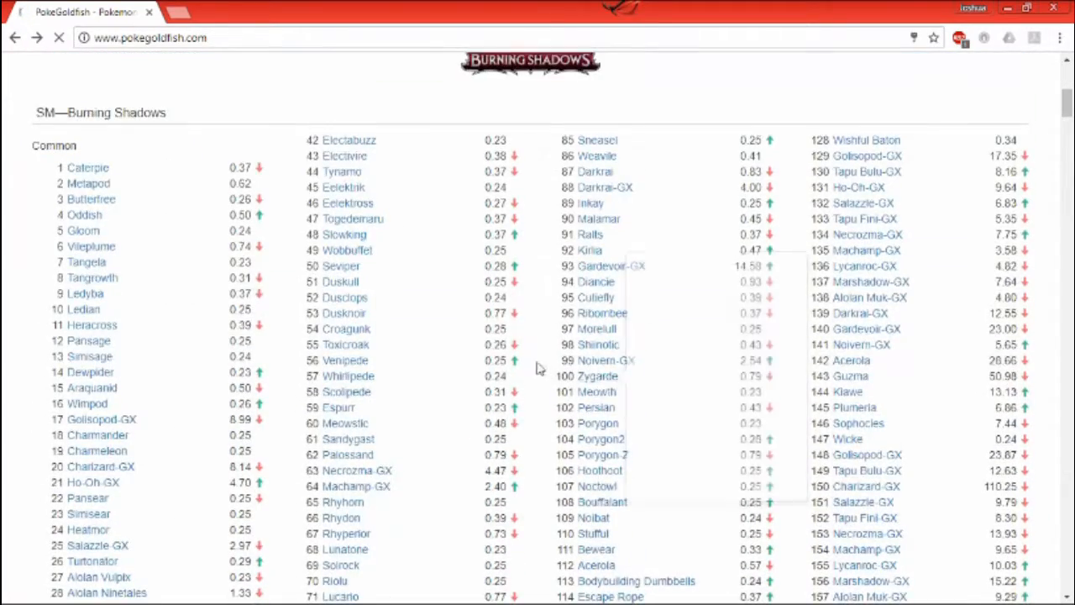
pyautogui.scroll(-3)
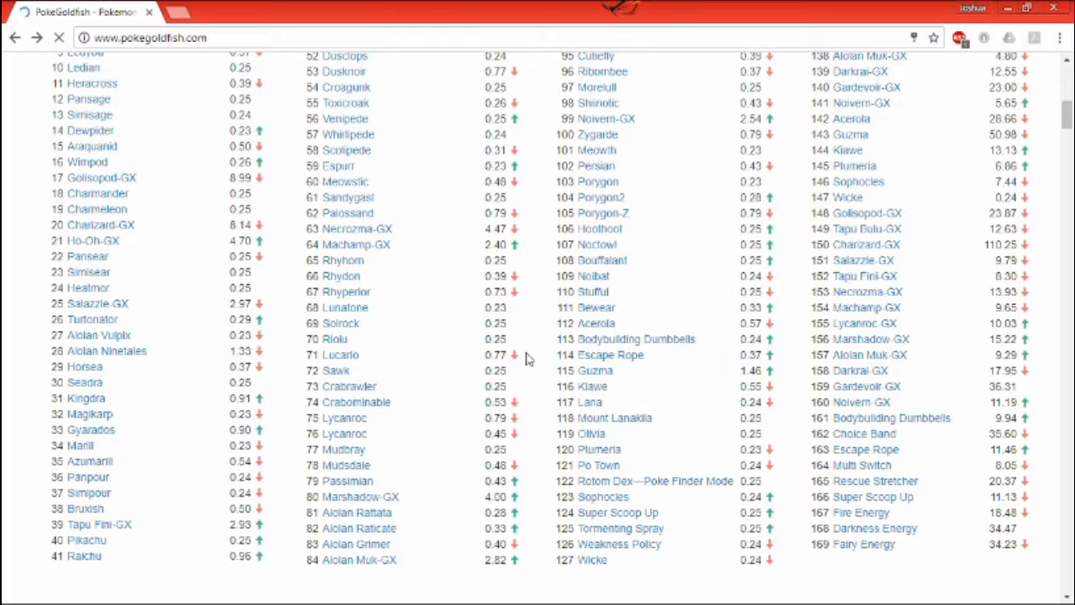
pyautogui.click(57, 37)
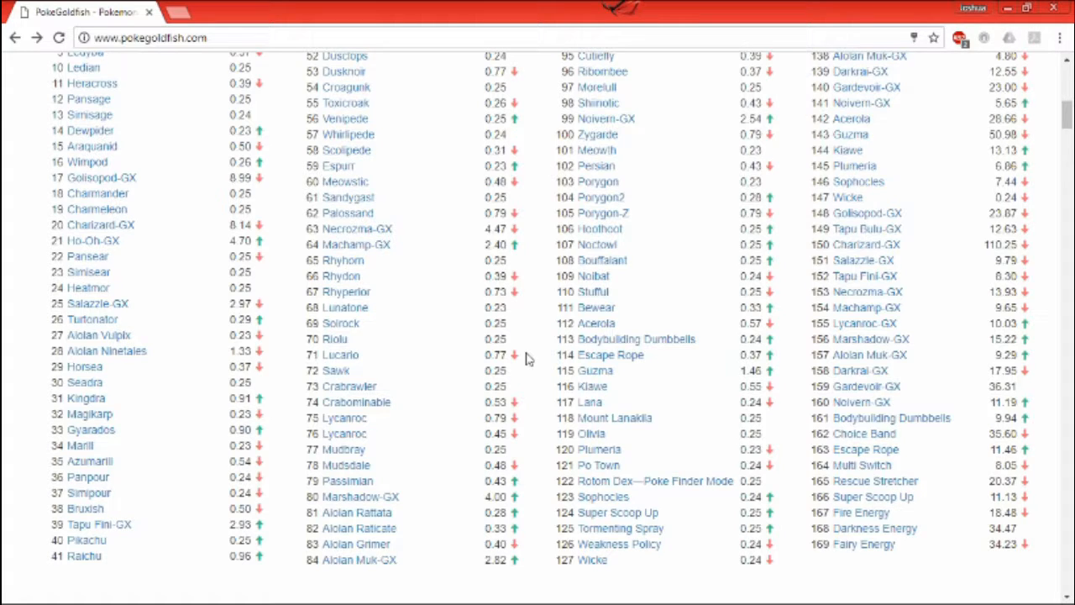
pyautogui.moveTo(621, 511)
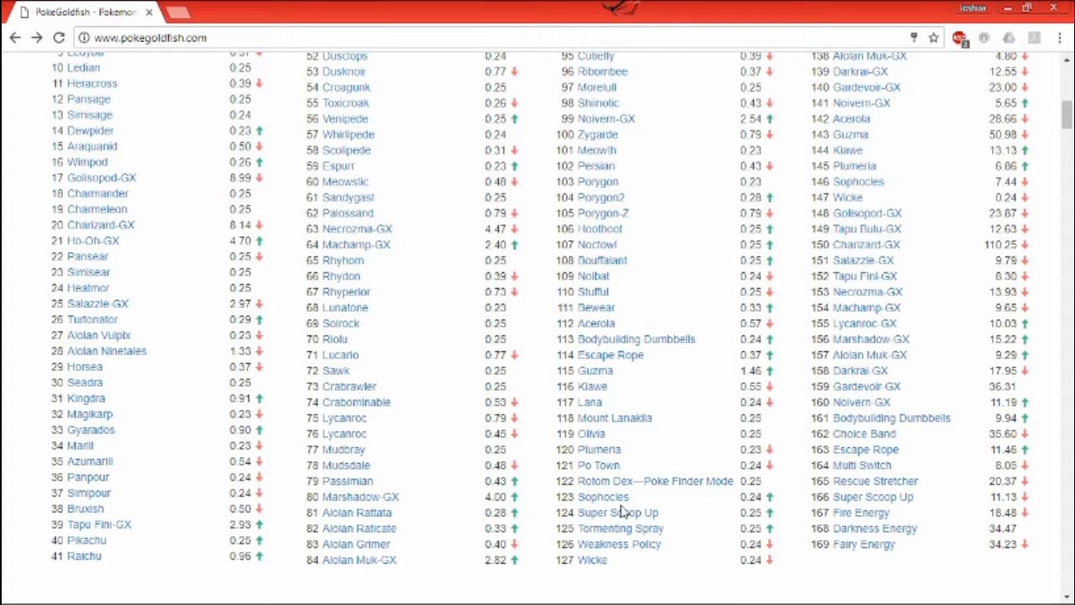
pyautogui.moveTo(618, 512)
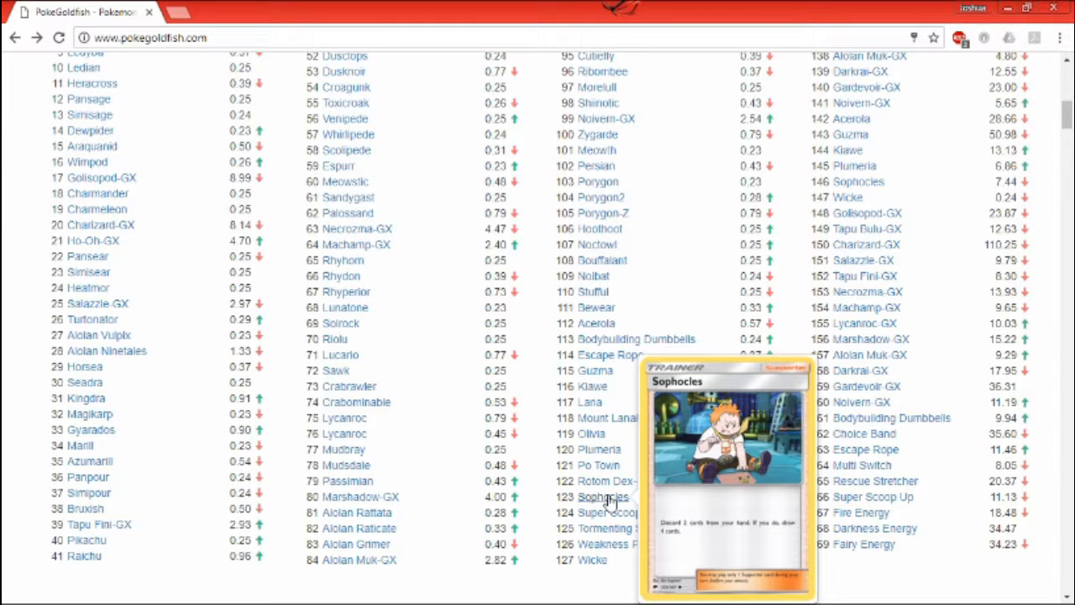
pyautogui.moveTo(591, 433)
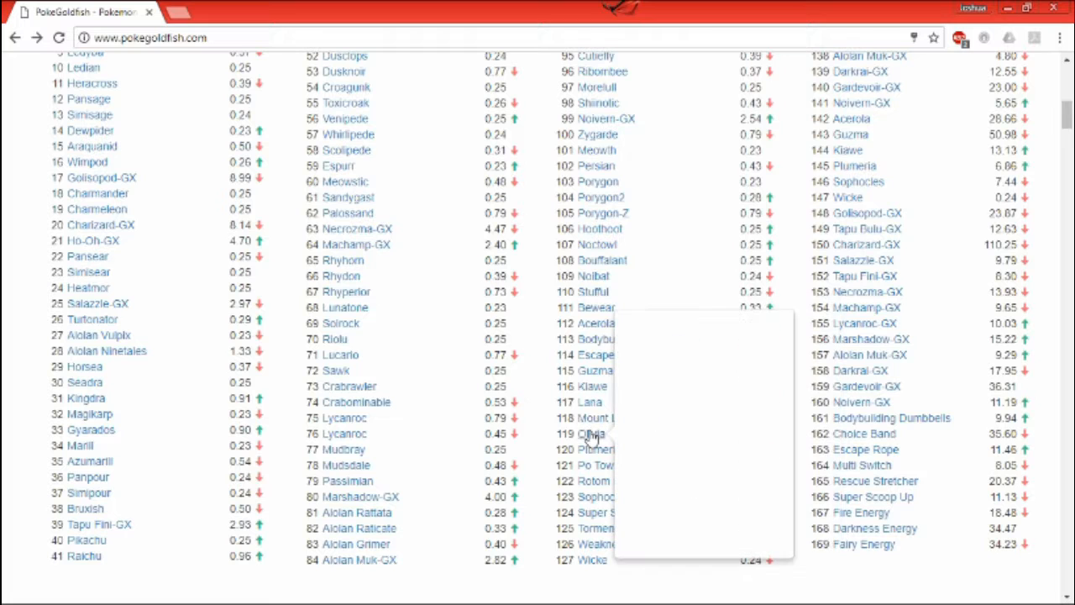
pyautogui.moveTo(591, 433)
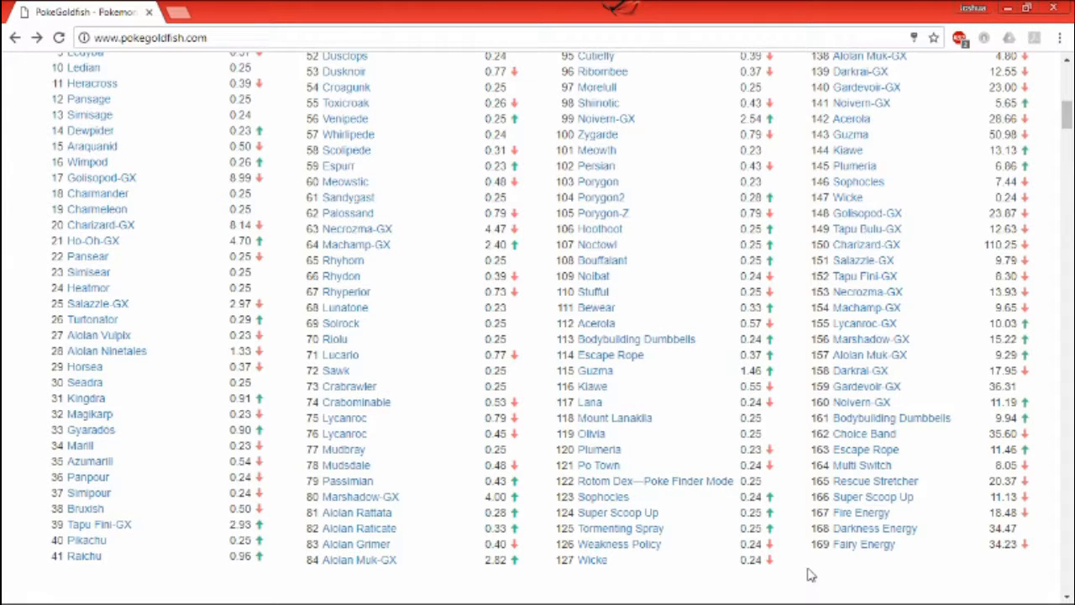
pyautogui.moveTo(800, 192)
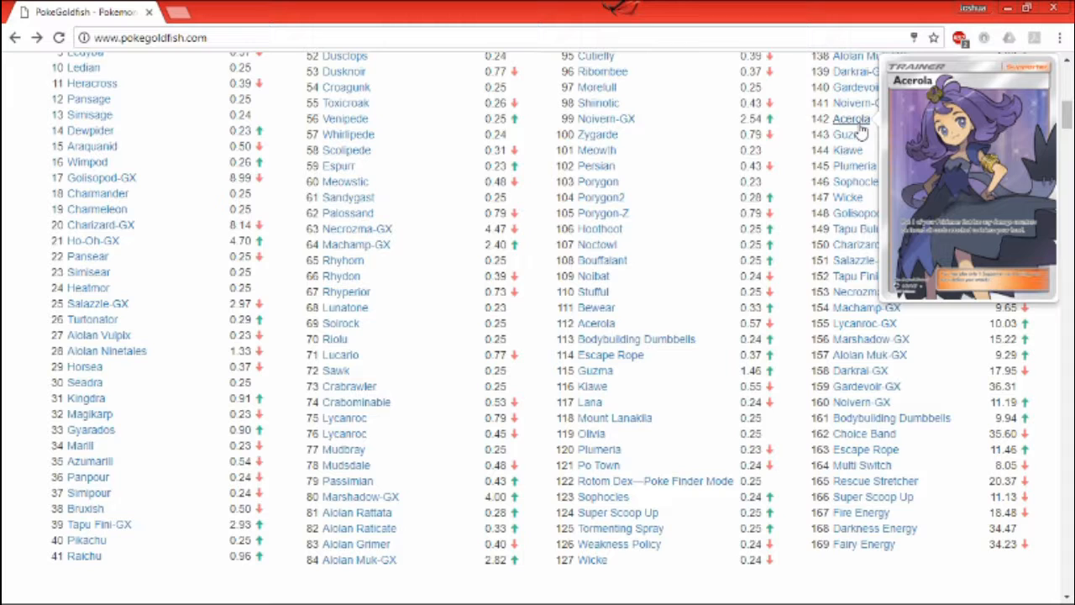
pyautogui.click(850, 118)
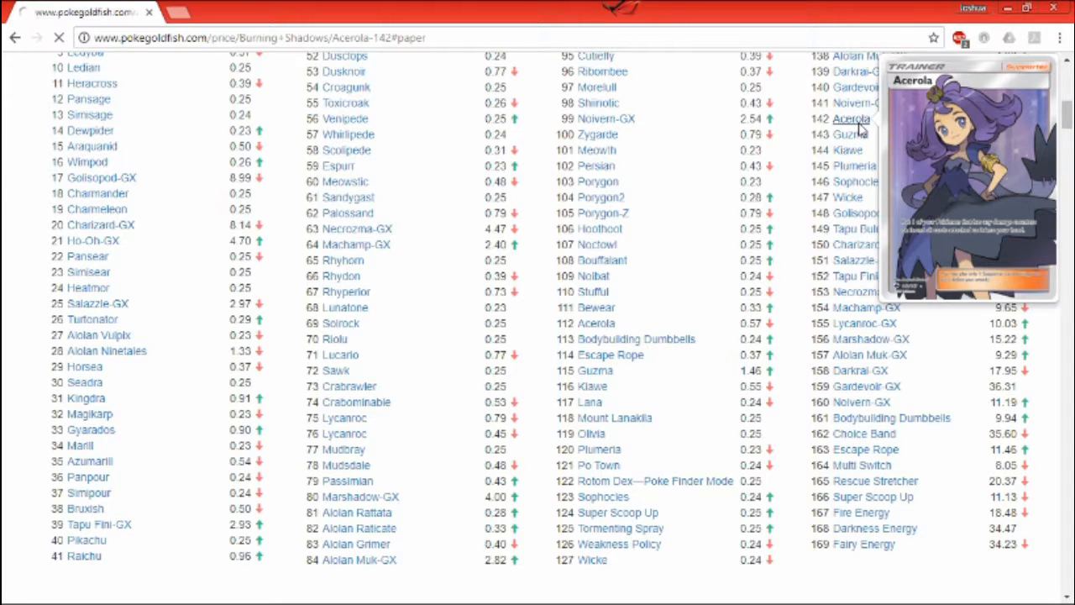
# - View the Acerola BSH 142 page ($28.66) and return to the PokeGoldfish home page
pyautogui.click(850, 118)
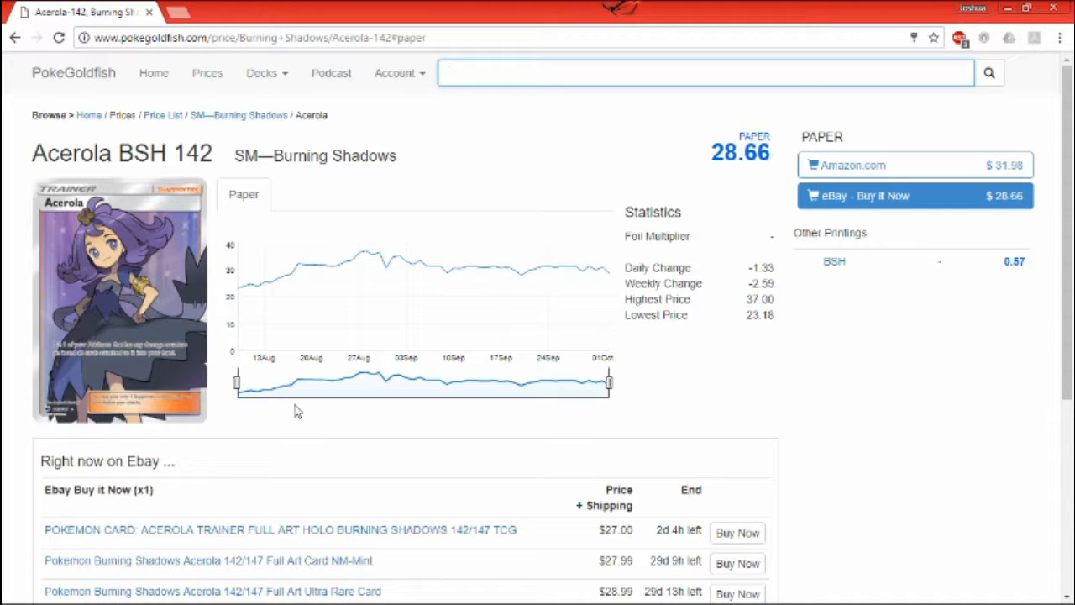
pyautogui.click(704, 72)
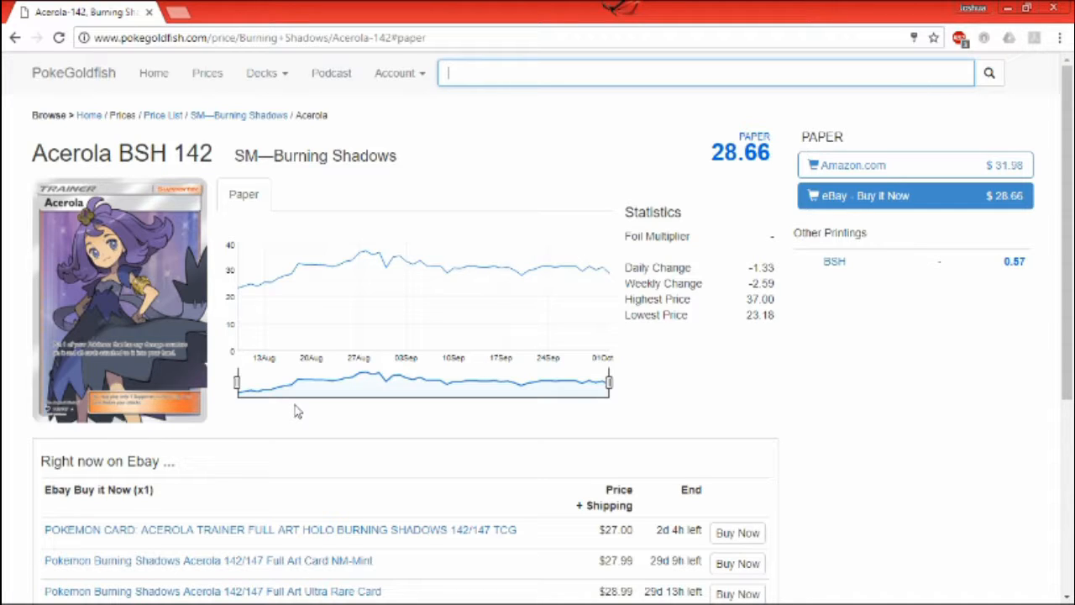
pyautogui.moveTo(118, 319)
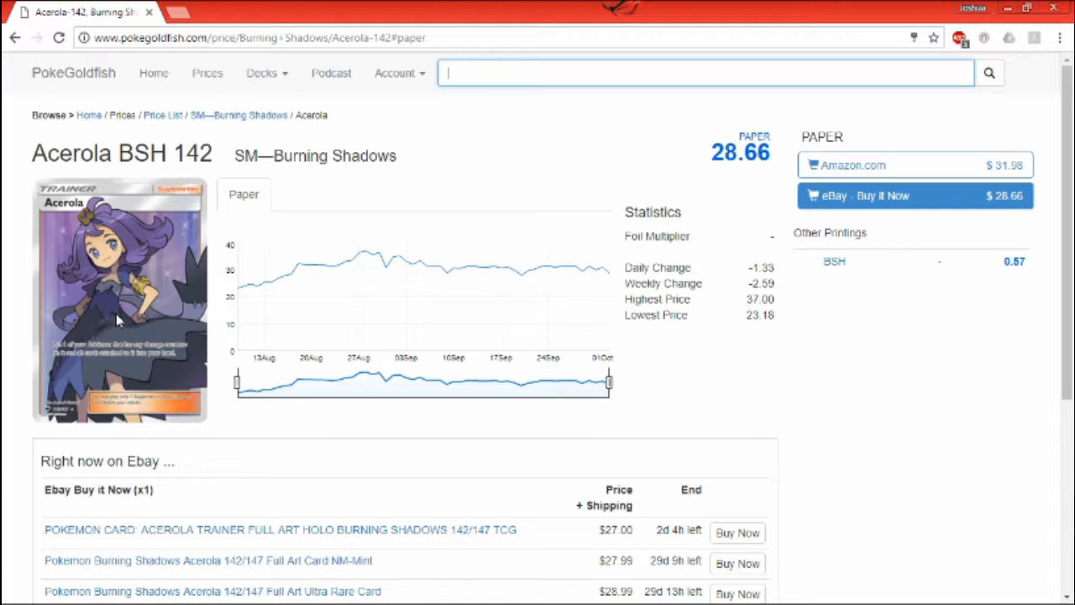
pyautogui.click(13, 37)
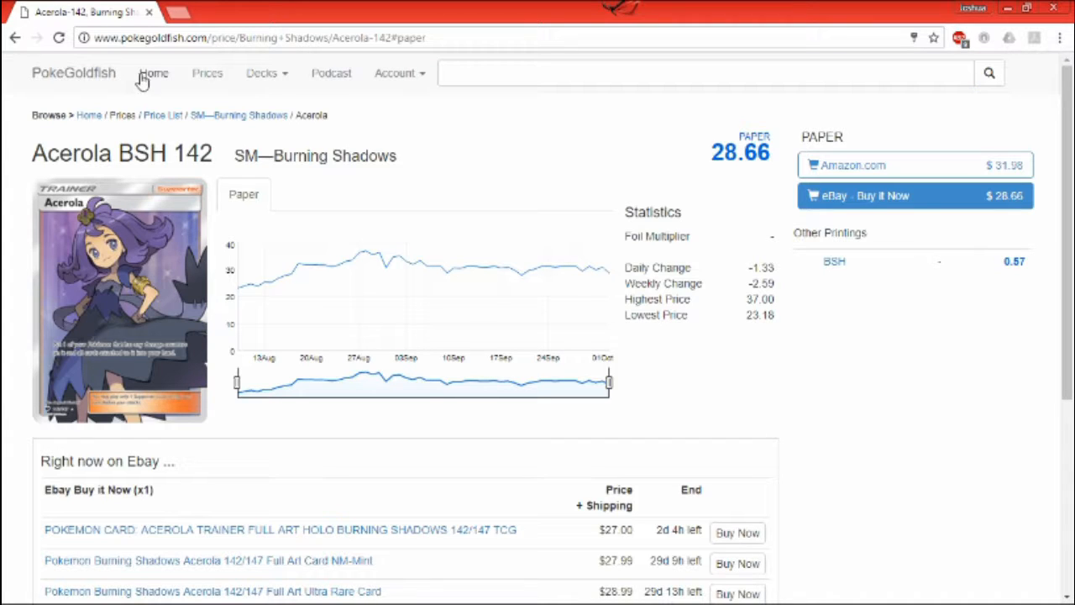
pyautogui.click(155, 74)
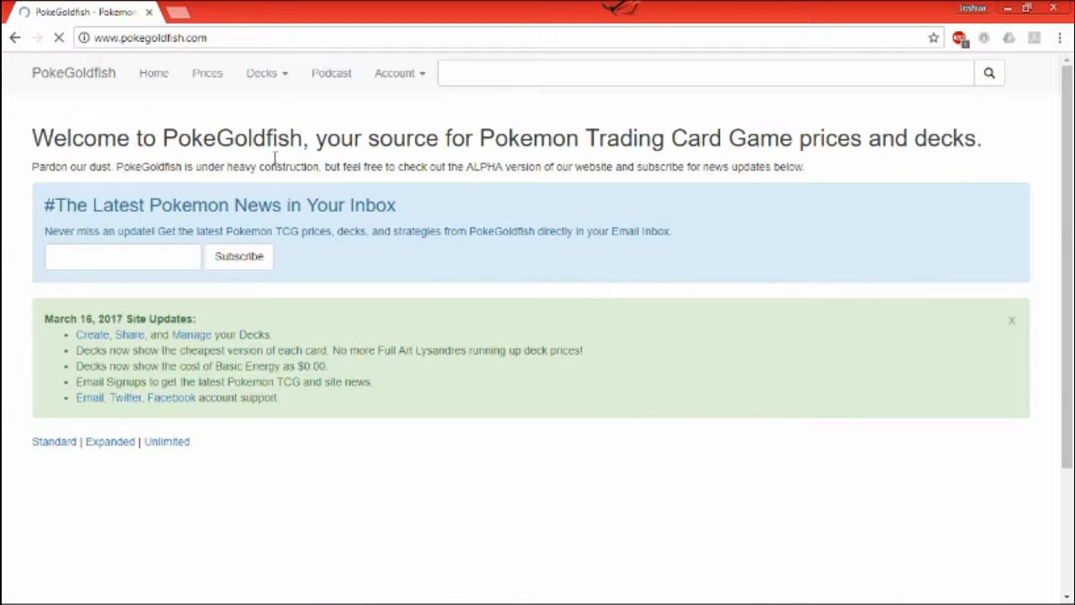
# - Scroll the home page past Burning Shadows to the SM—Guardians Rising common card prices
pyautogui.click(705, 72)
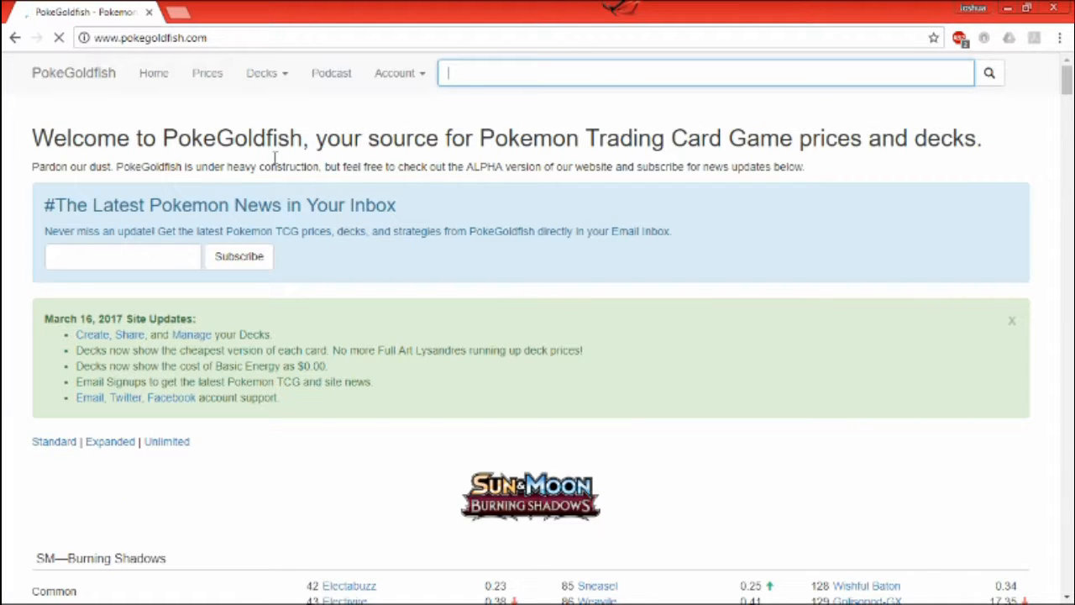
pyautogui.scroll(-3)
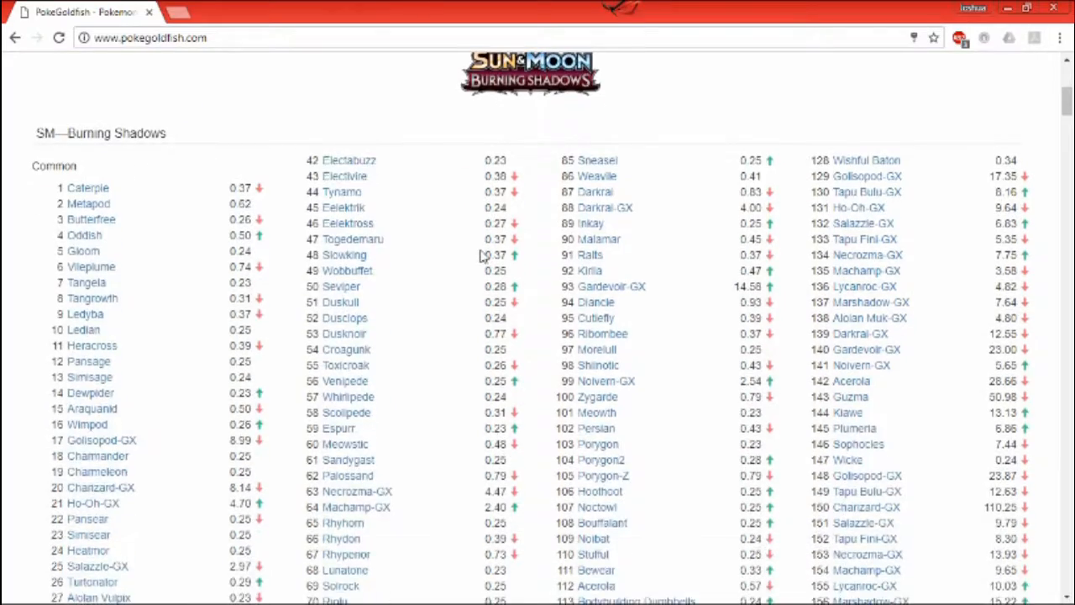
pyautogui.scroll(-3)
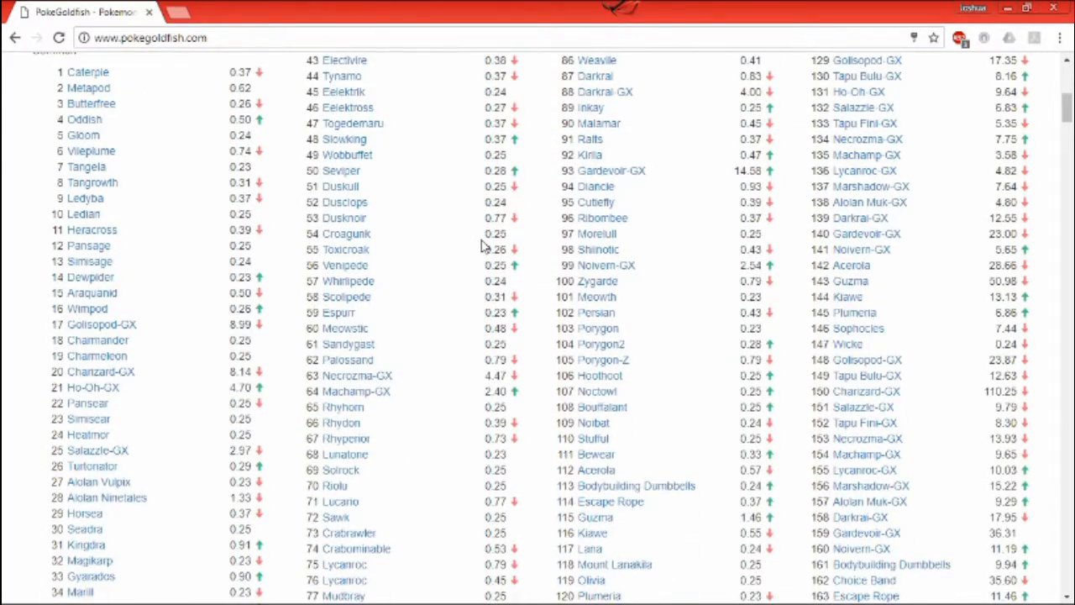
pyautogui.scroll(-3)
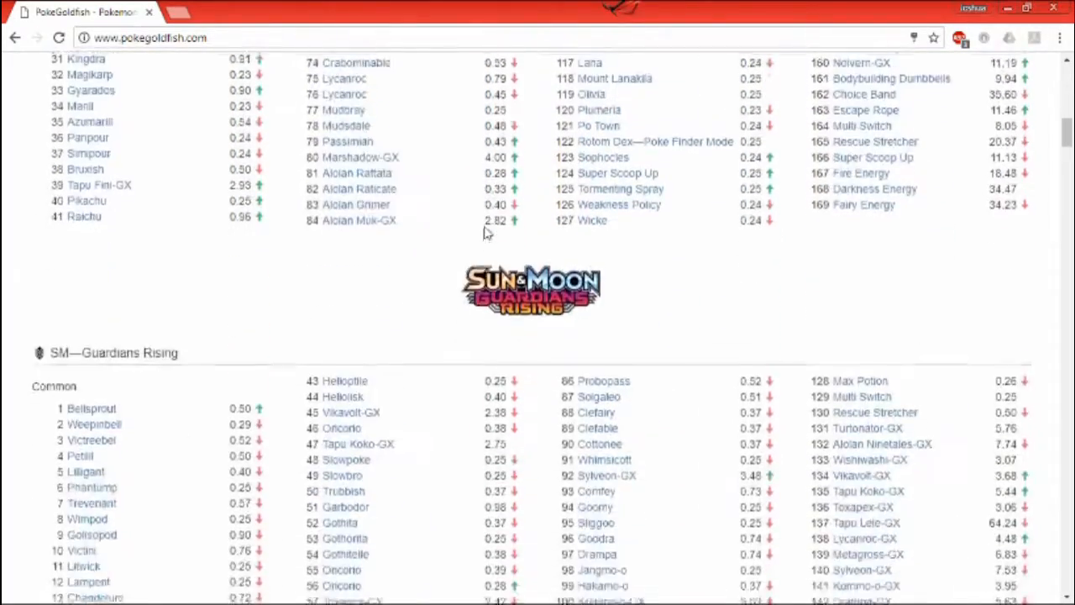
pyautogui.scroll(-3)
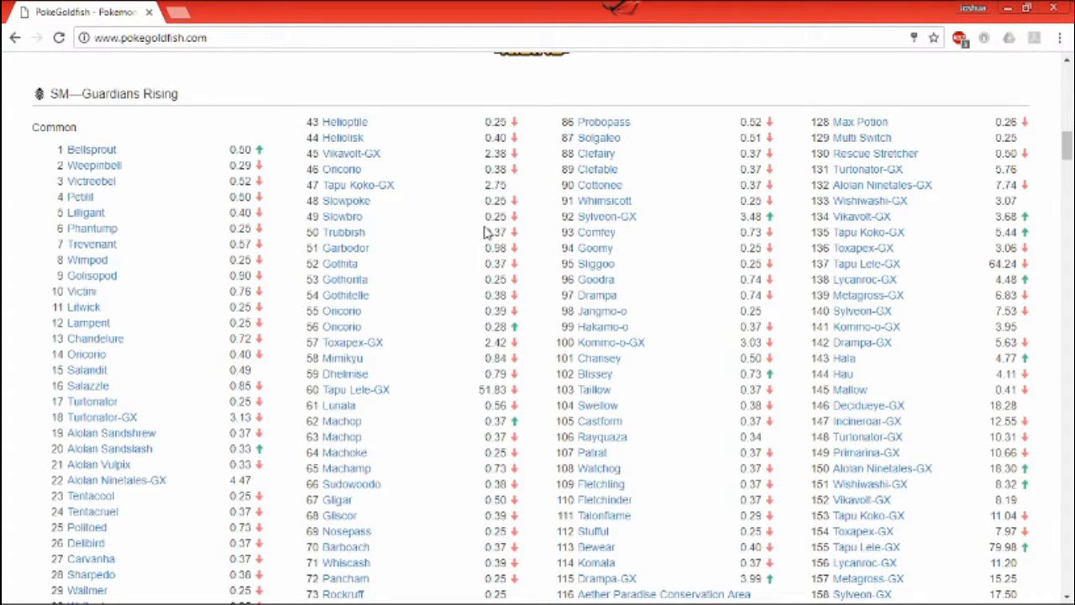
pyautogui.moveTo(846, 357)
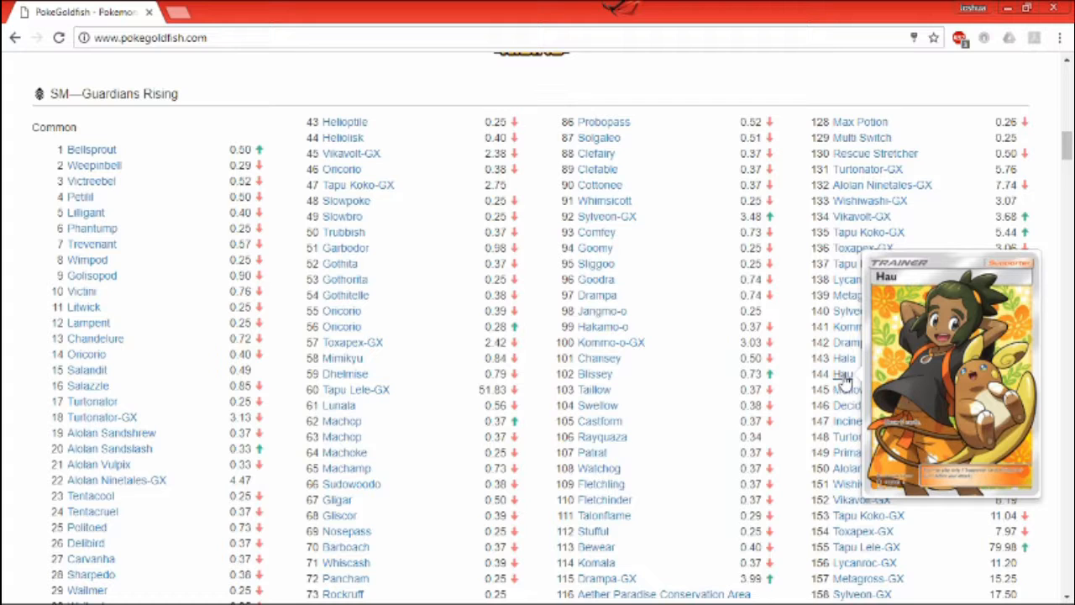
pyautogui.moveTo(850, 390)
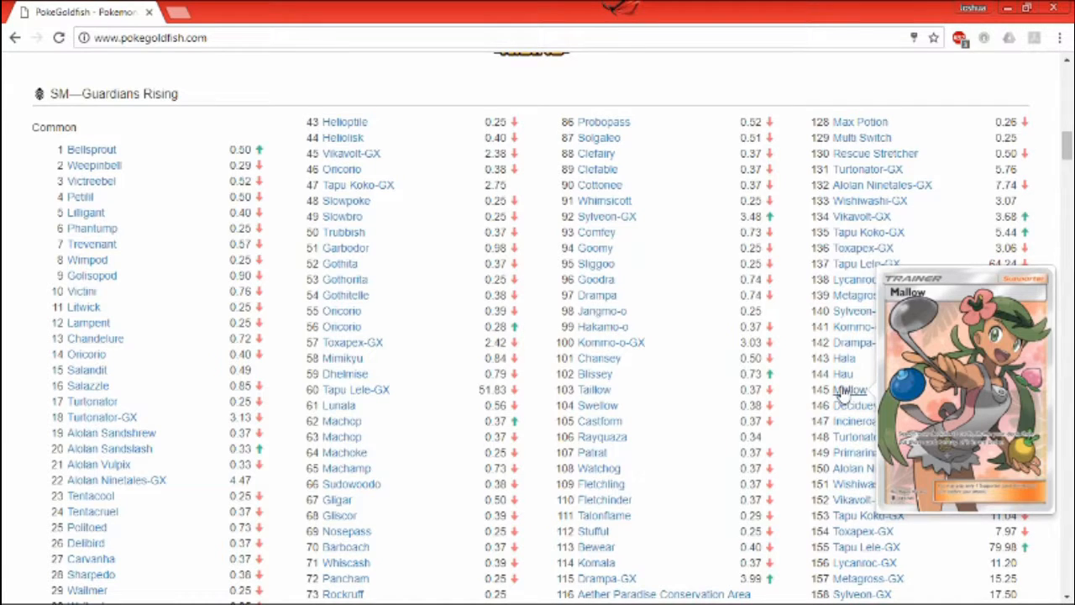
pyautogui.moveTo(781, 396)
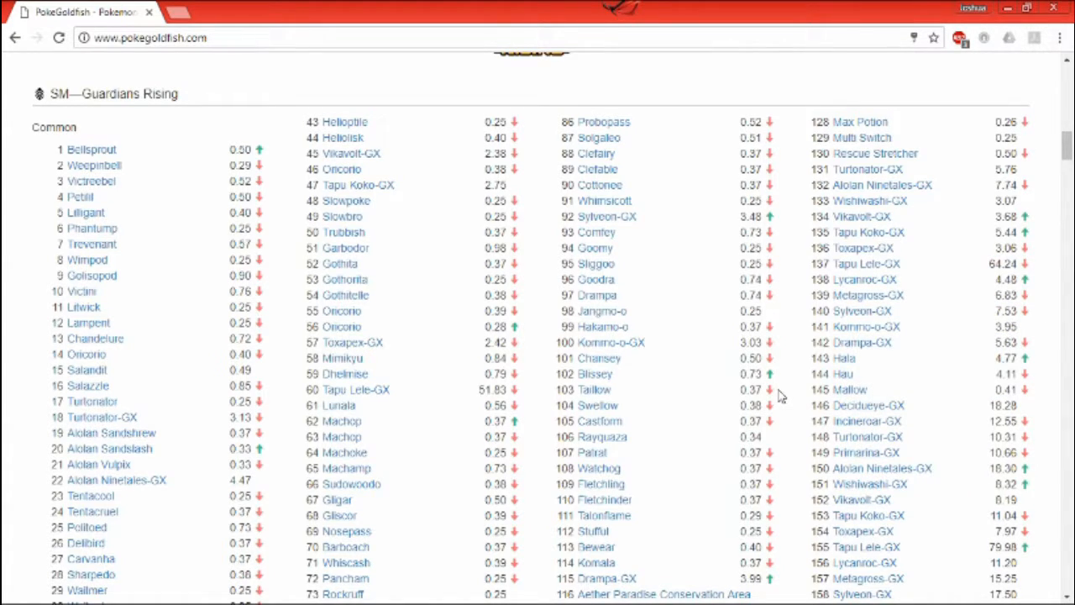